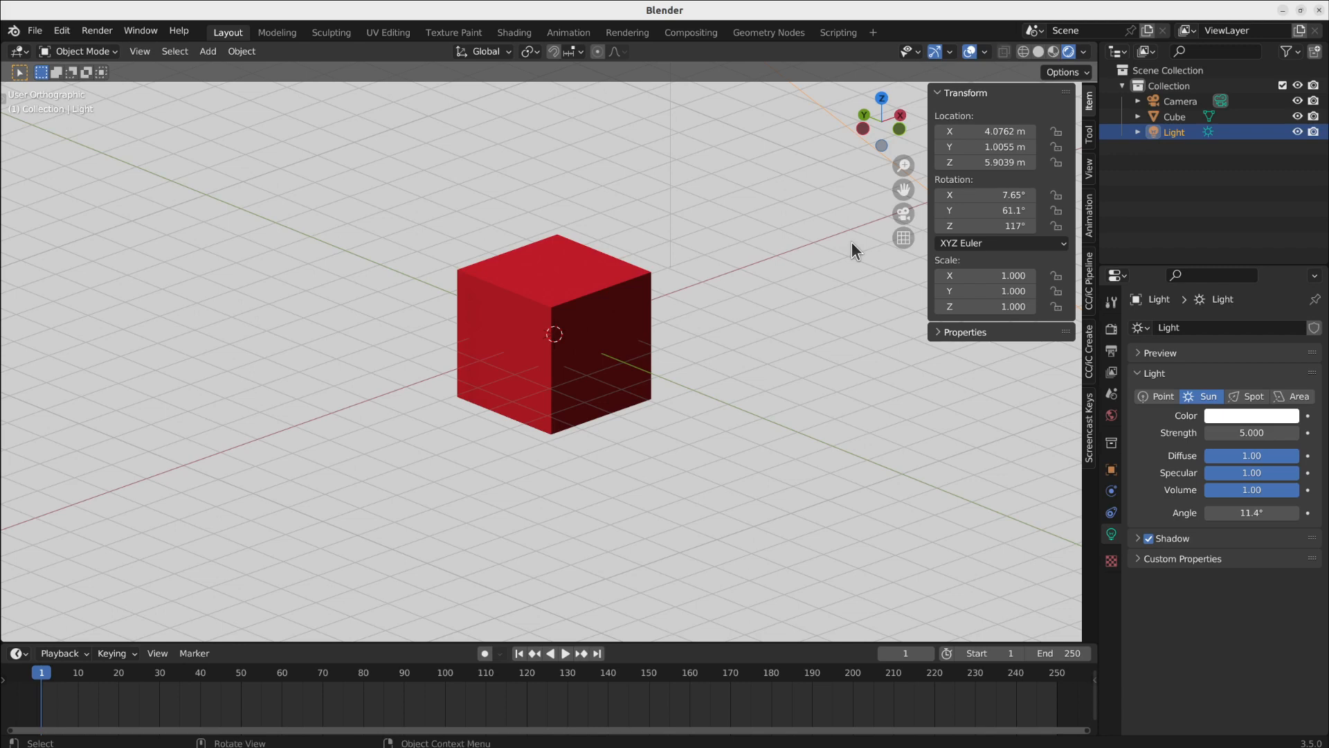
mouse_move(623, 274)
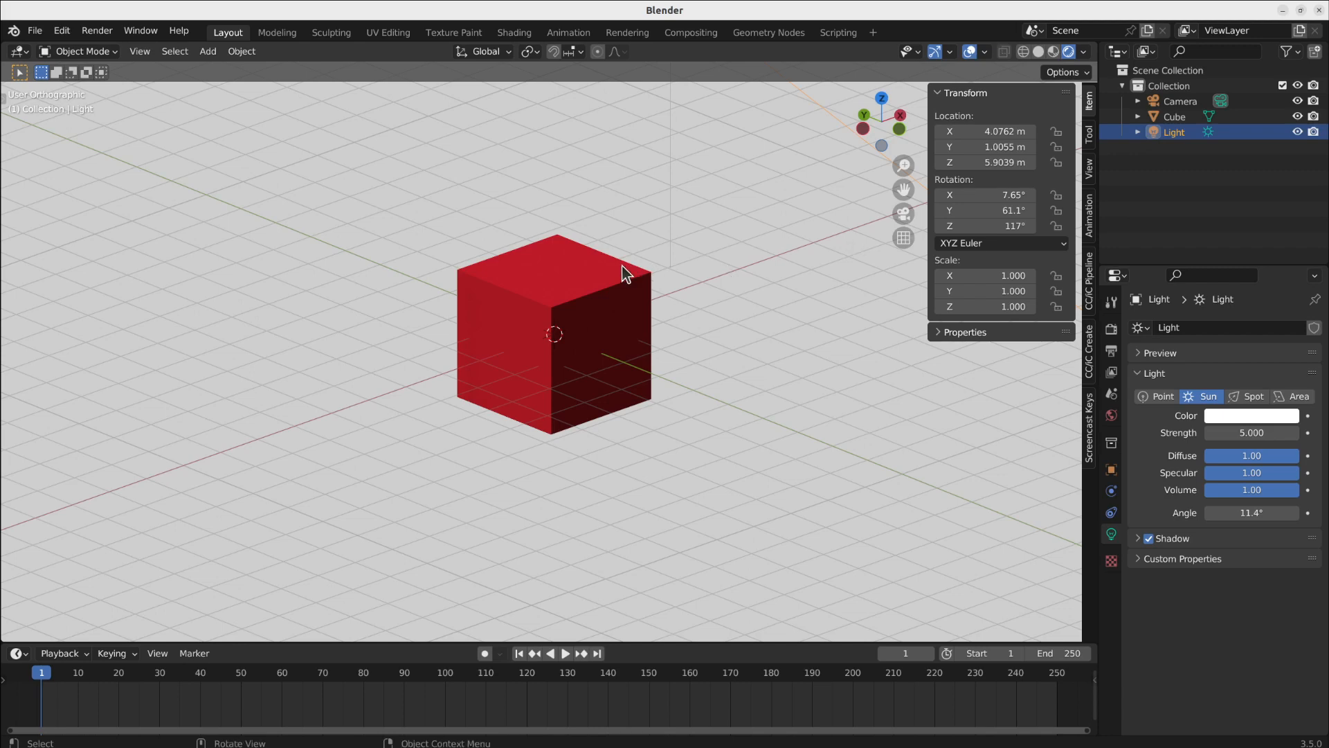
mouse_move(614, 278)
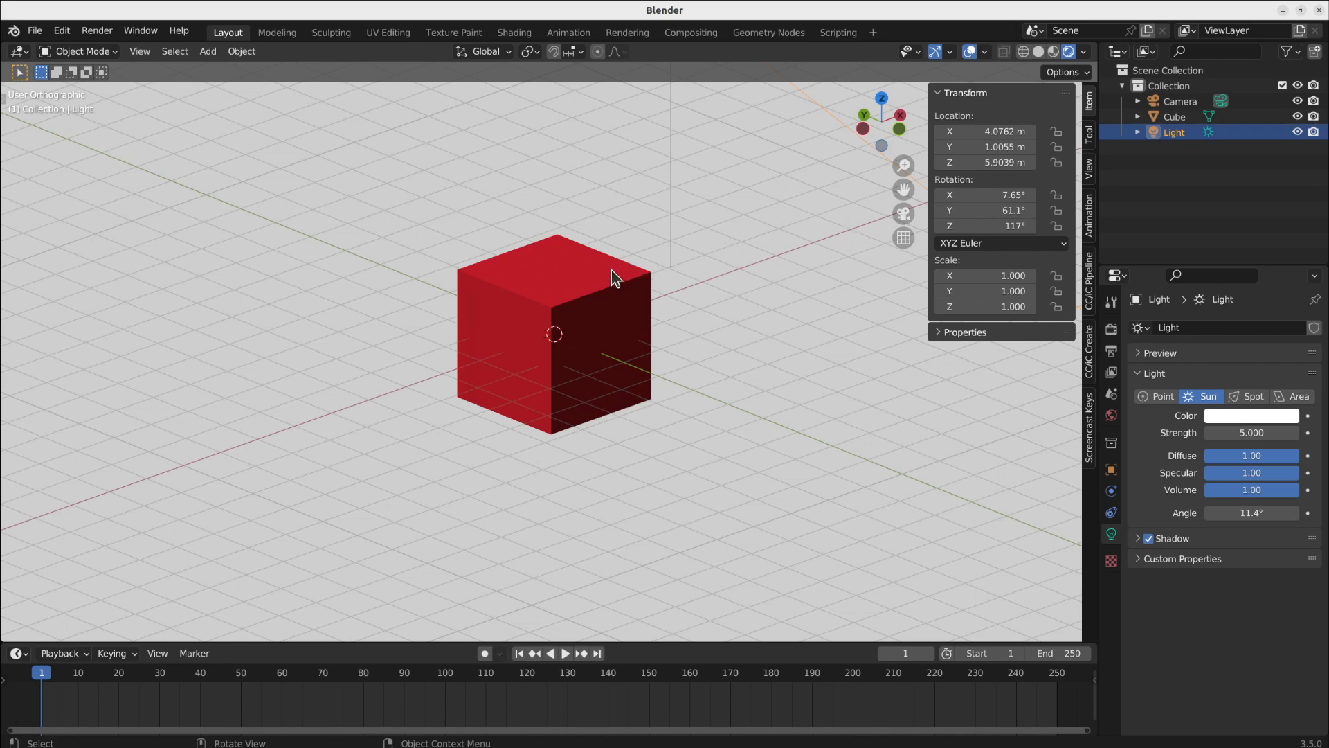
Select the red cube in the Outliner
click(1174, 116)
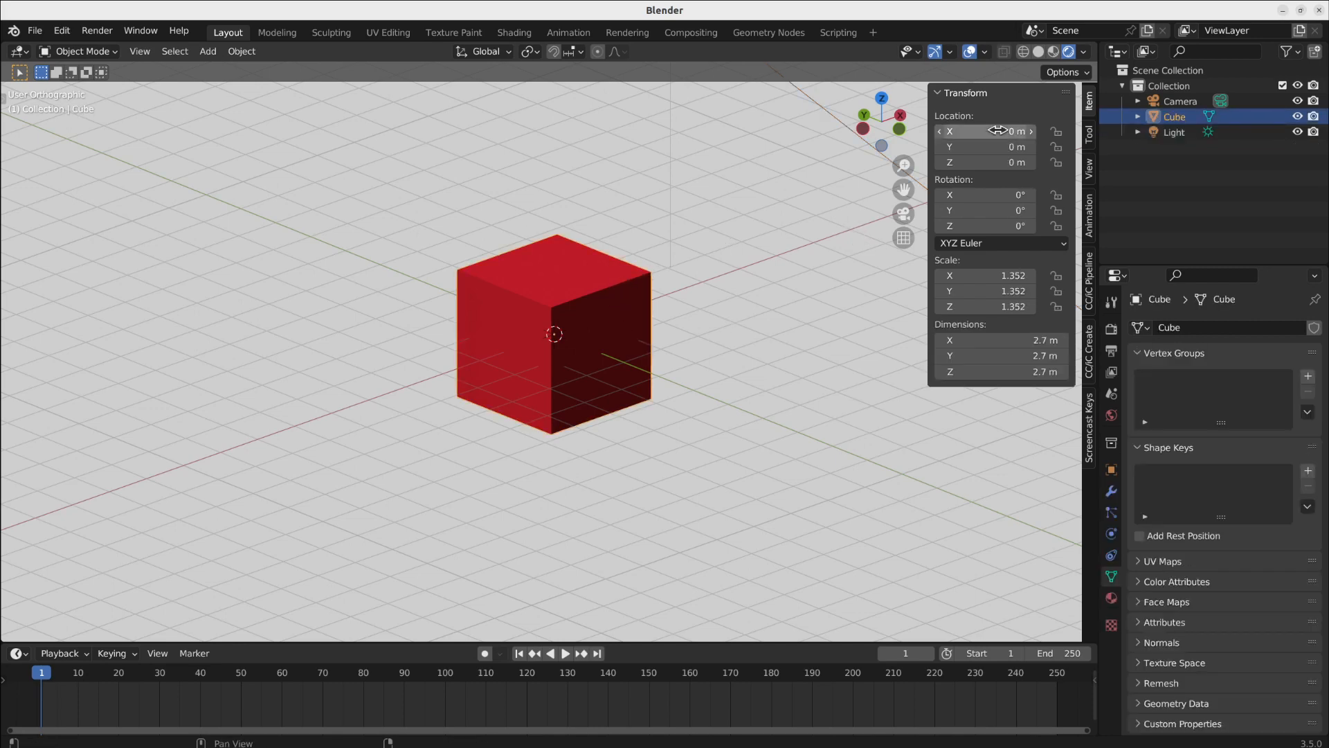
mouse_move(988, 130)
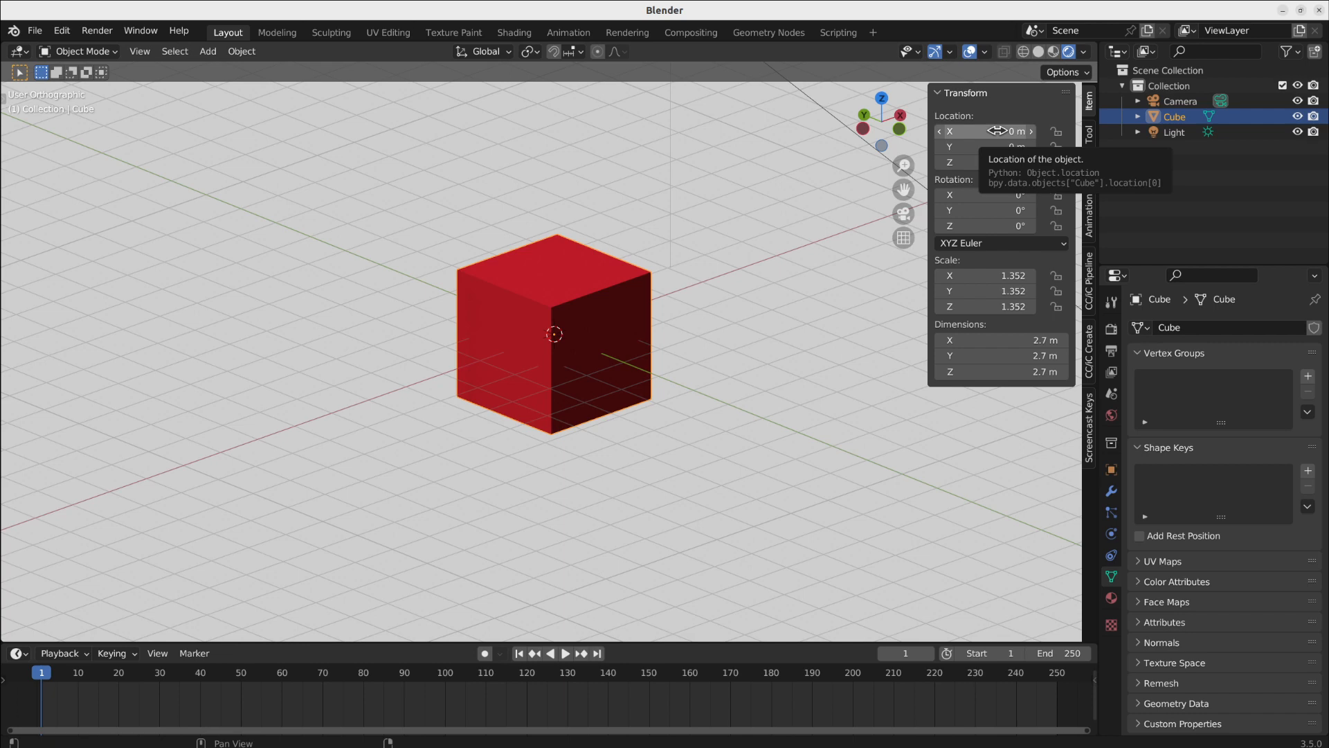
mouse_move(1102, 415)
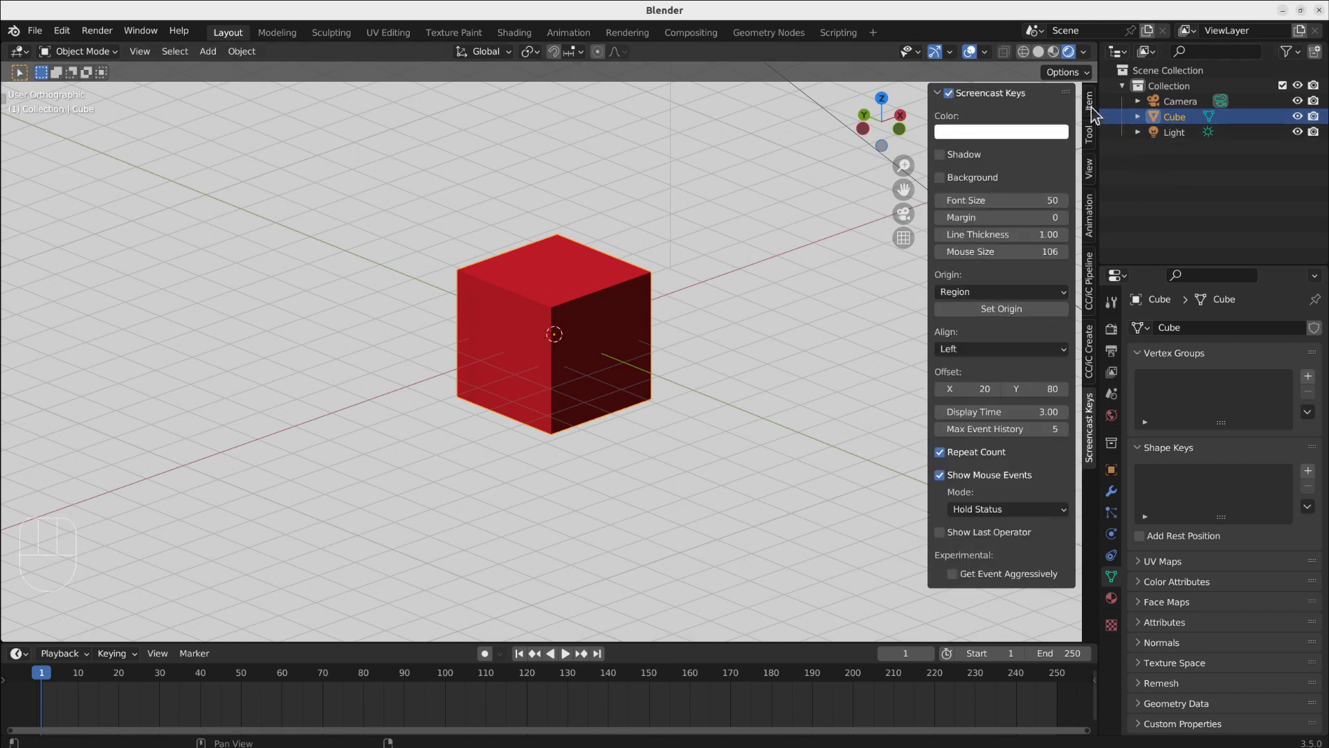
Add a #frame driver to the cube's Location X, placing it at 1 m on frame 1
click(1089, 110)
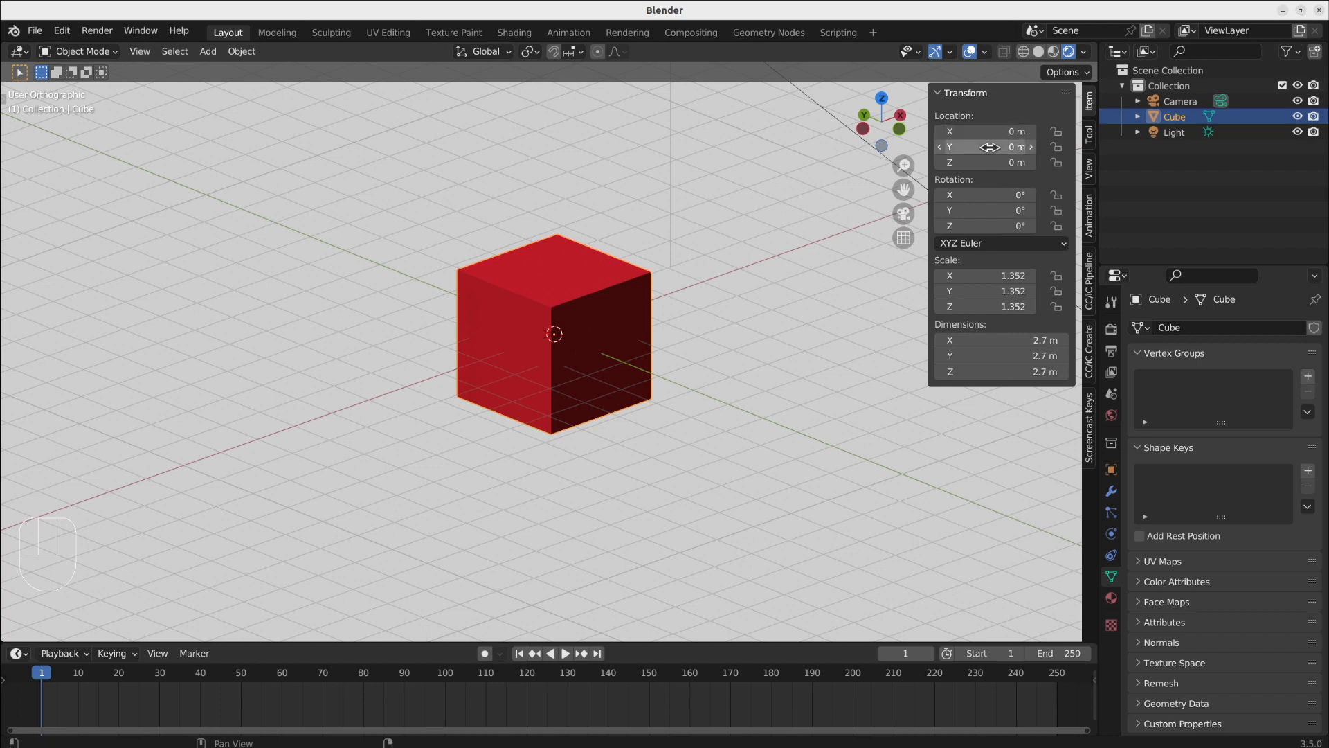
click(983, 147)
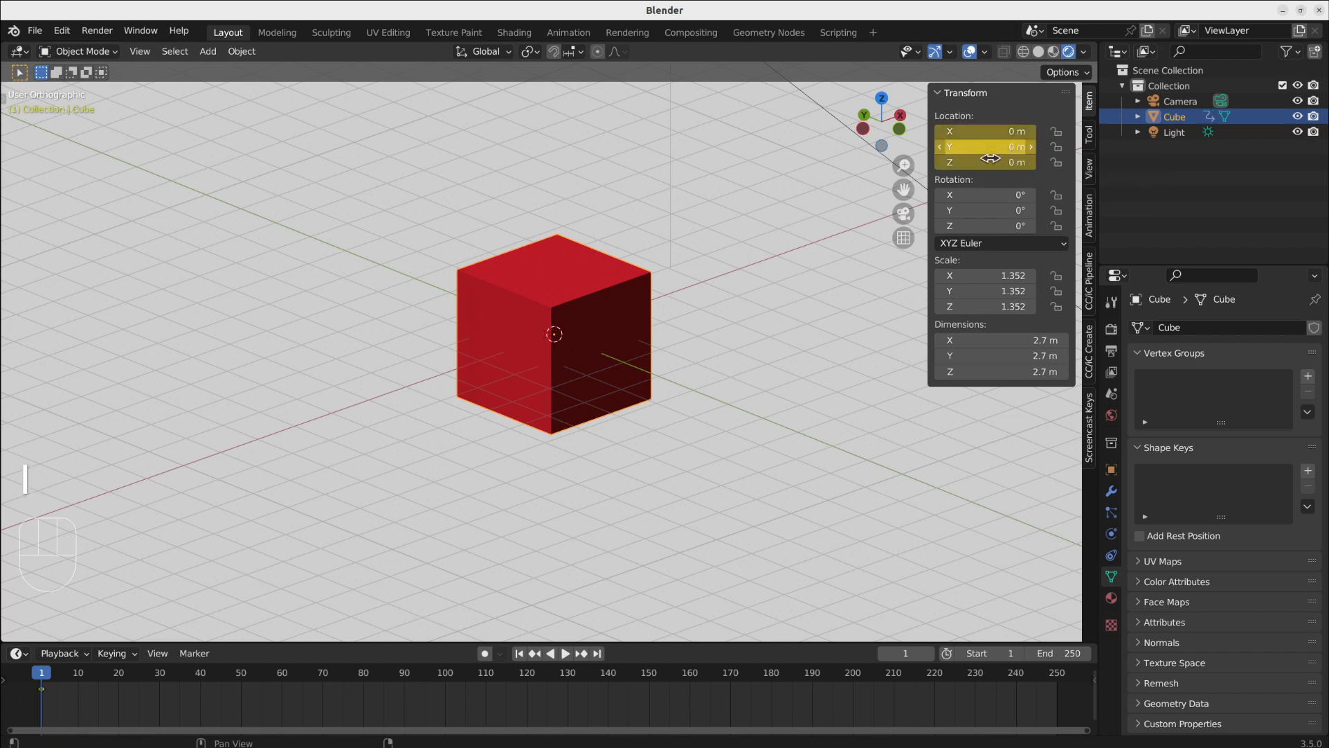
mouse_move(990, 146)
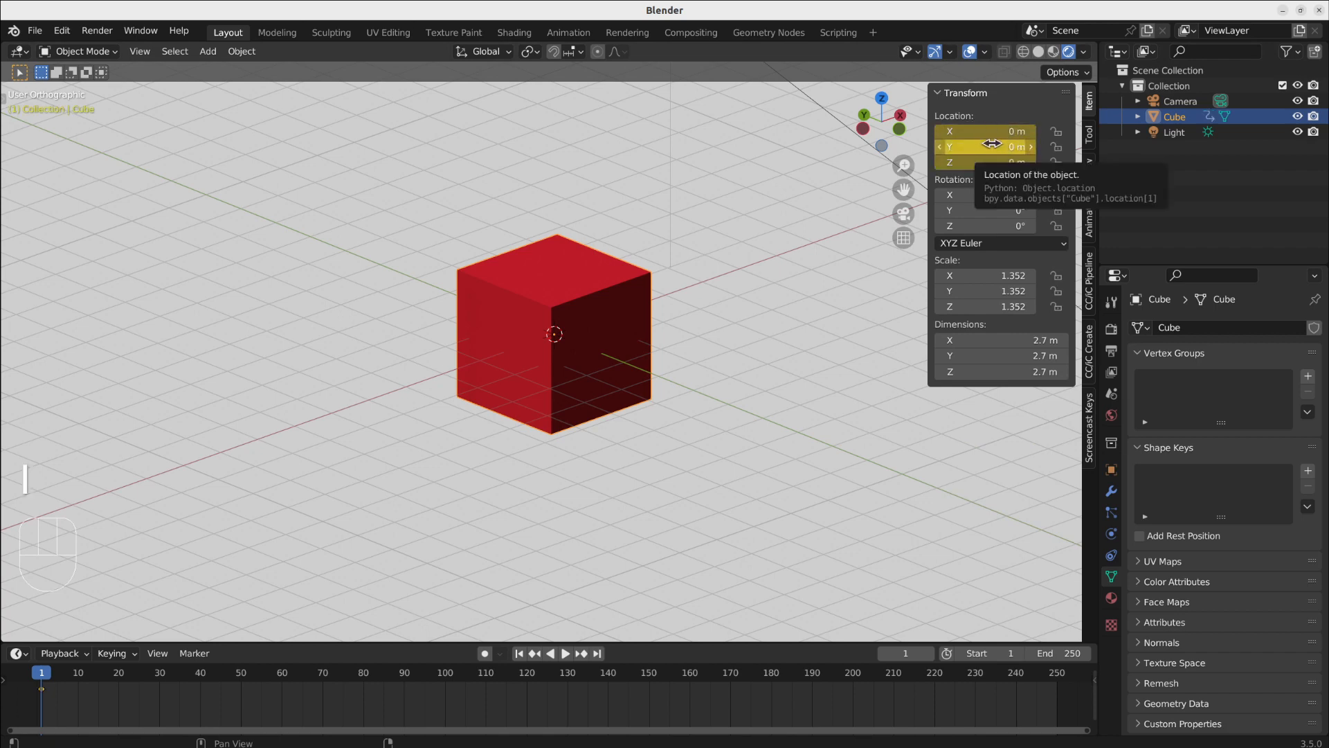
key(ctrl+z)
text(#)
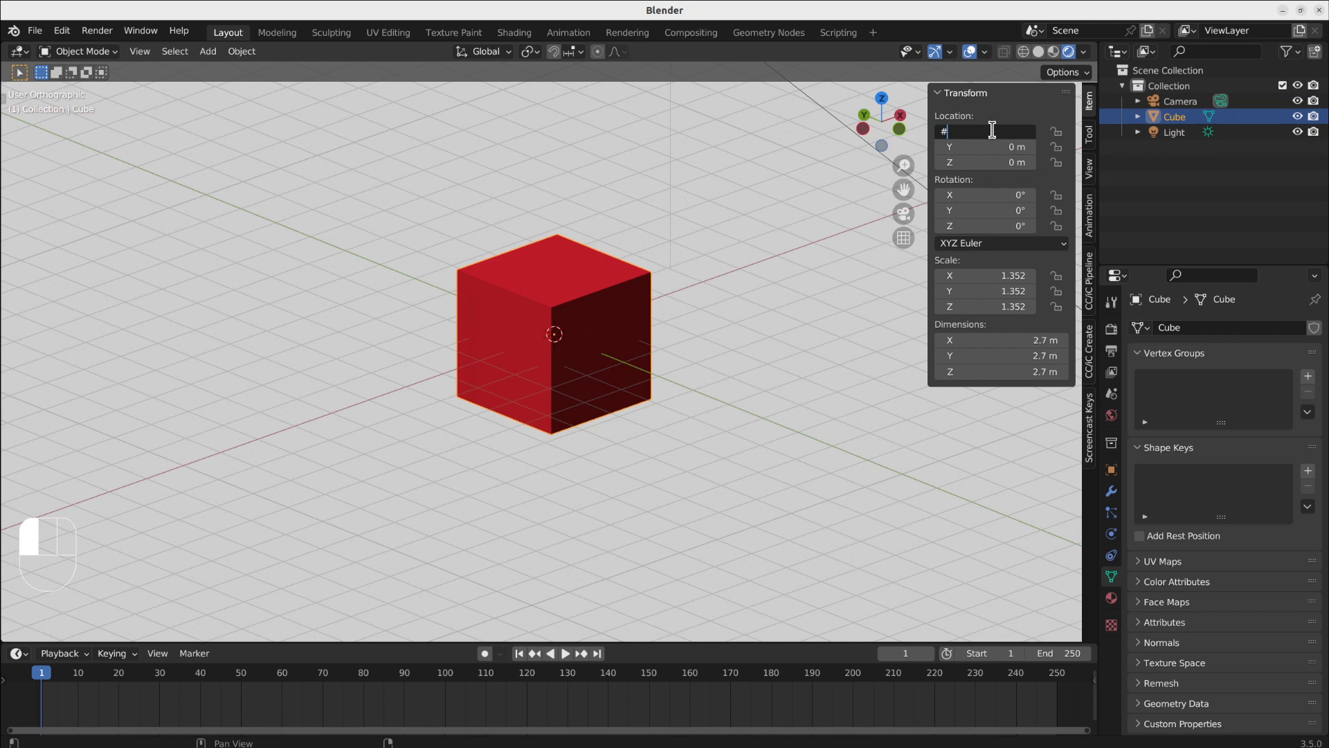
text(frame)
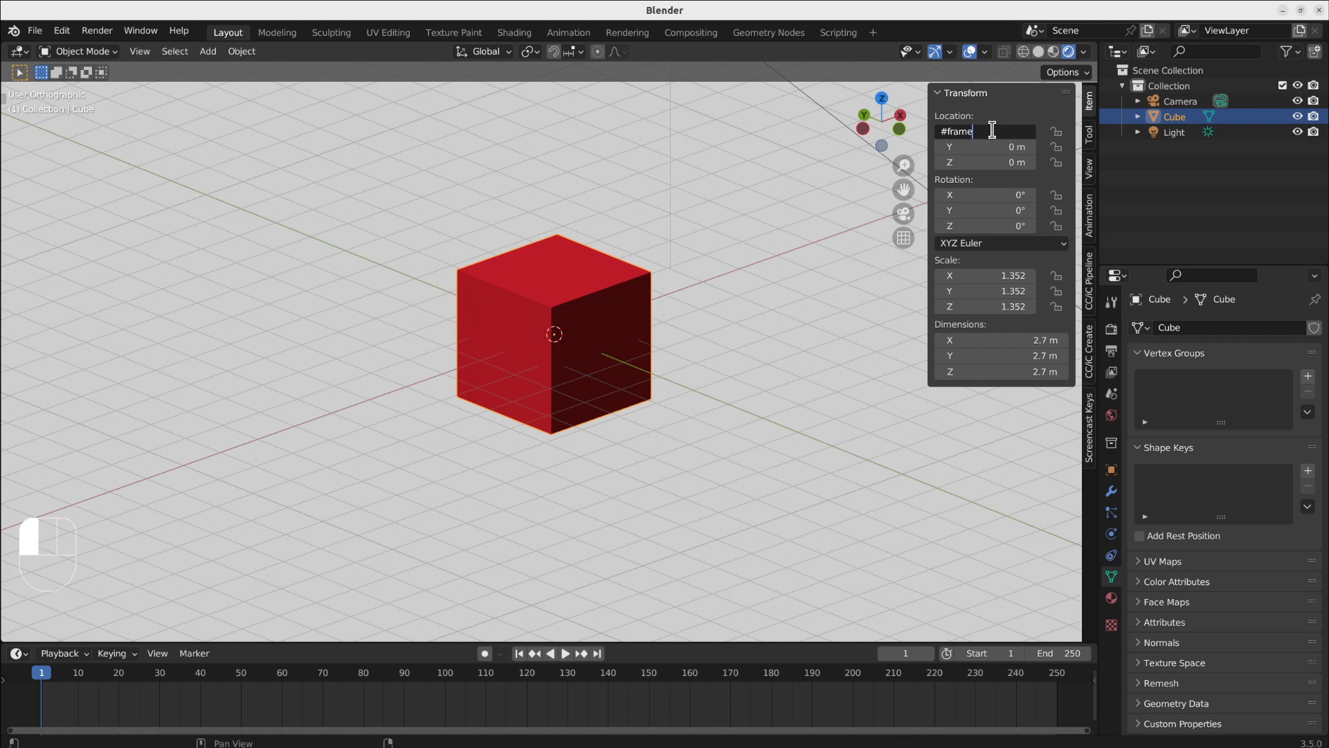
key(Return)
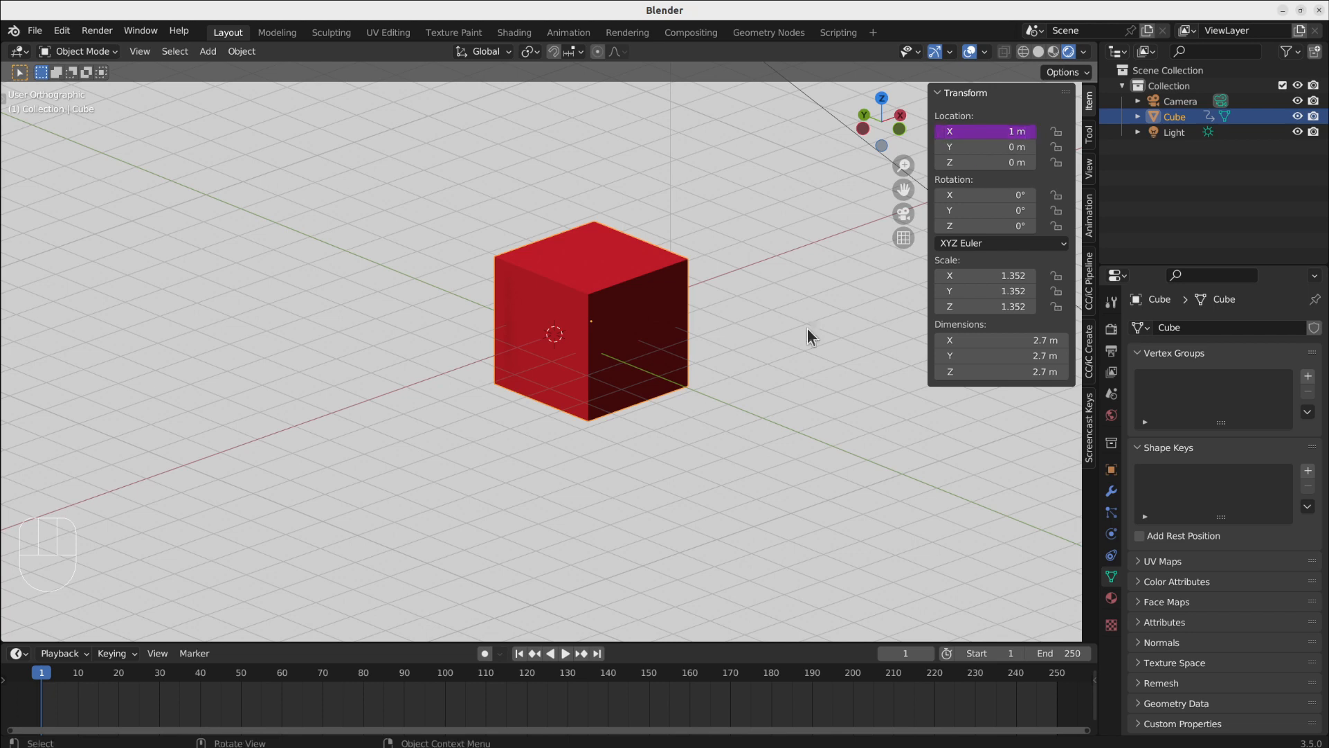
click(565, 653)
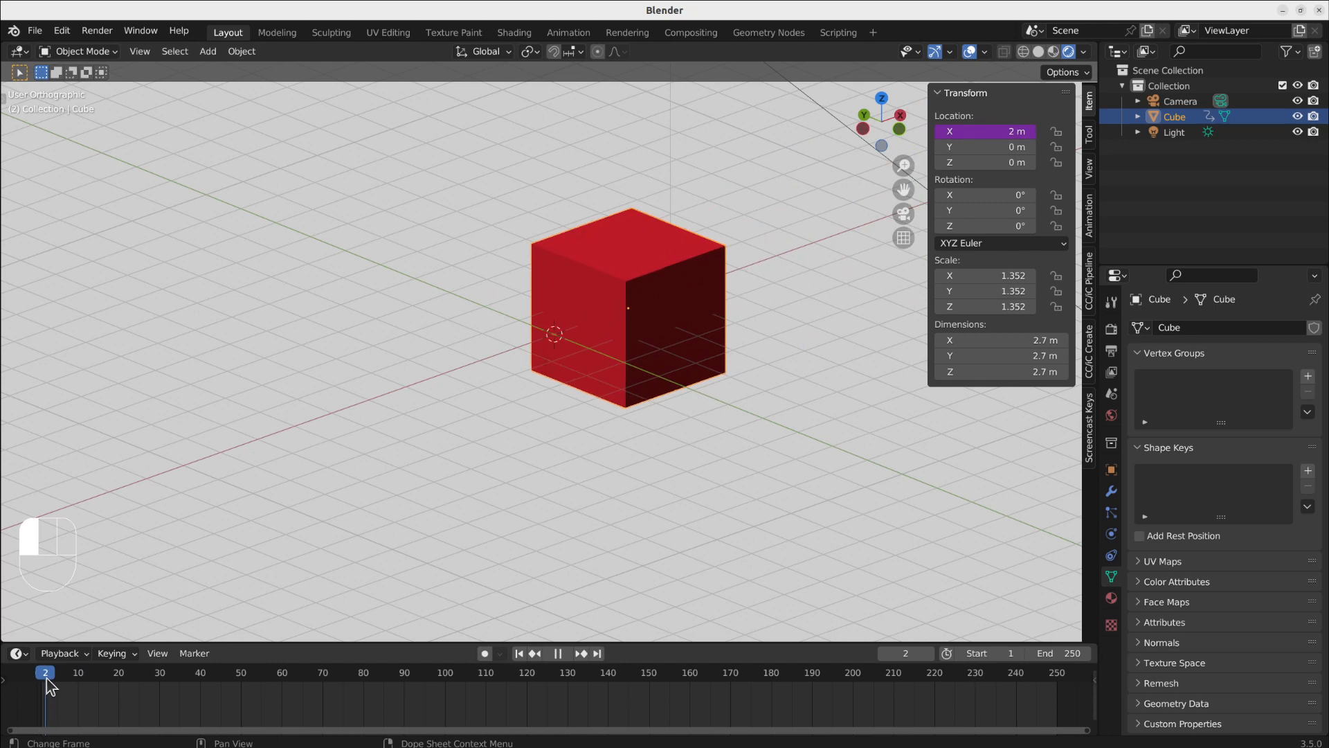
click(53, 672)
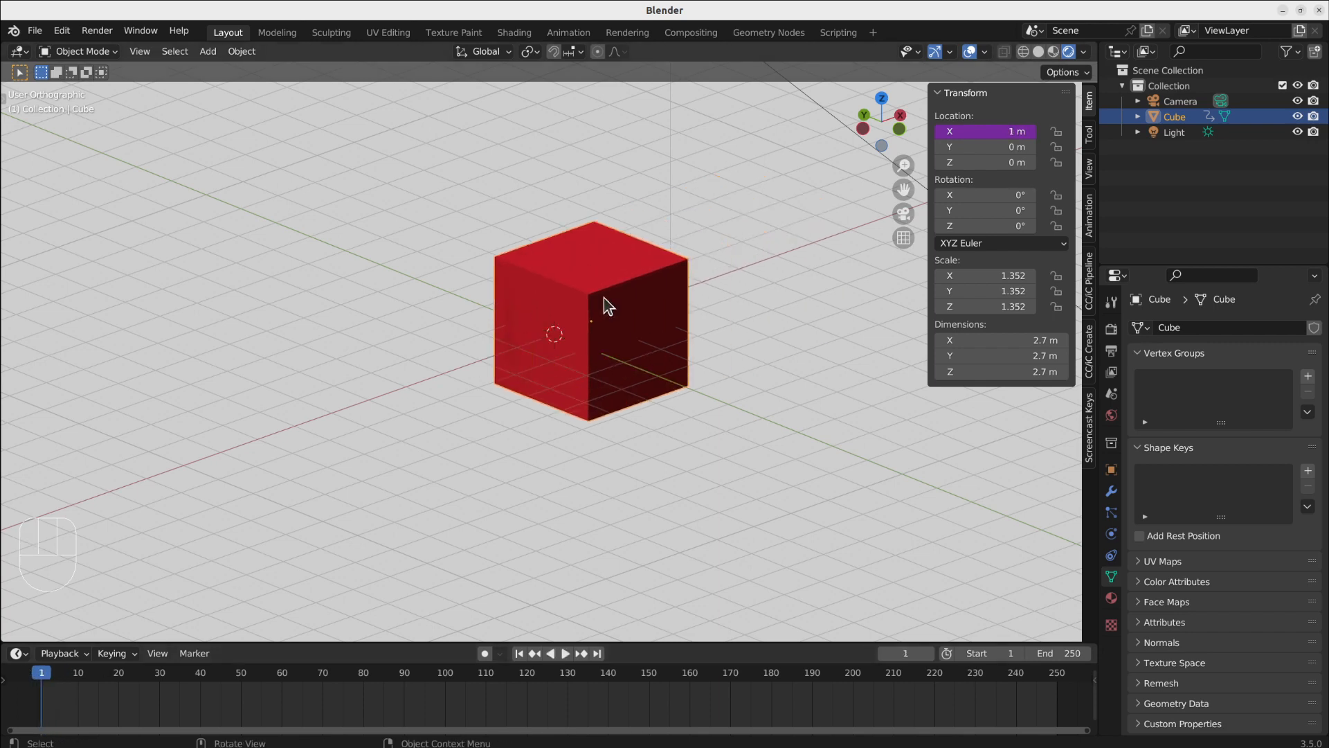
Divide the Location X frame driver so the cube reads 0.1 m, then preview playback
double_click(986, 131)
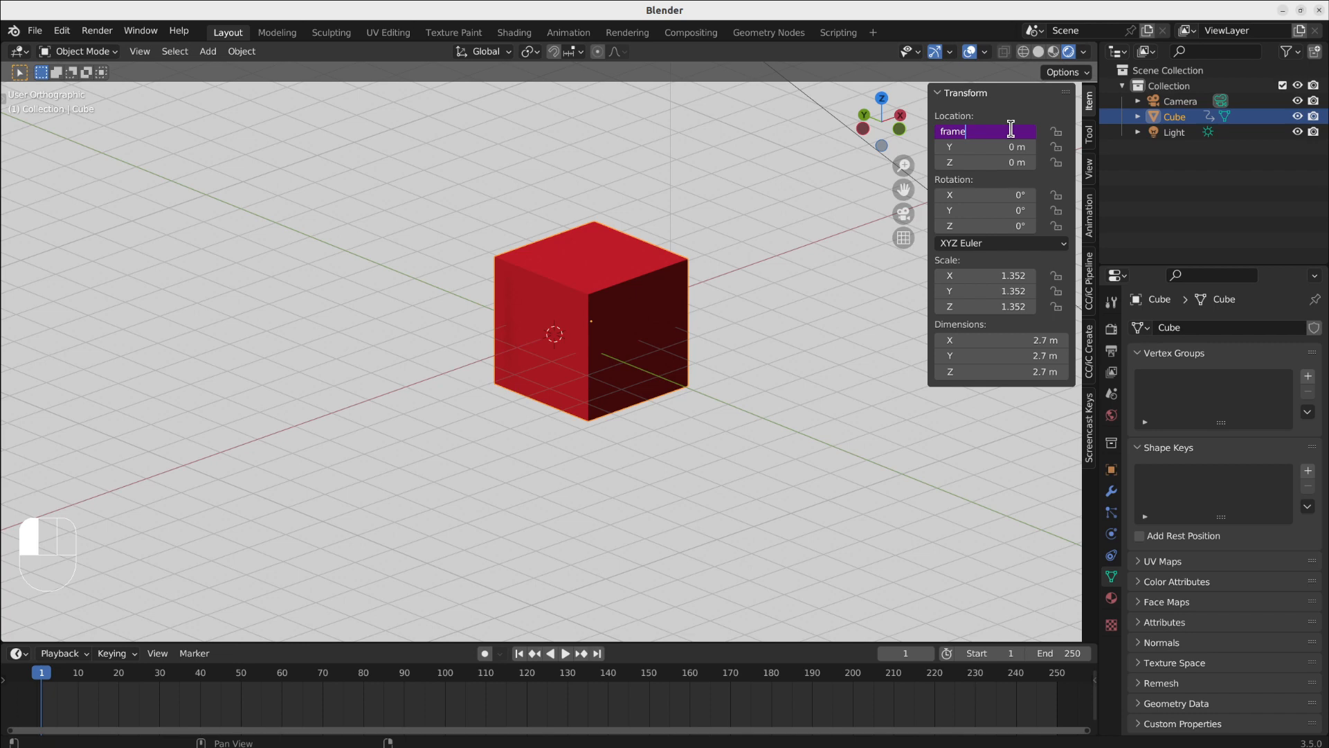
key(ctrl)
text(/)
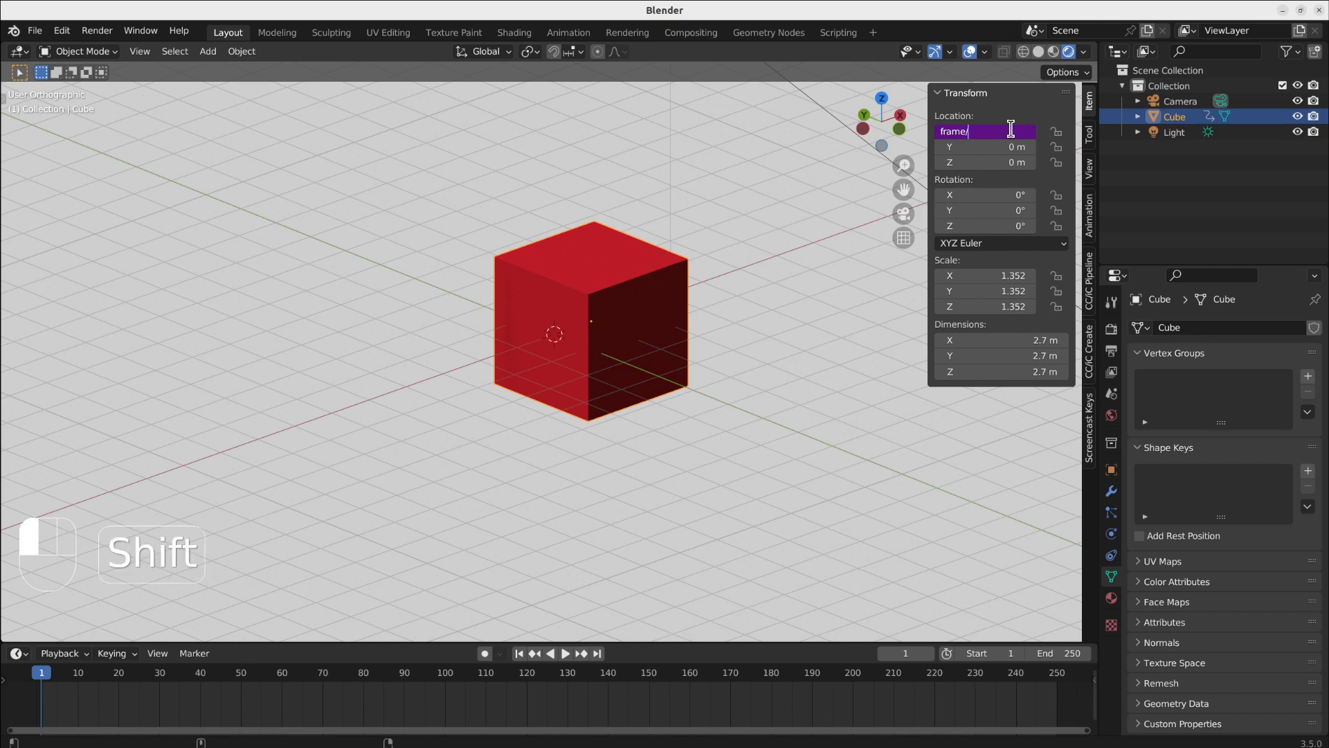
text(2)
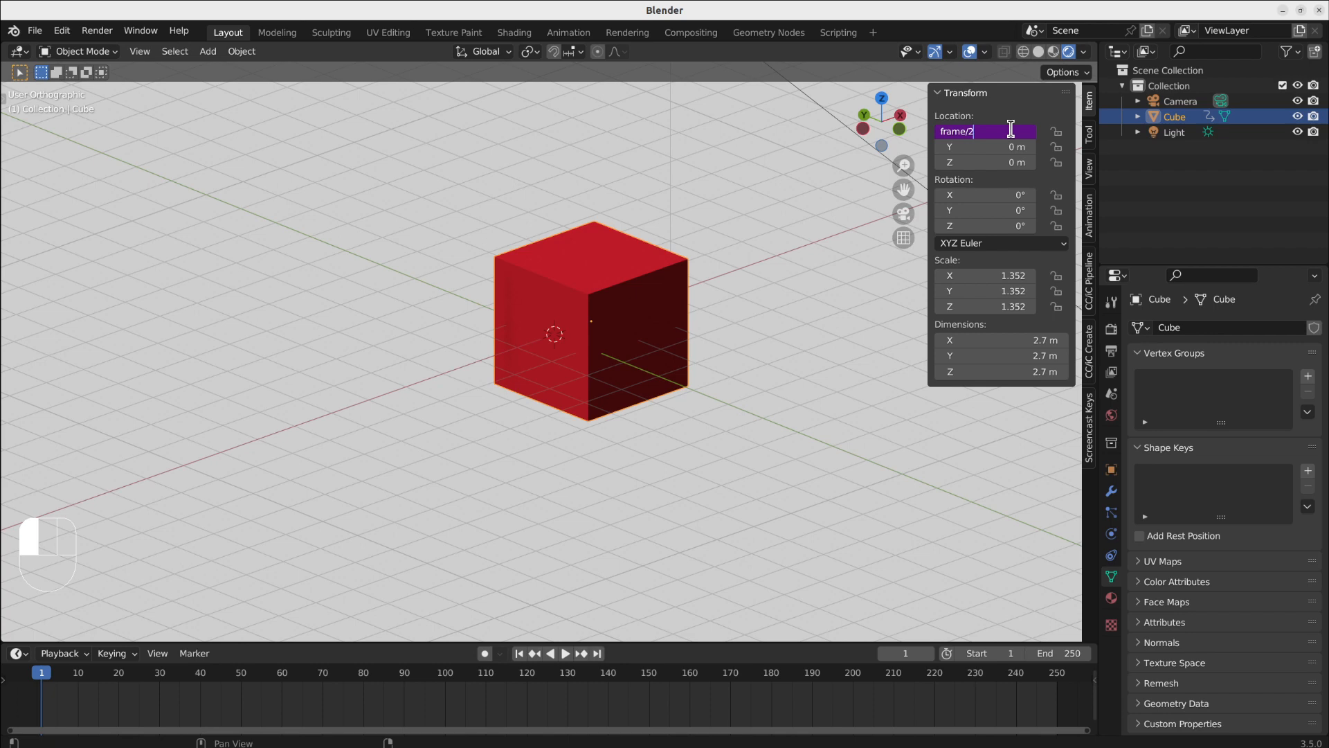
key(Return)
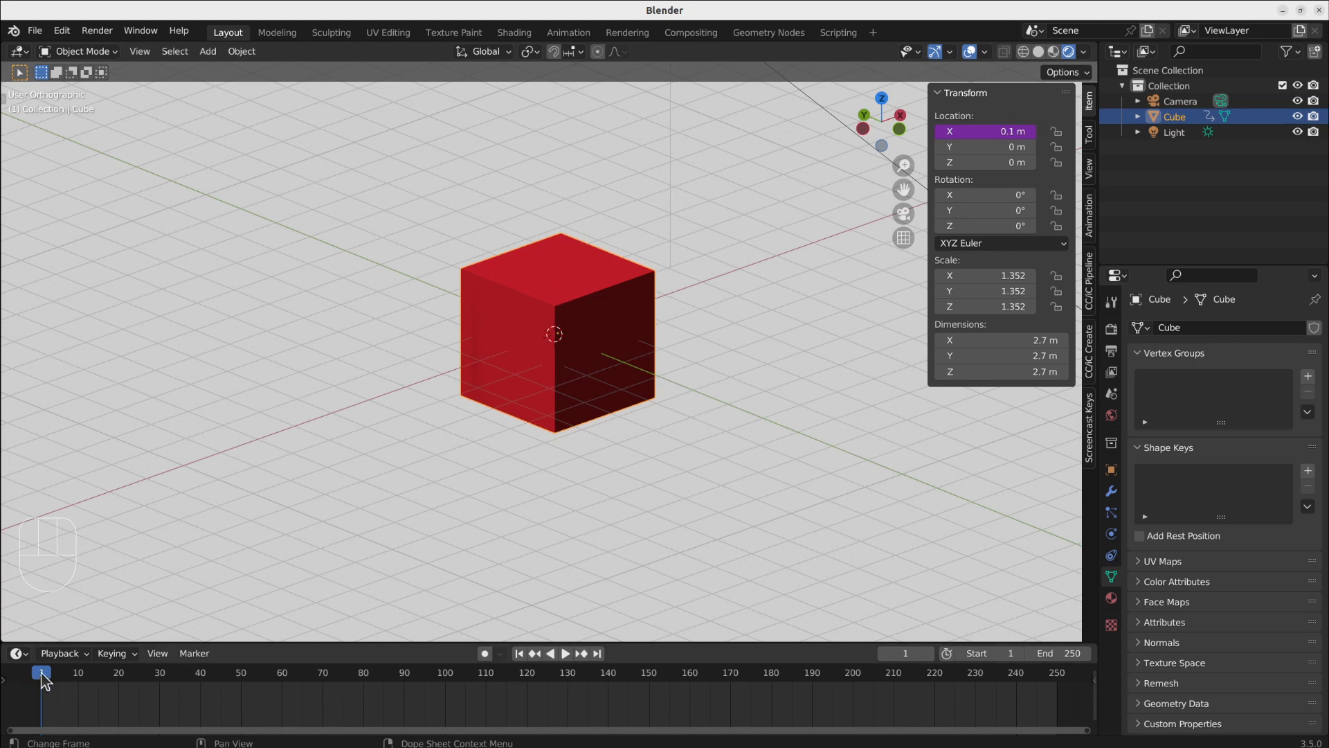
click(565, 653)
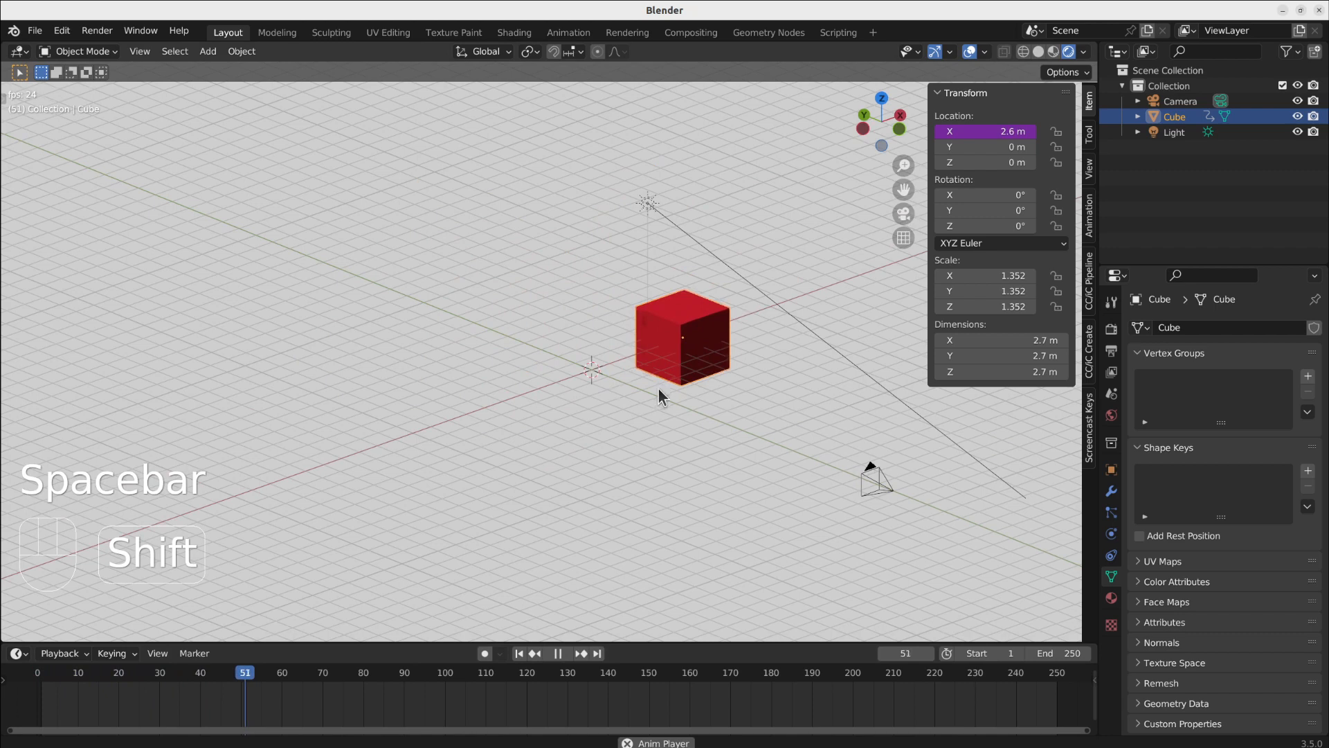
key(space)
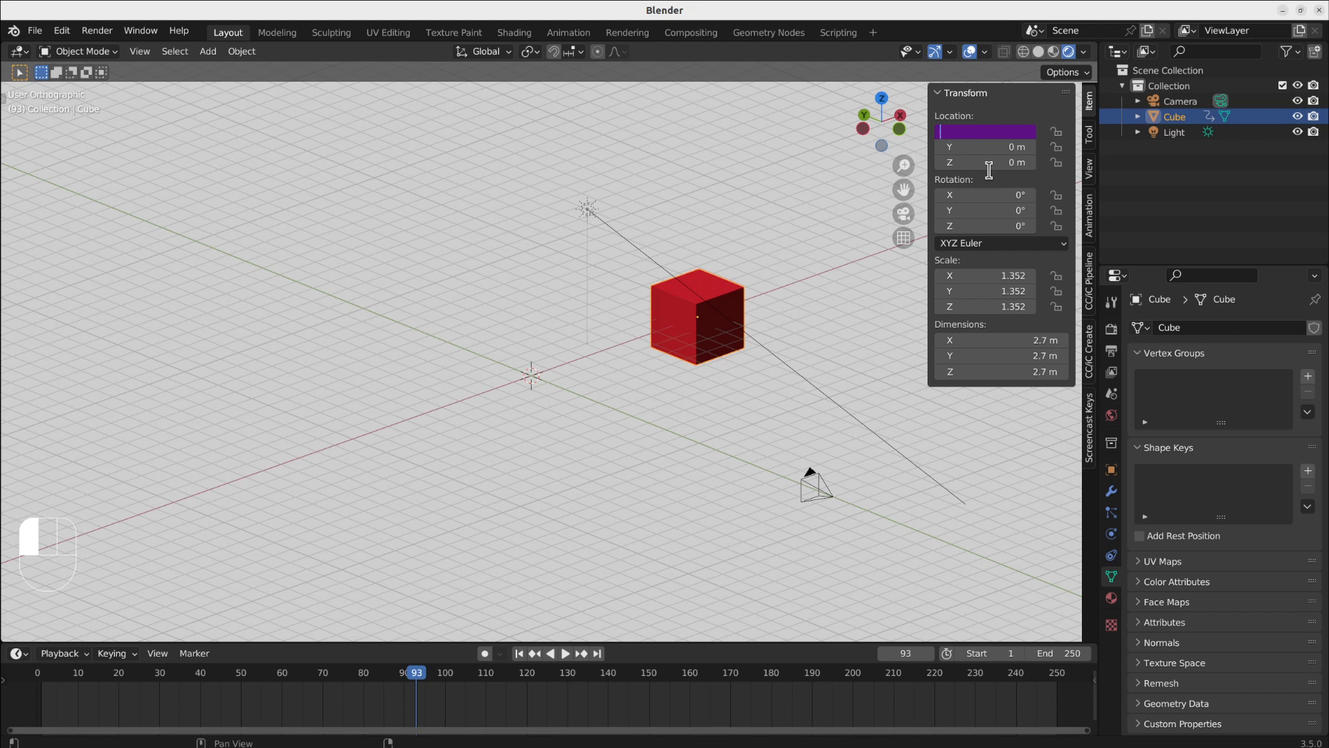
Change the Location X driver to sin(frame), reading 0.84 m on frame 1
text(sin)
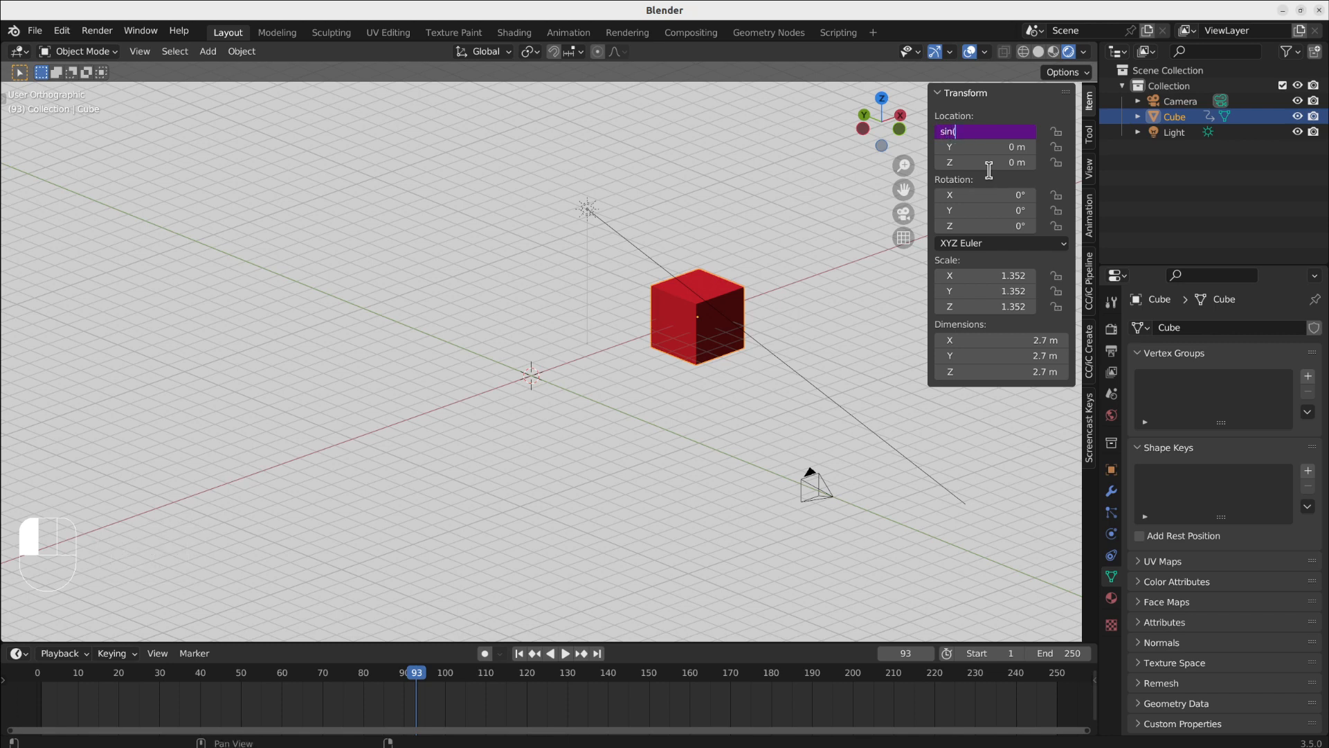
text((frame)
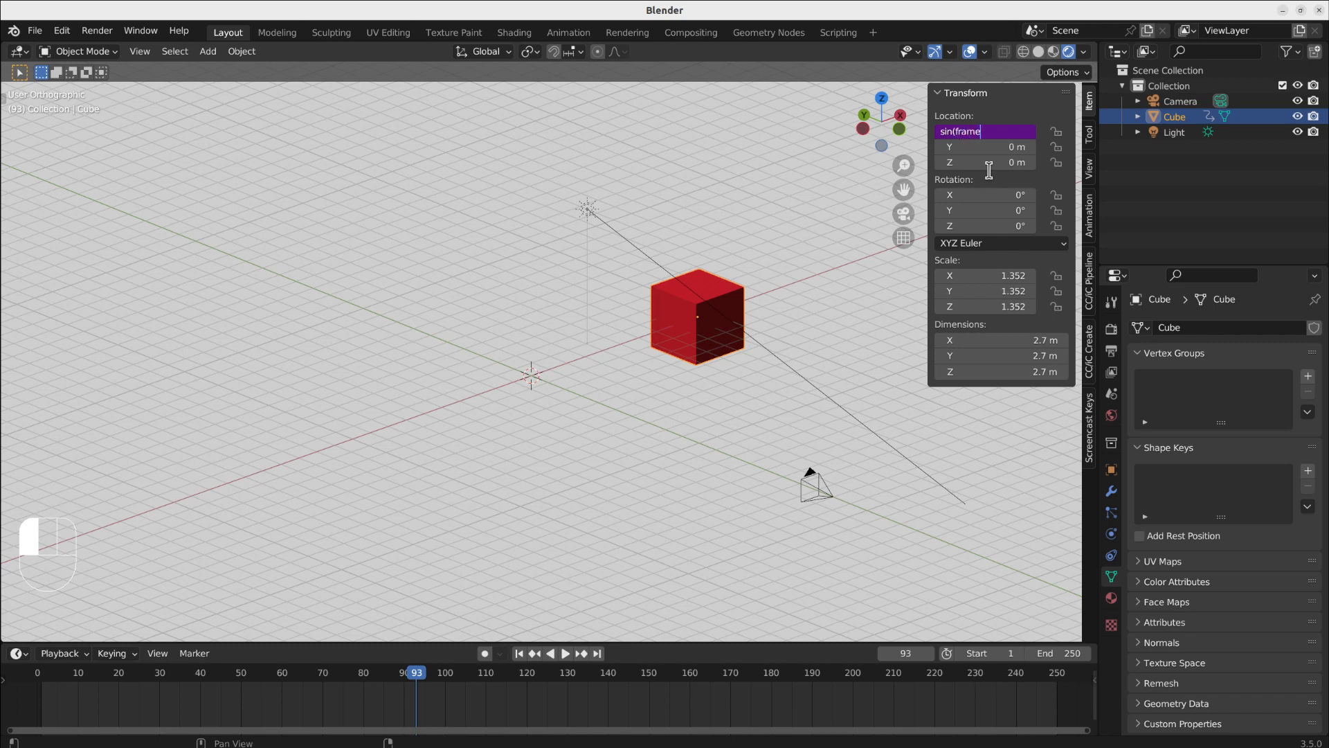
key(Return)
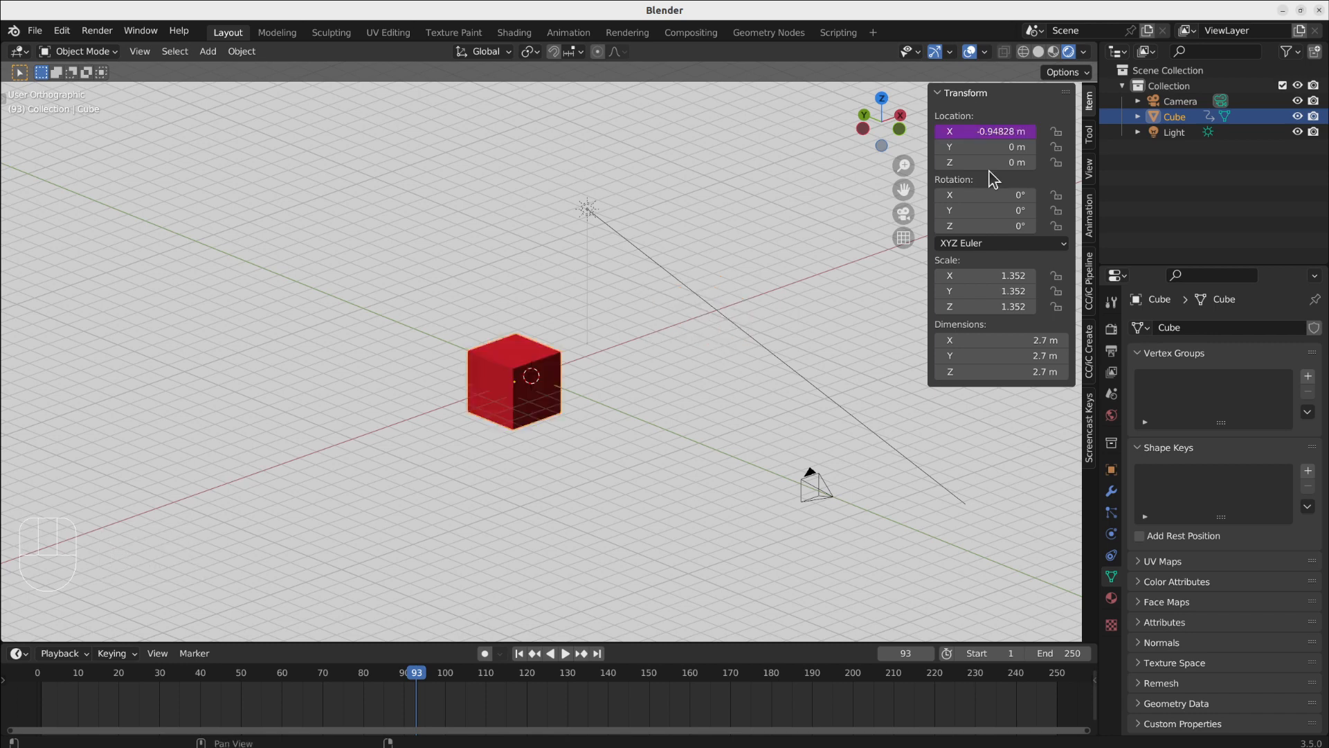
Play and scrub the animation, then return to frame 1
key(space)
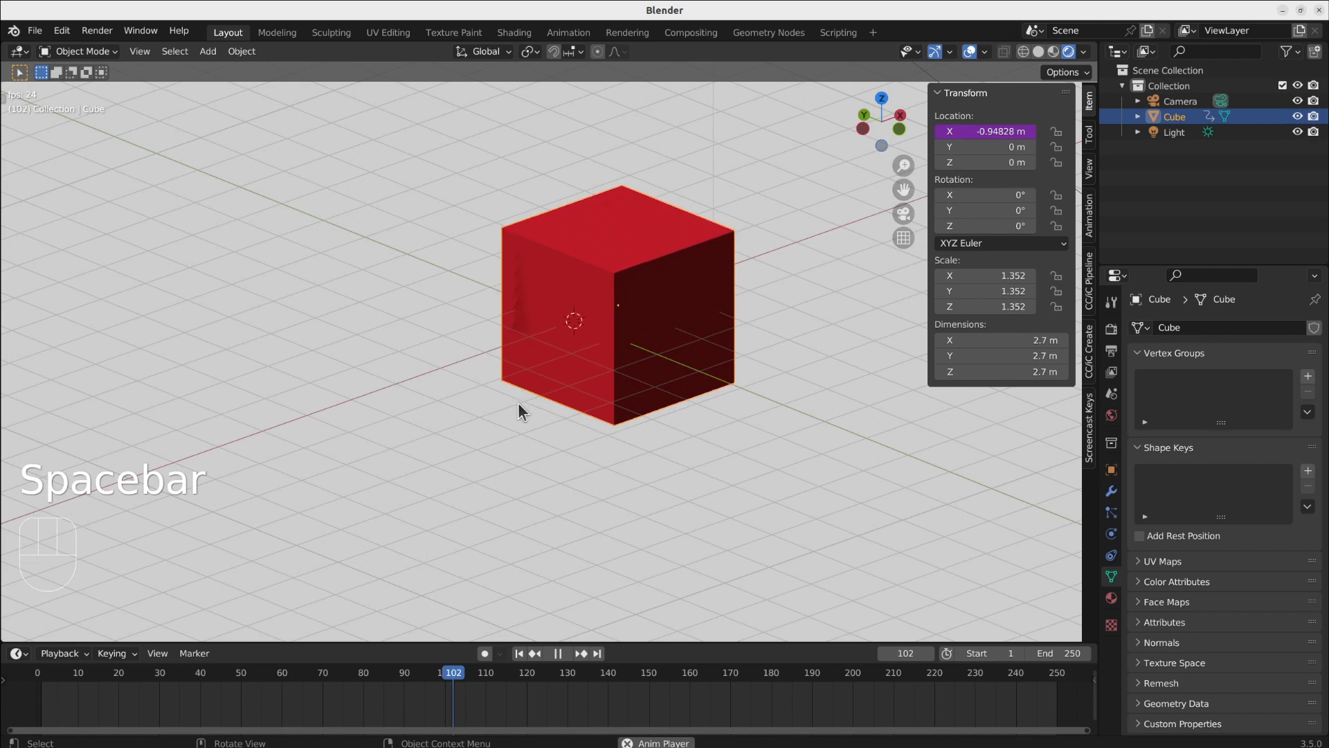
key(space)
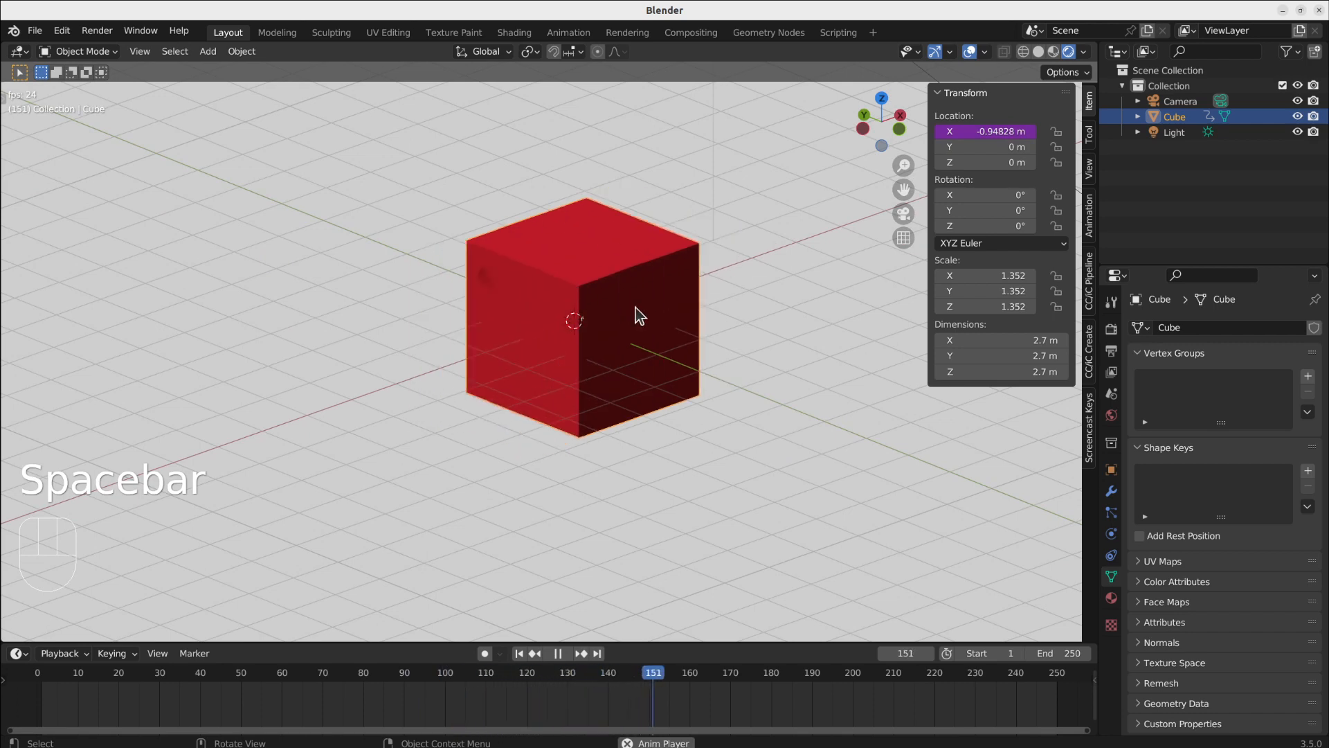
click(755, 673)
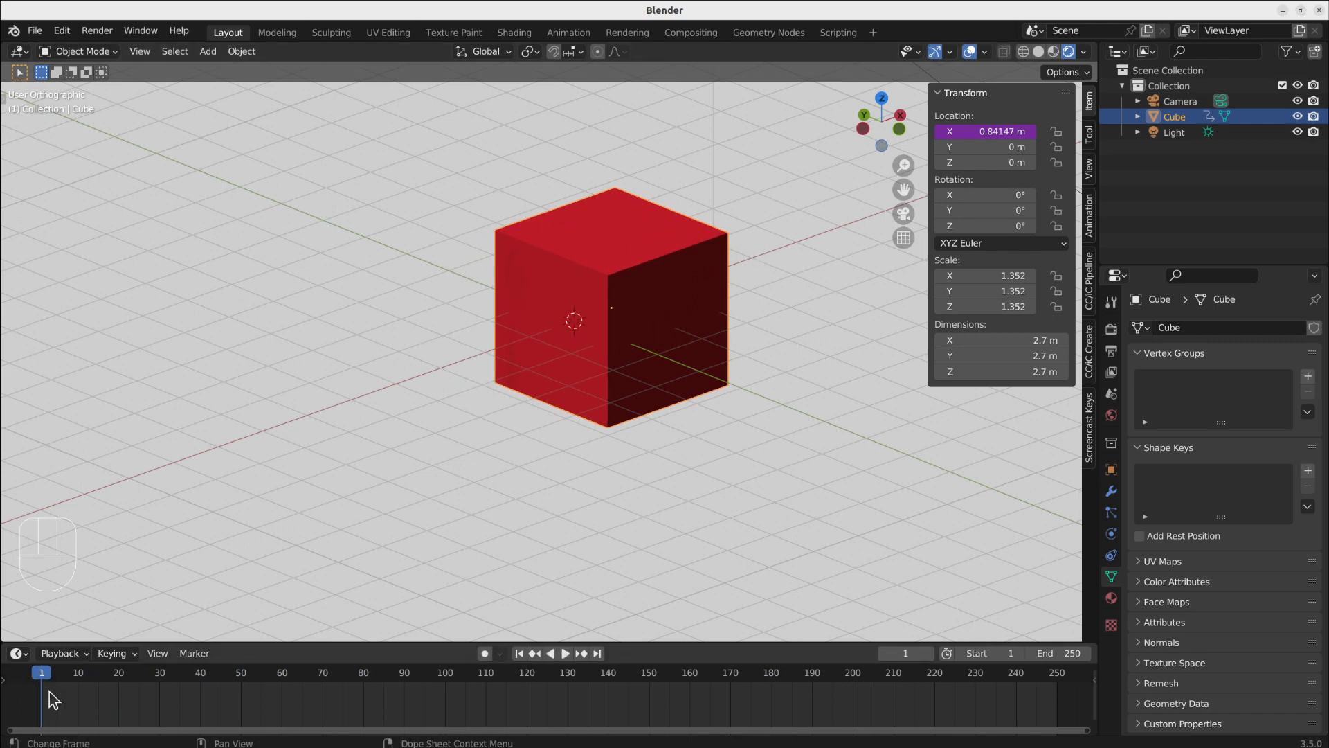
click(565, 653)
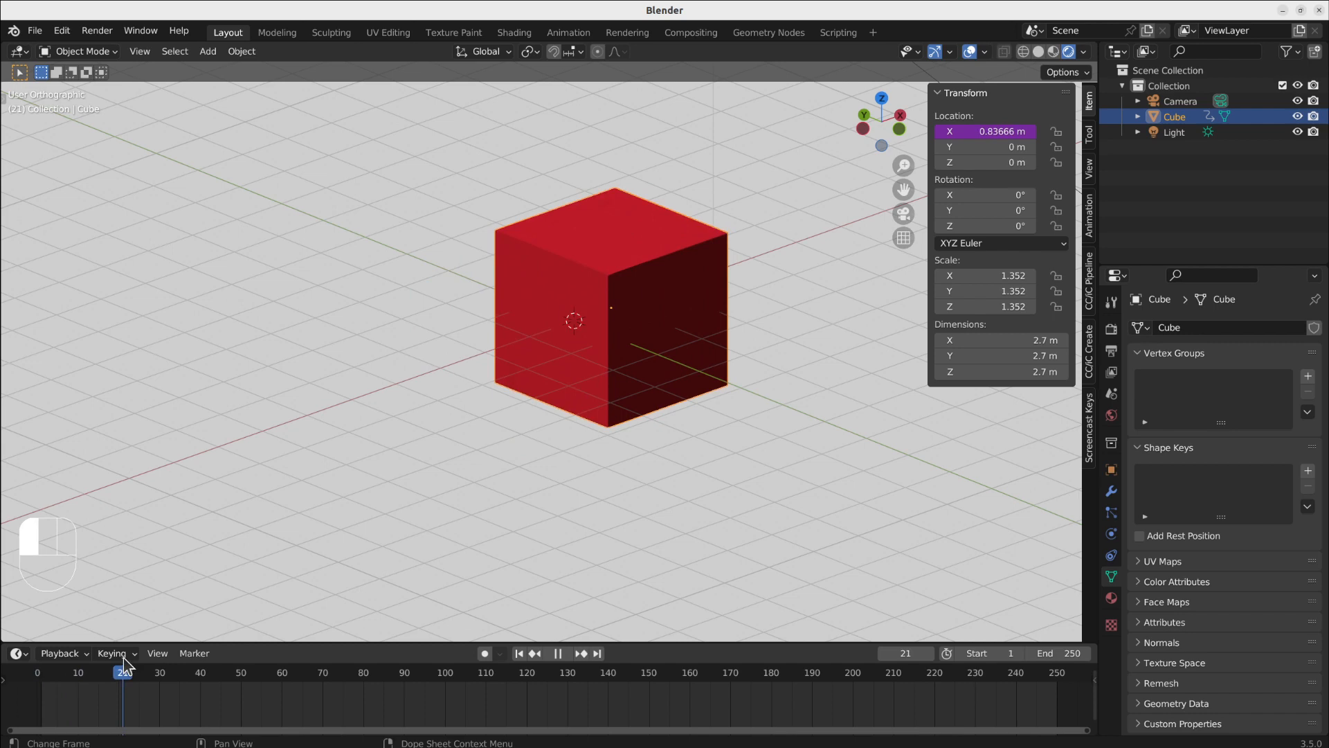
click(518, 653)
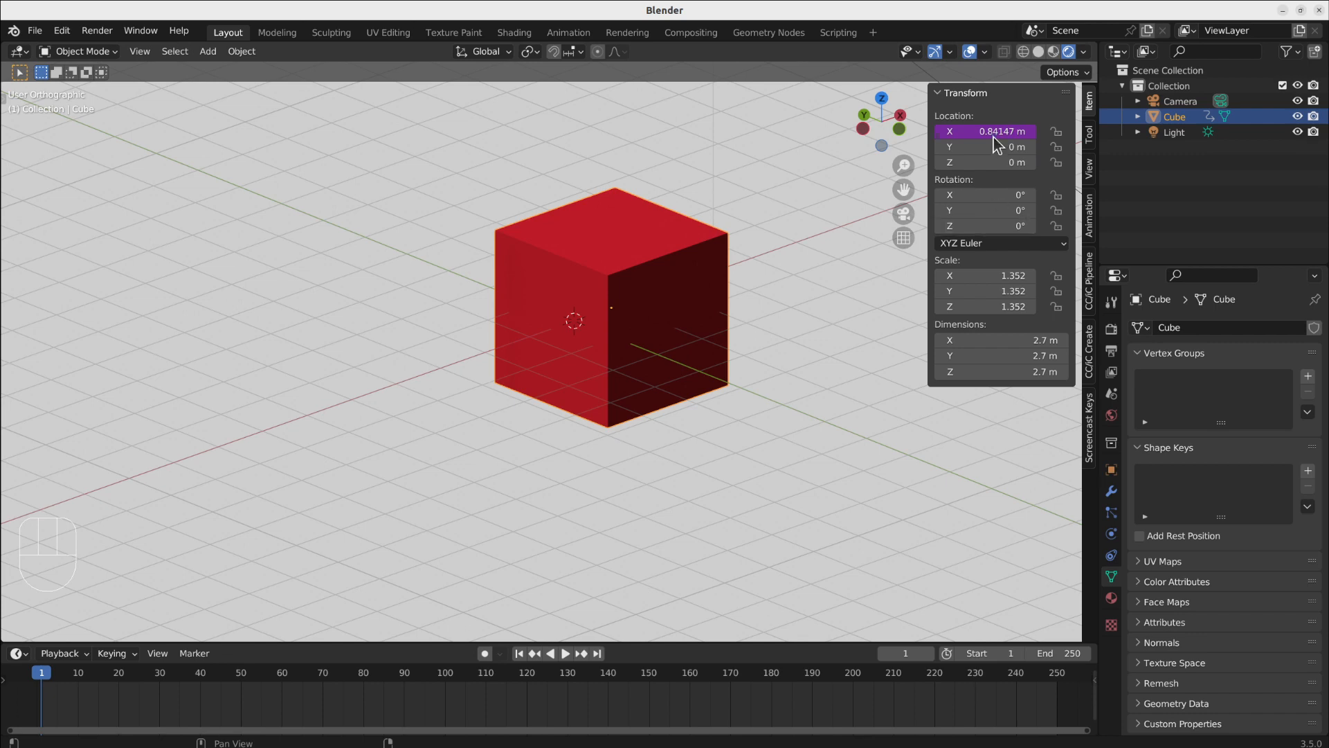
Drive the cube's Rotation Z with #frame and play to watch it spin
right_click(985, 131)
text(#fr)
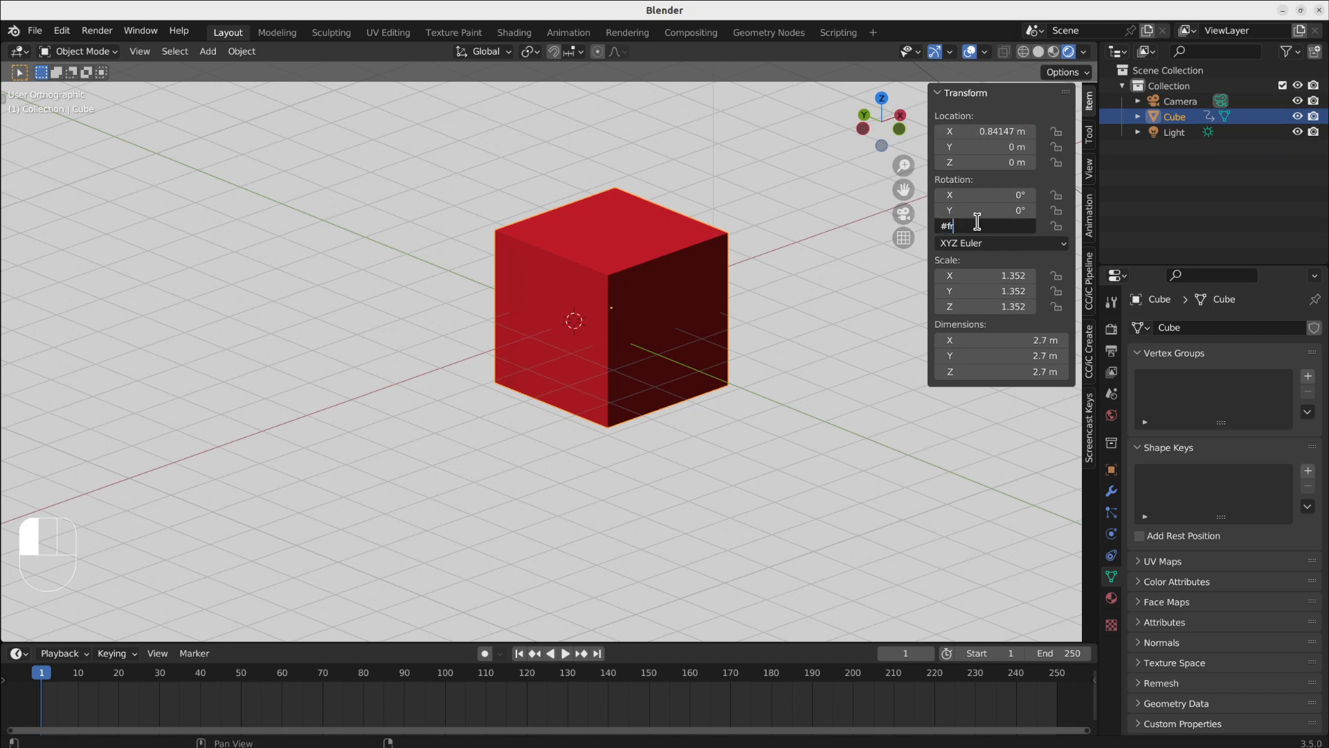
key(space)
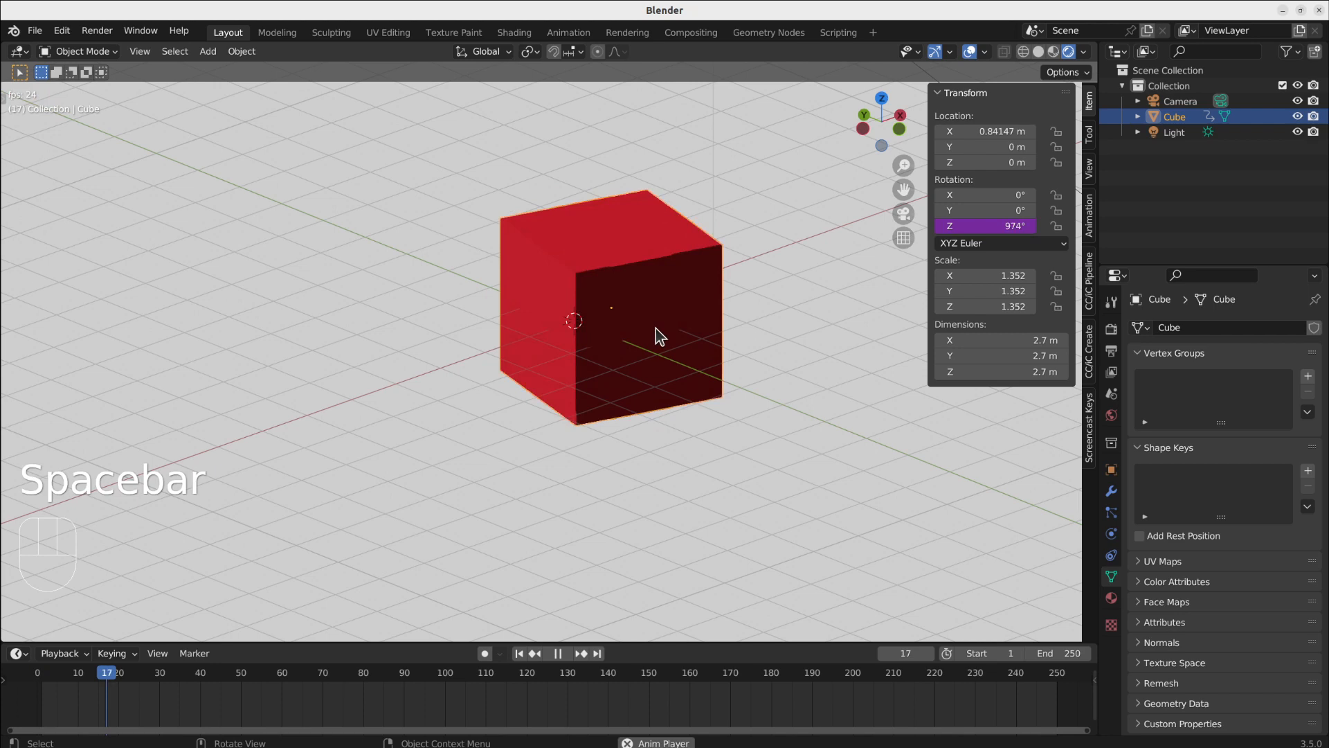
key(space)
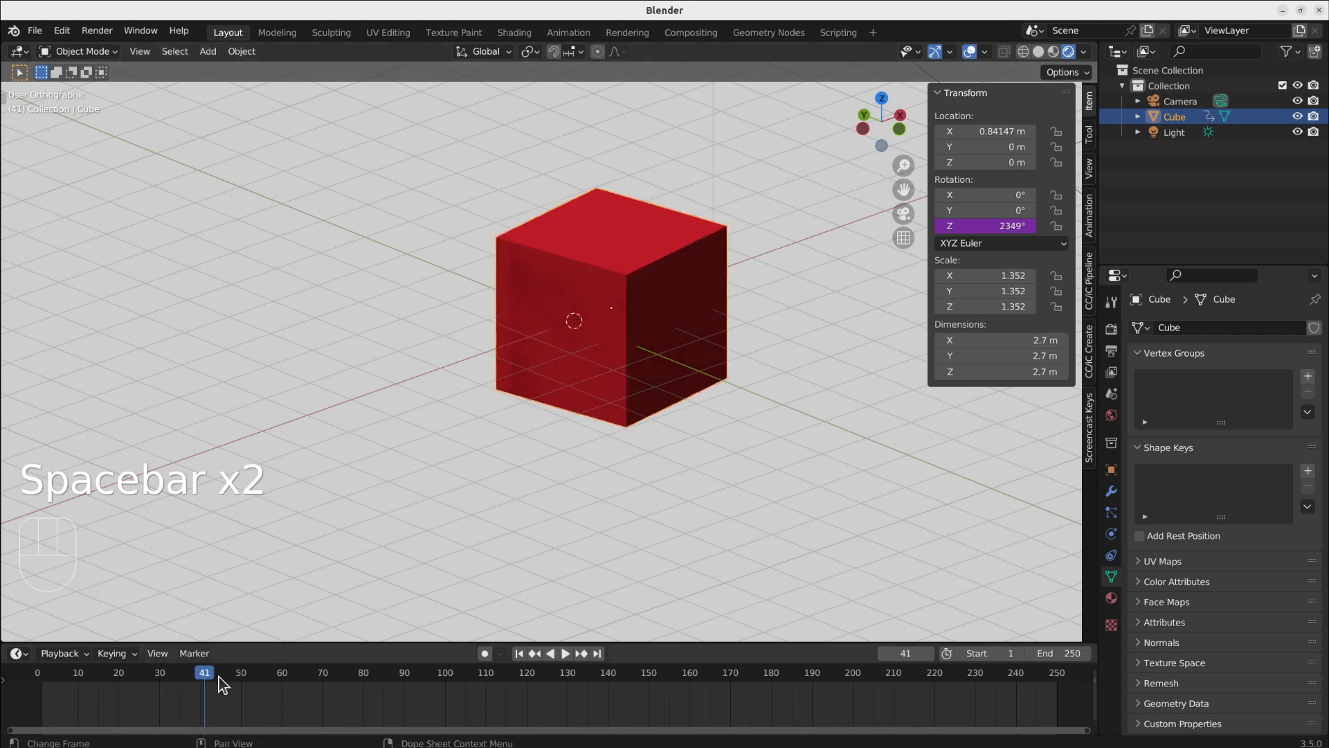
key(space)
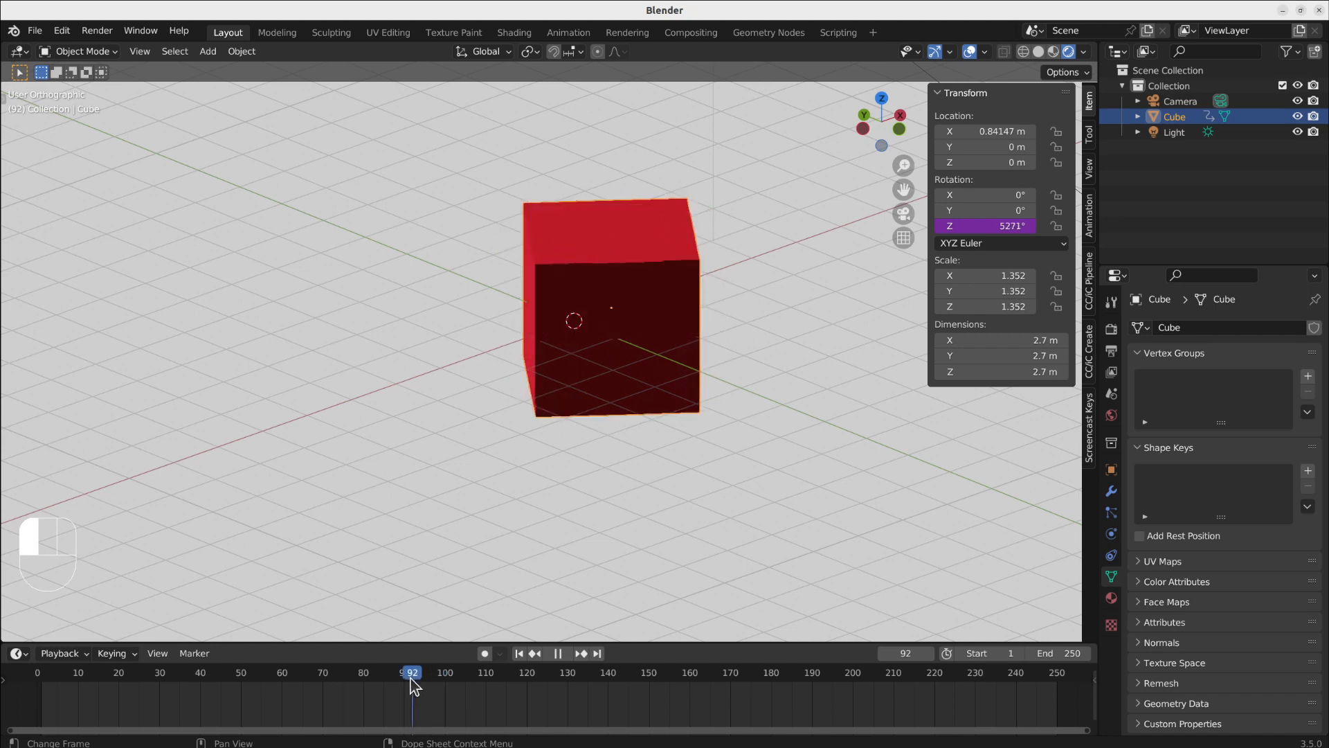
click(61, 672)
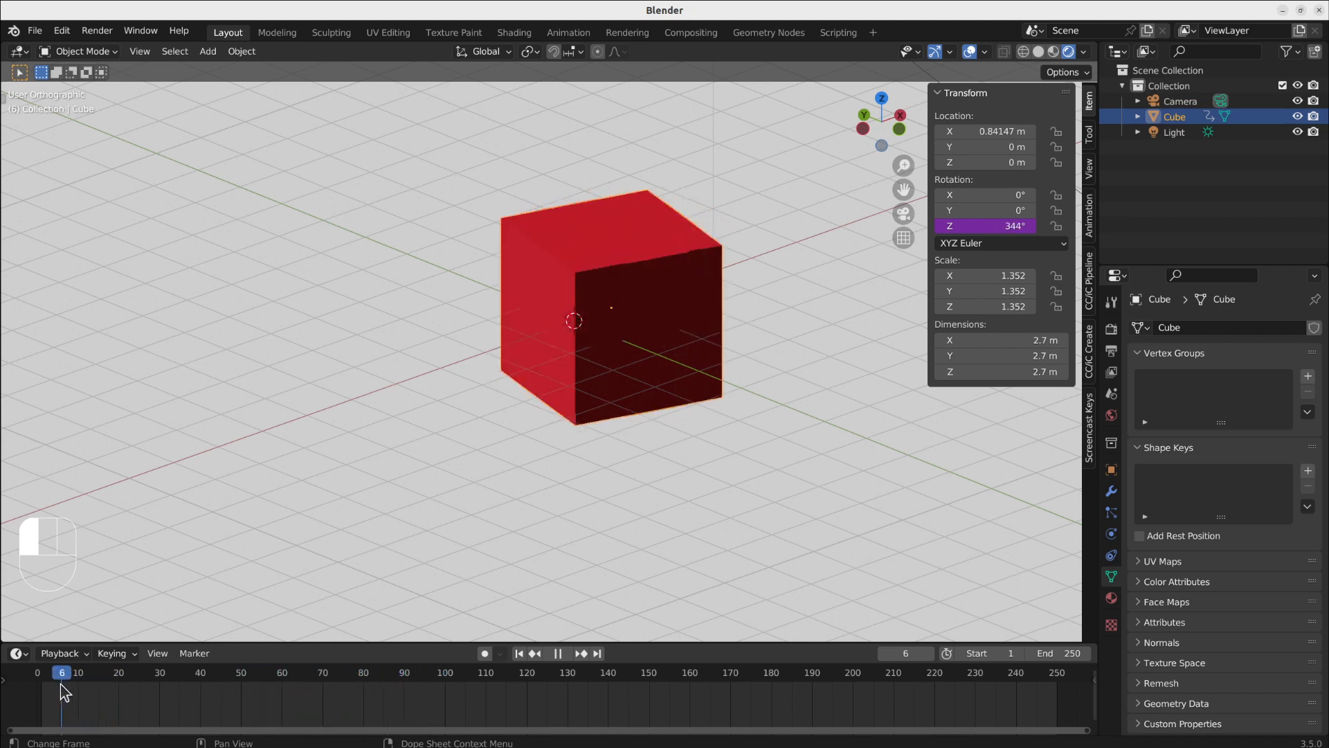
click(78, 672)
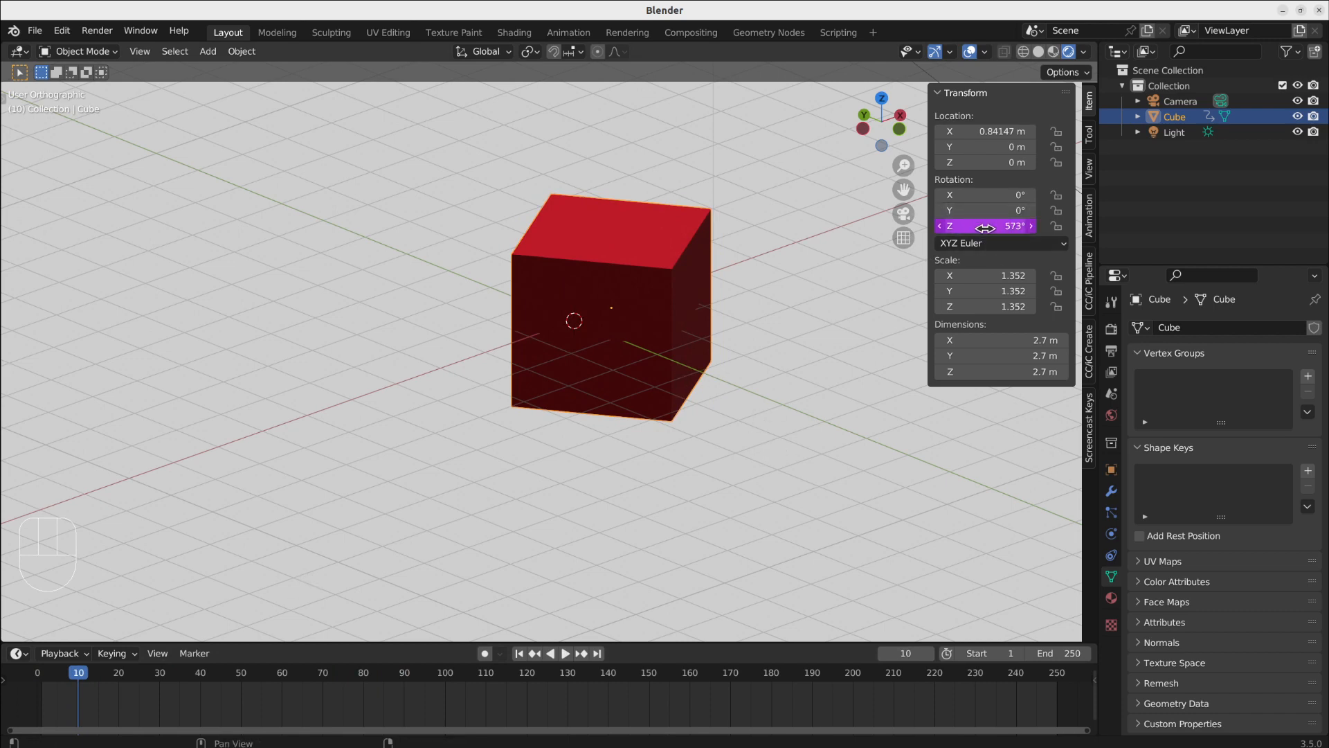
Wrap the Rotation Z driver in radians(frame) and play to check the slower turn
double_click(985, 225)
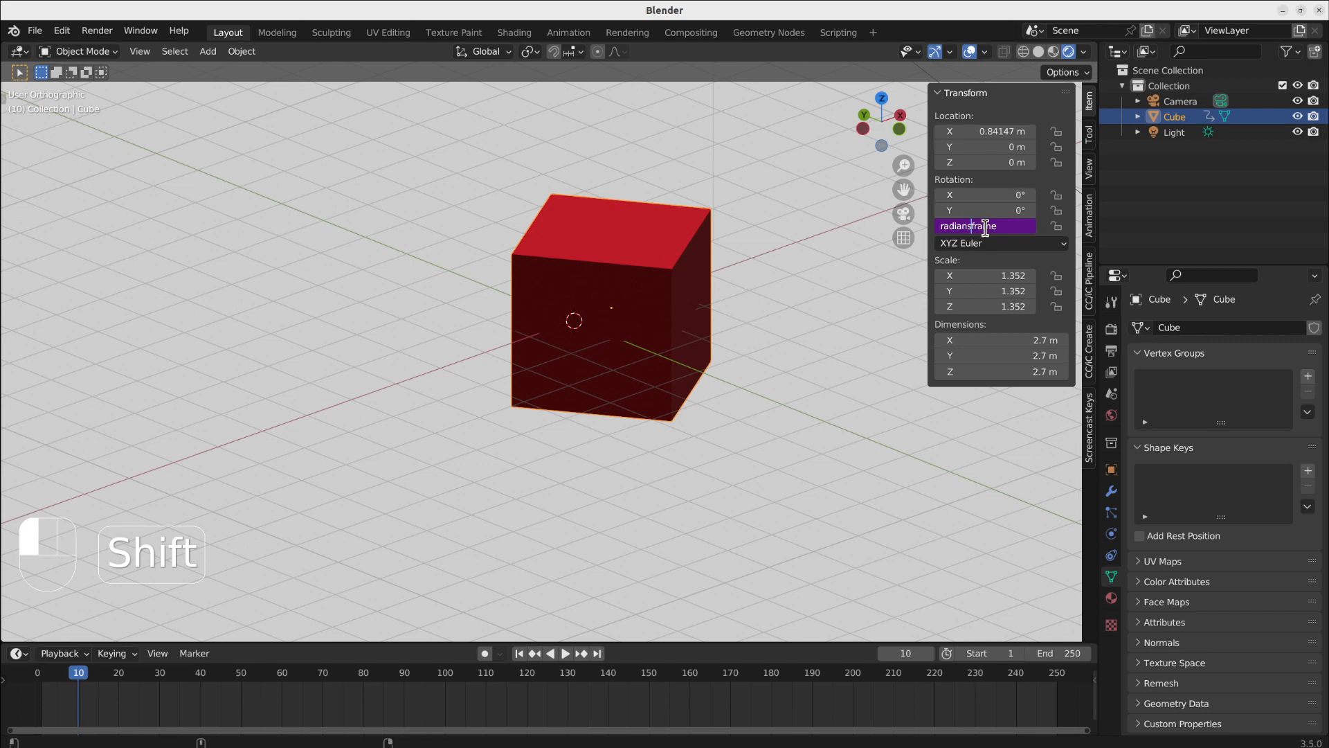
text(()
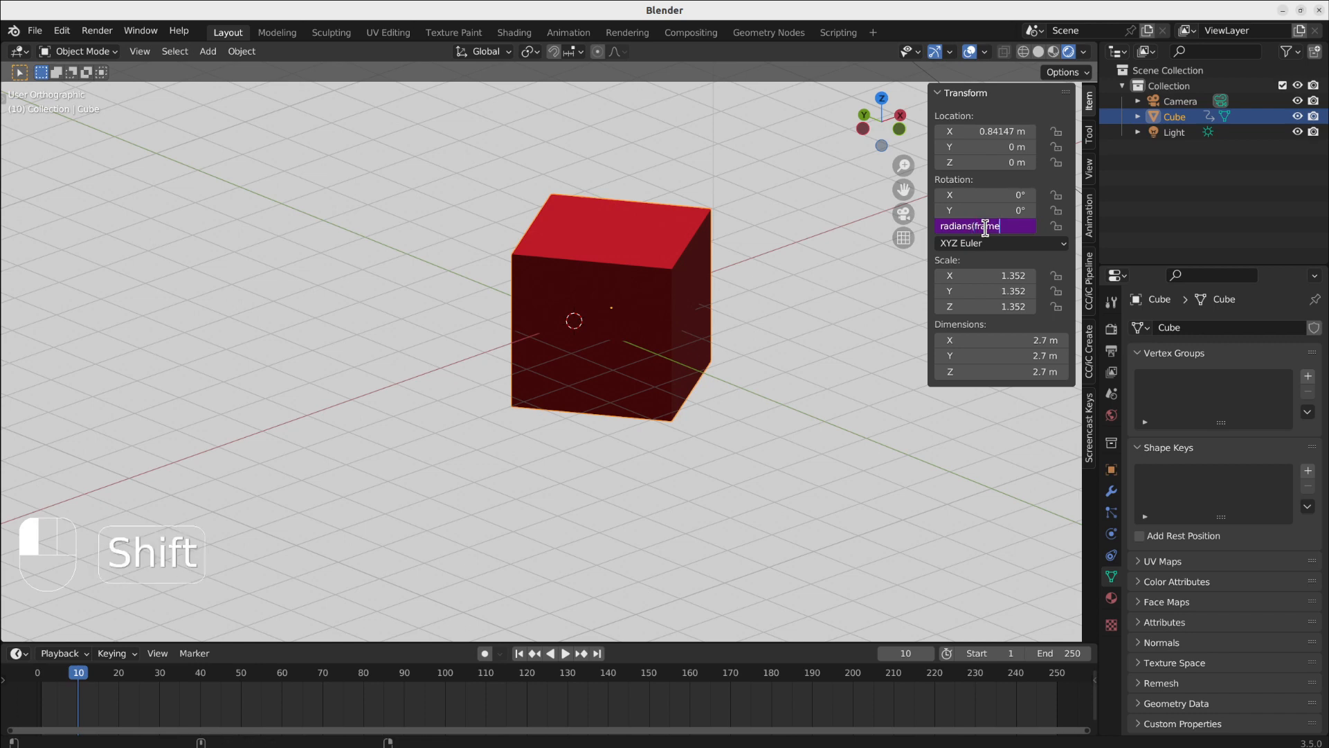
key(Return)
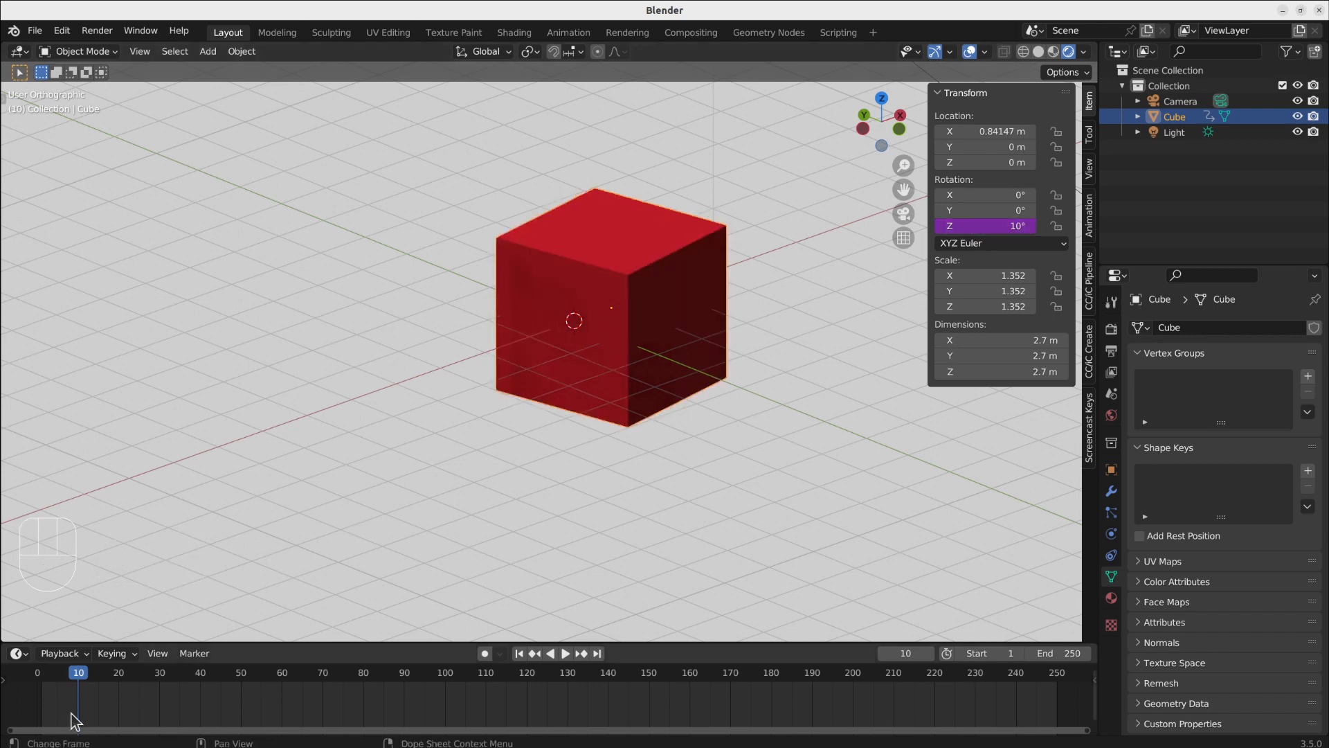
key(space)
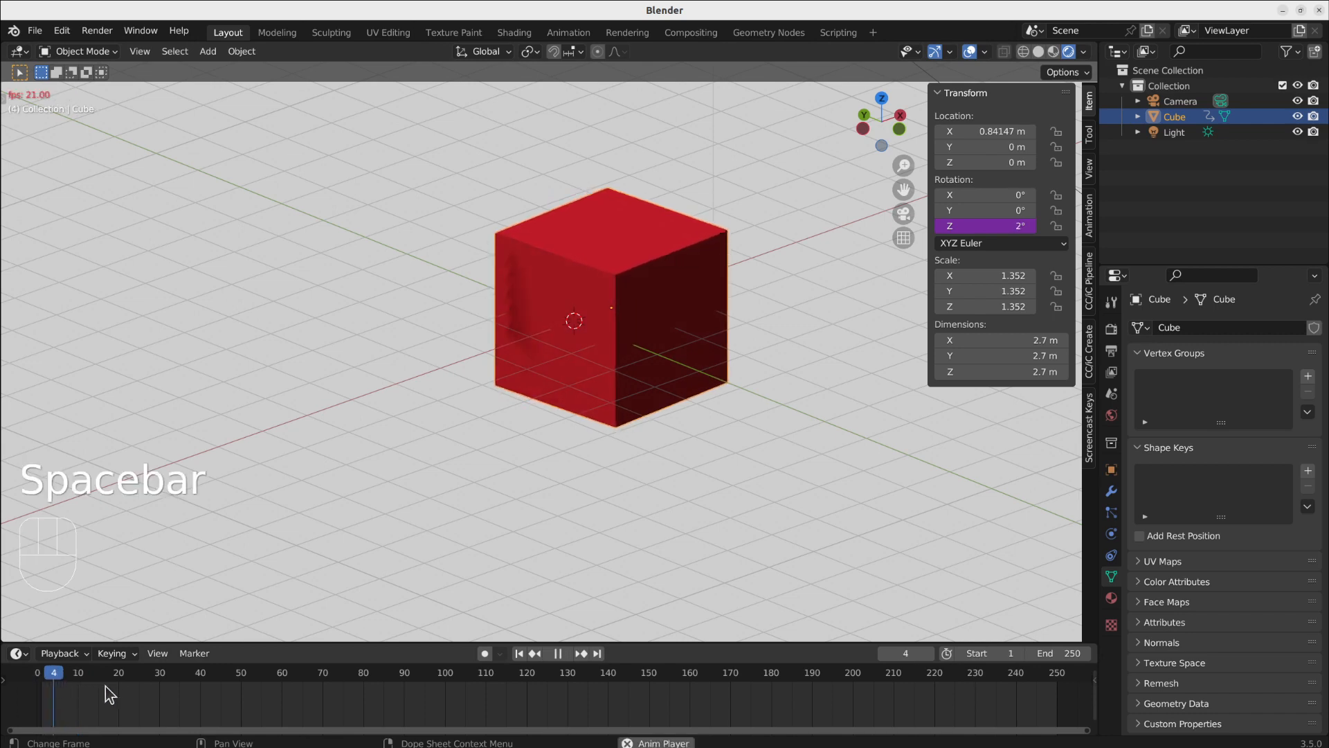
key(space)
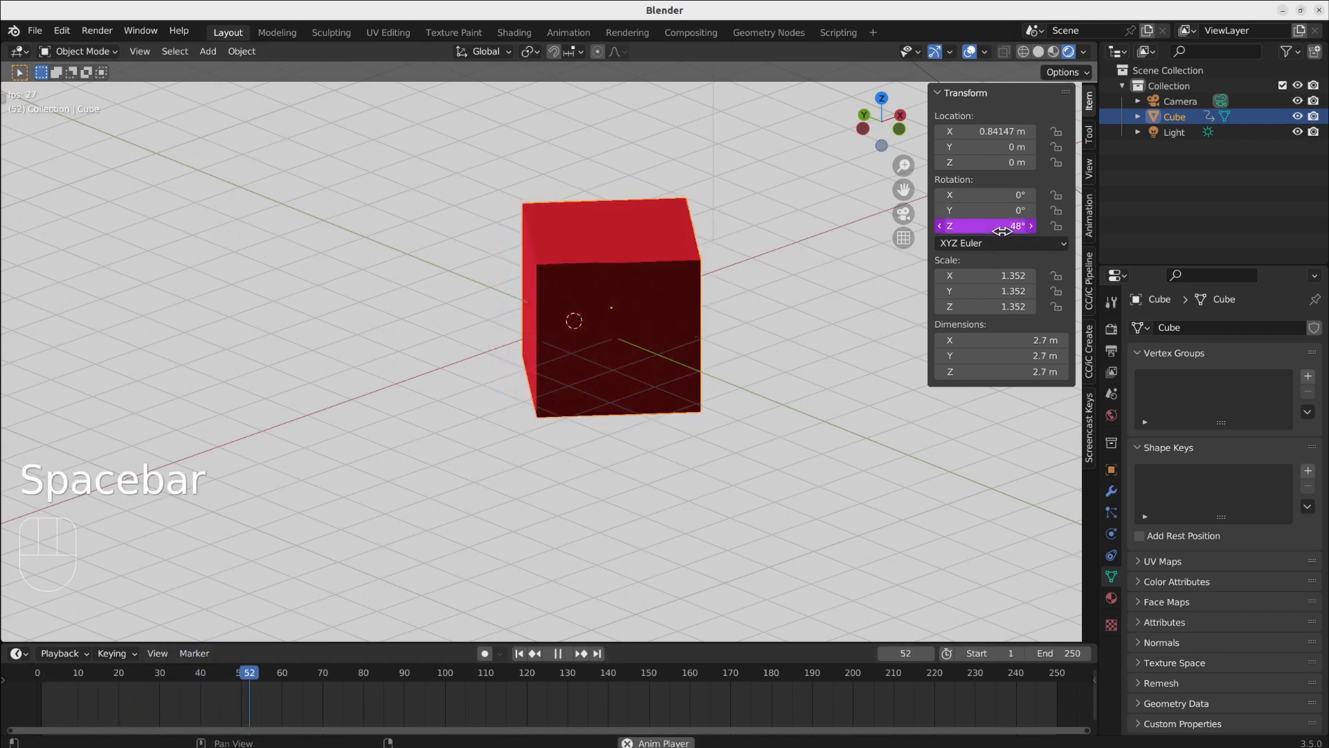
key(space)
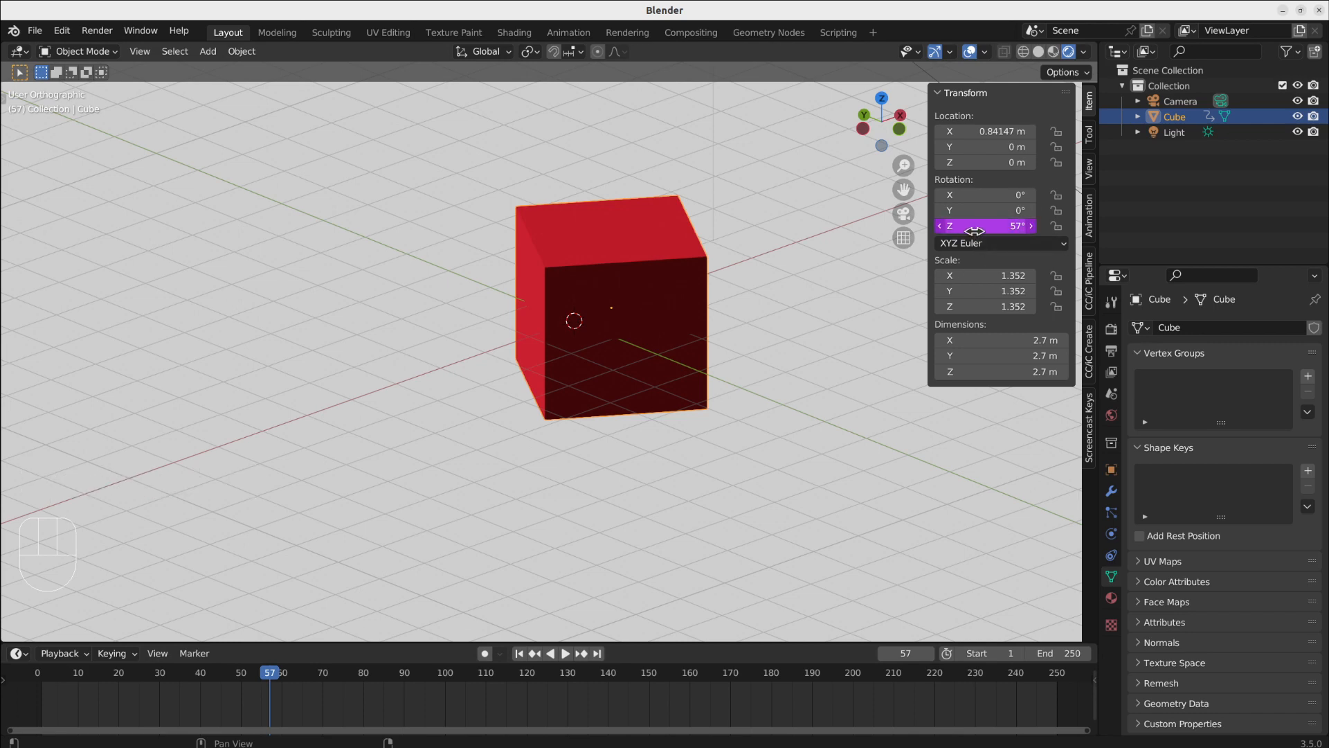
Set the Location X driver to radians(frame) and play to watch the cube slide
double_click(983, 225)
text(#radians(frame))
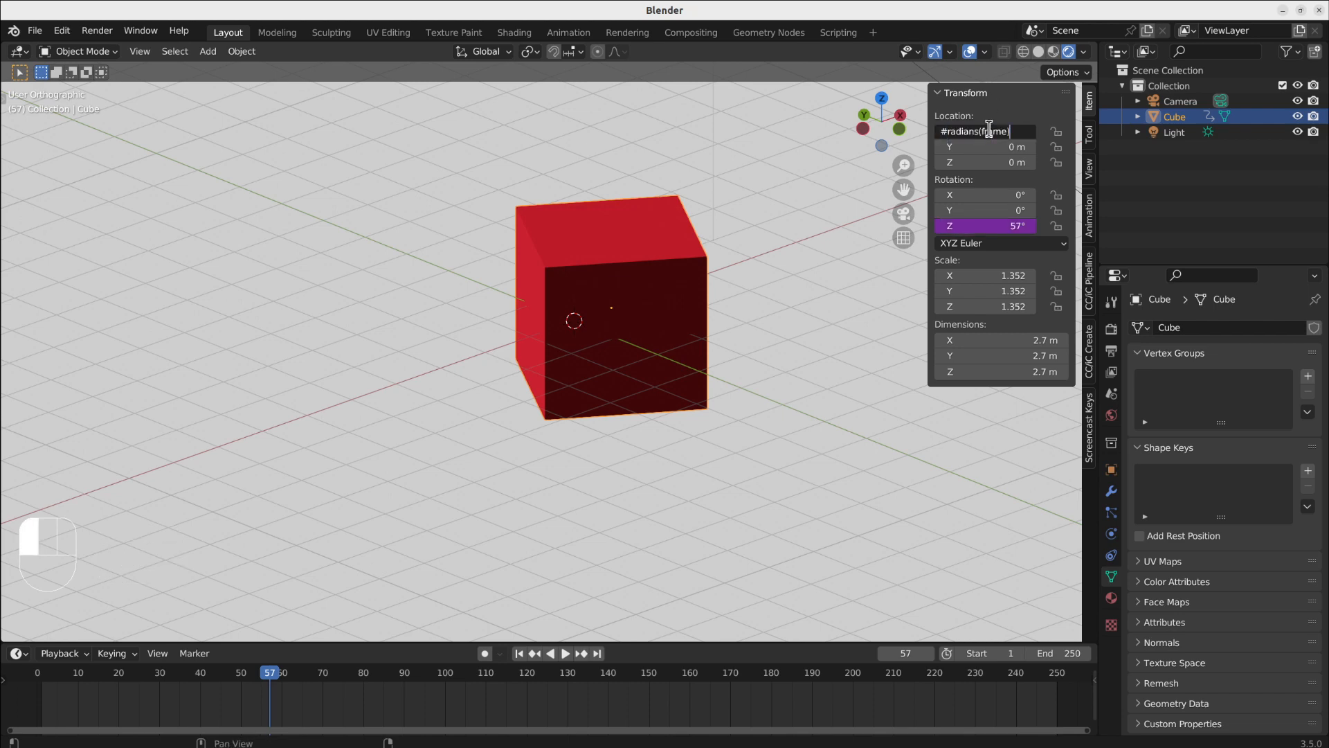
key(space)
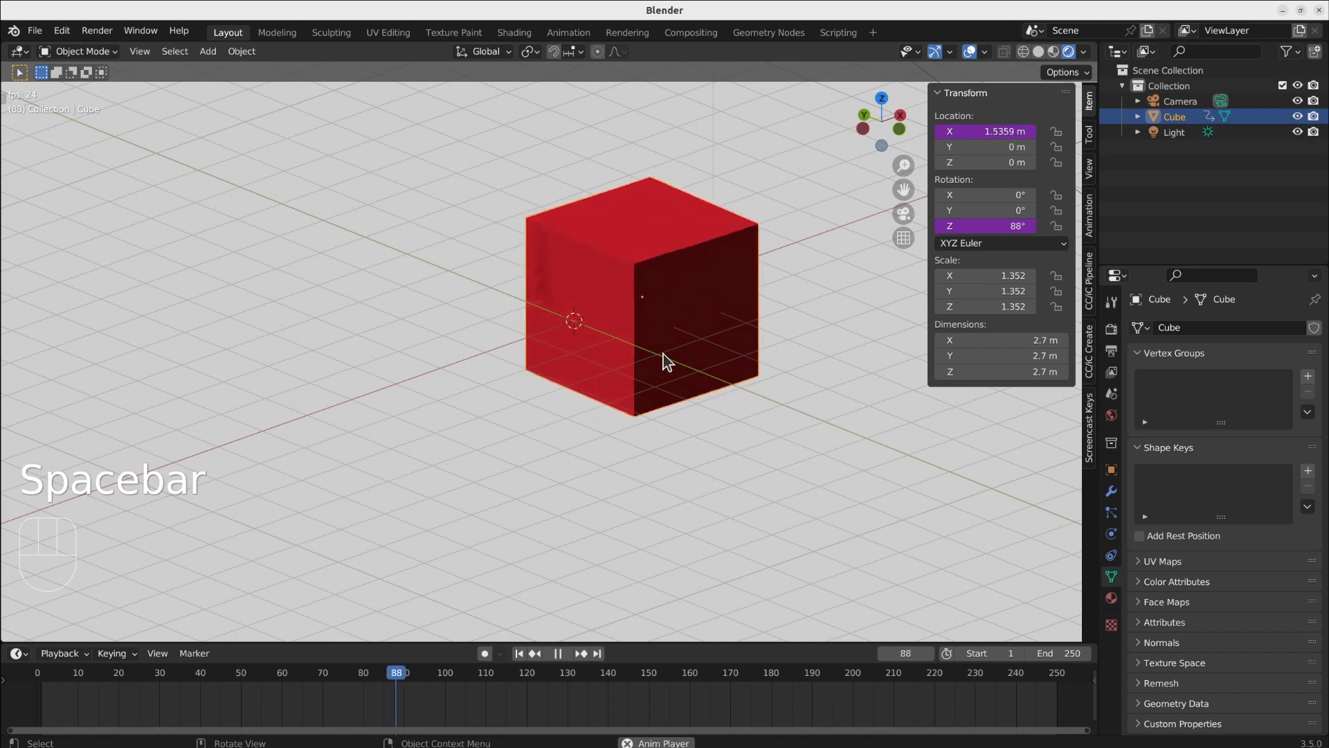
key(space)
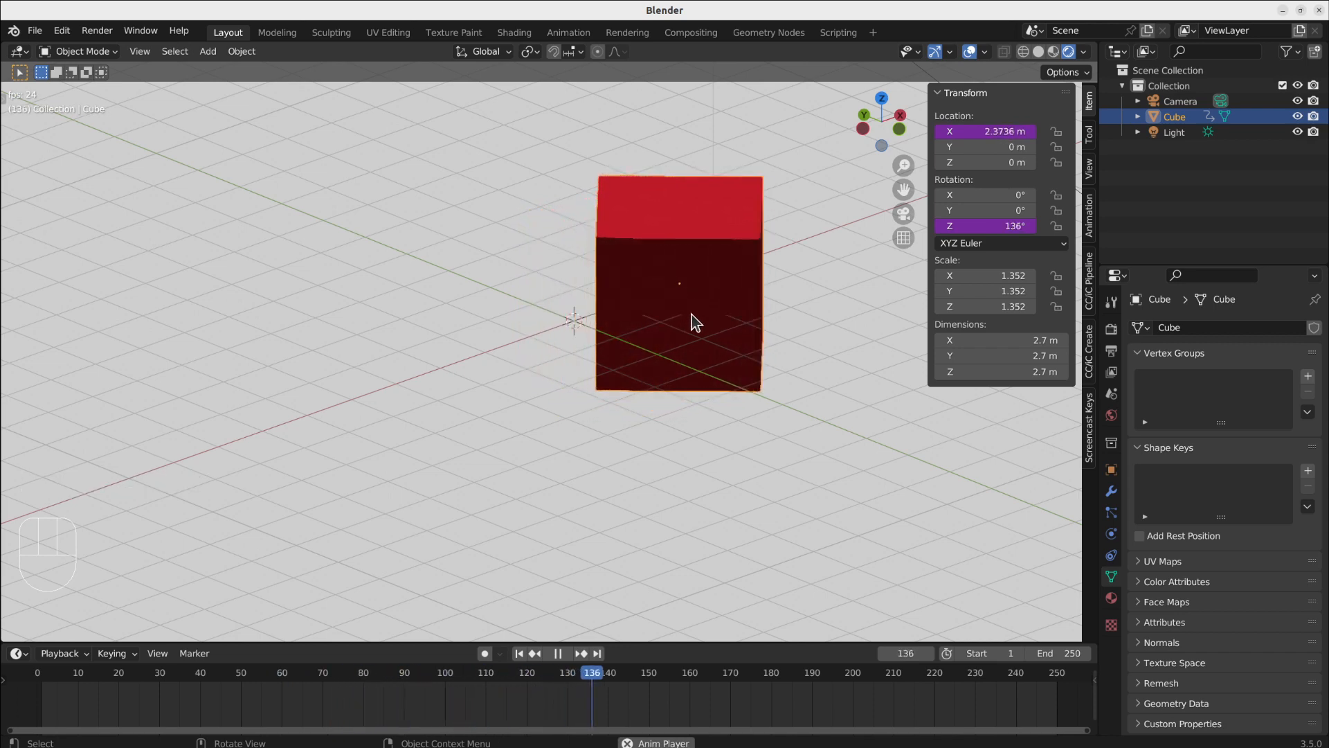
key(Space)
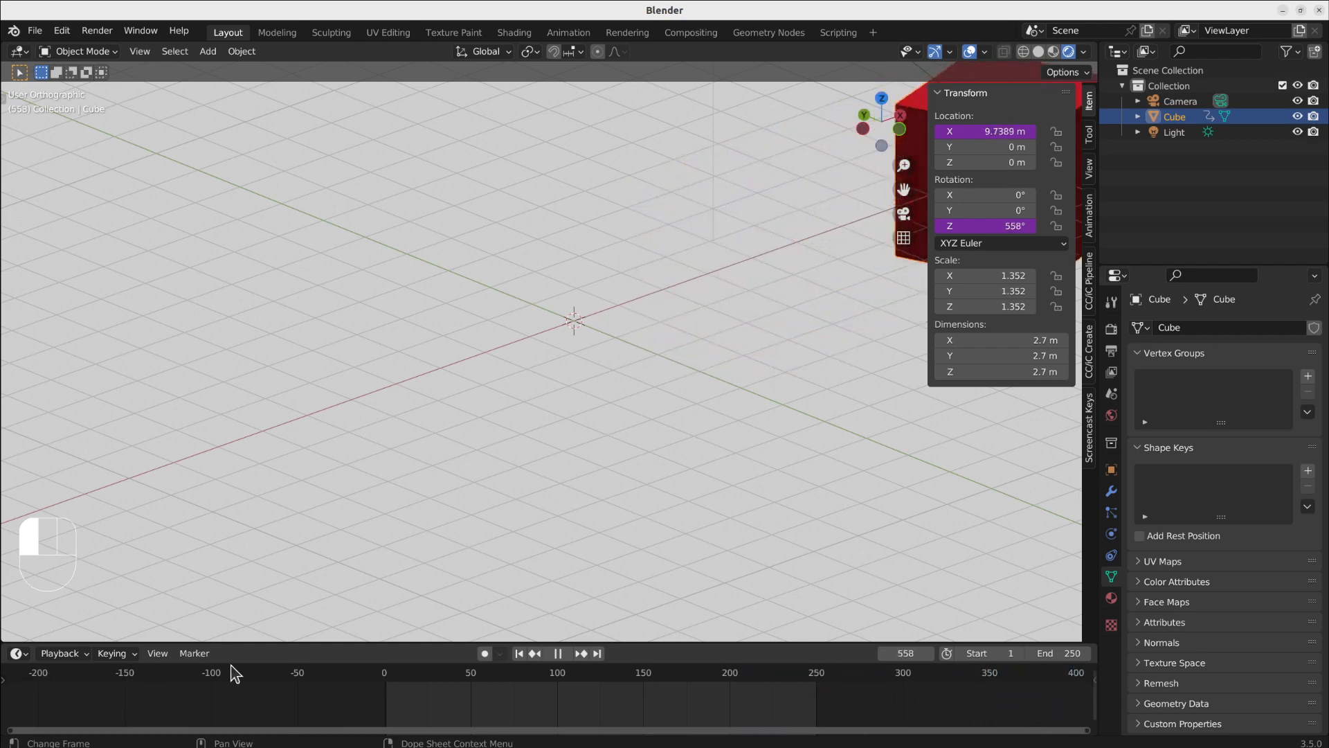
Stop on frame 180, where the cube reads X 3.1416 m and 180° rotation
click(677, 672)
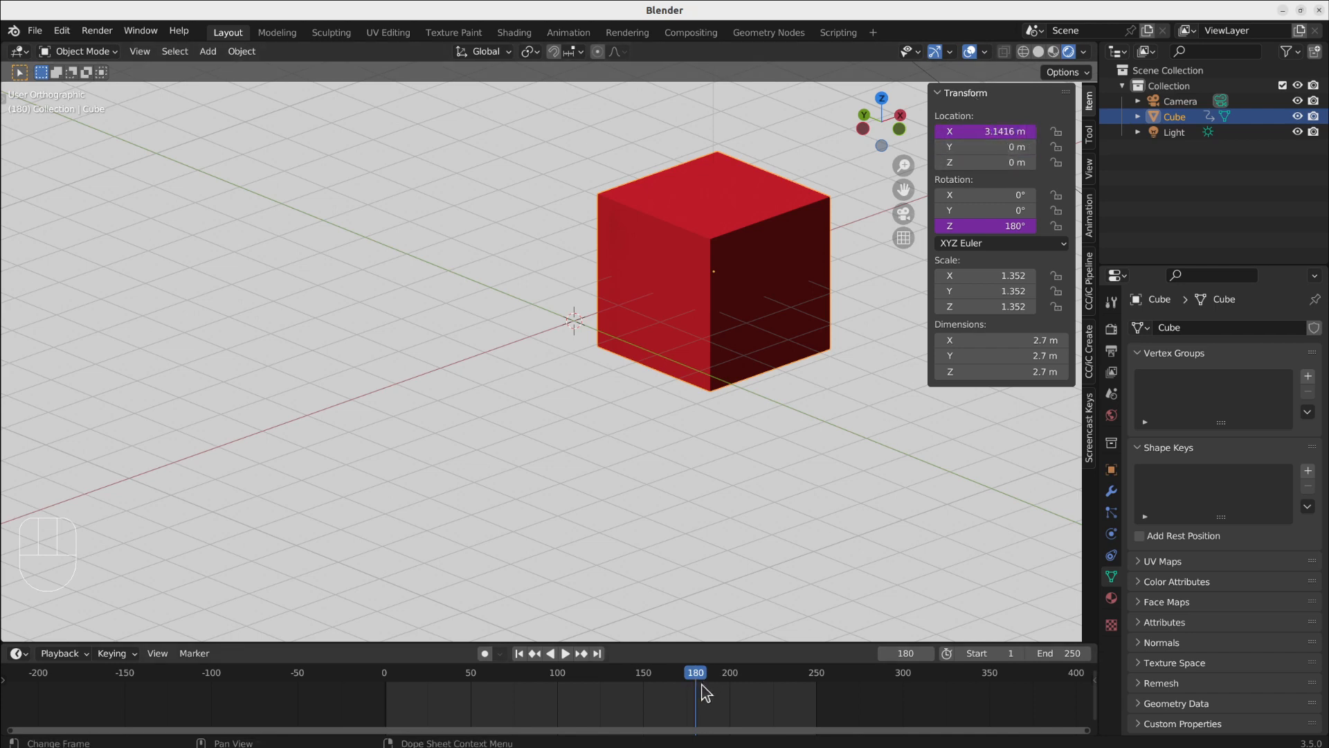
mouse_move(986, 291)
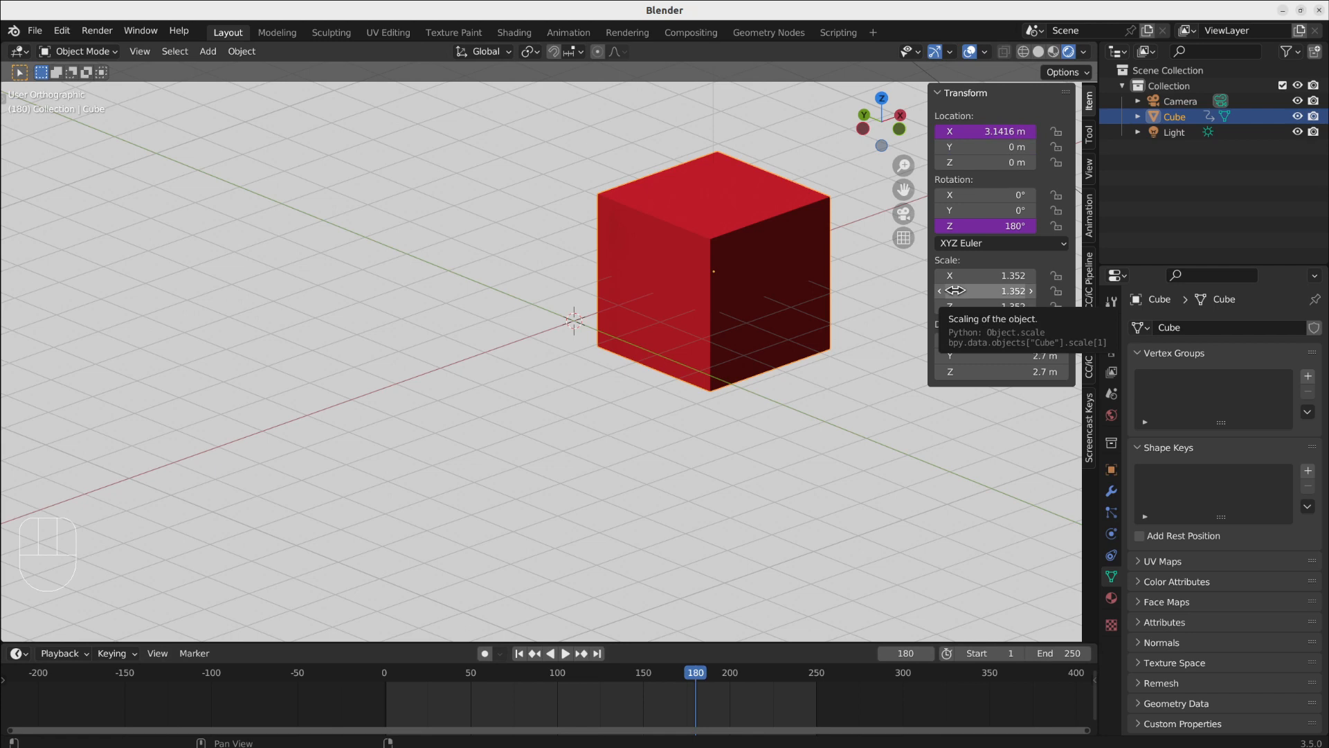
mouse_move(933, 252)
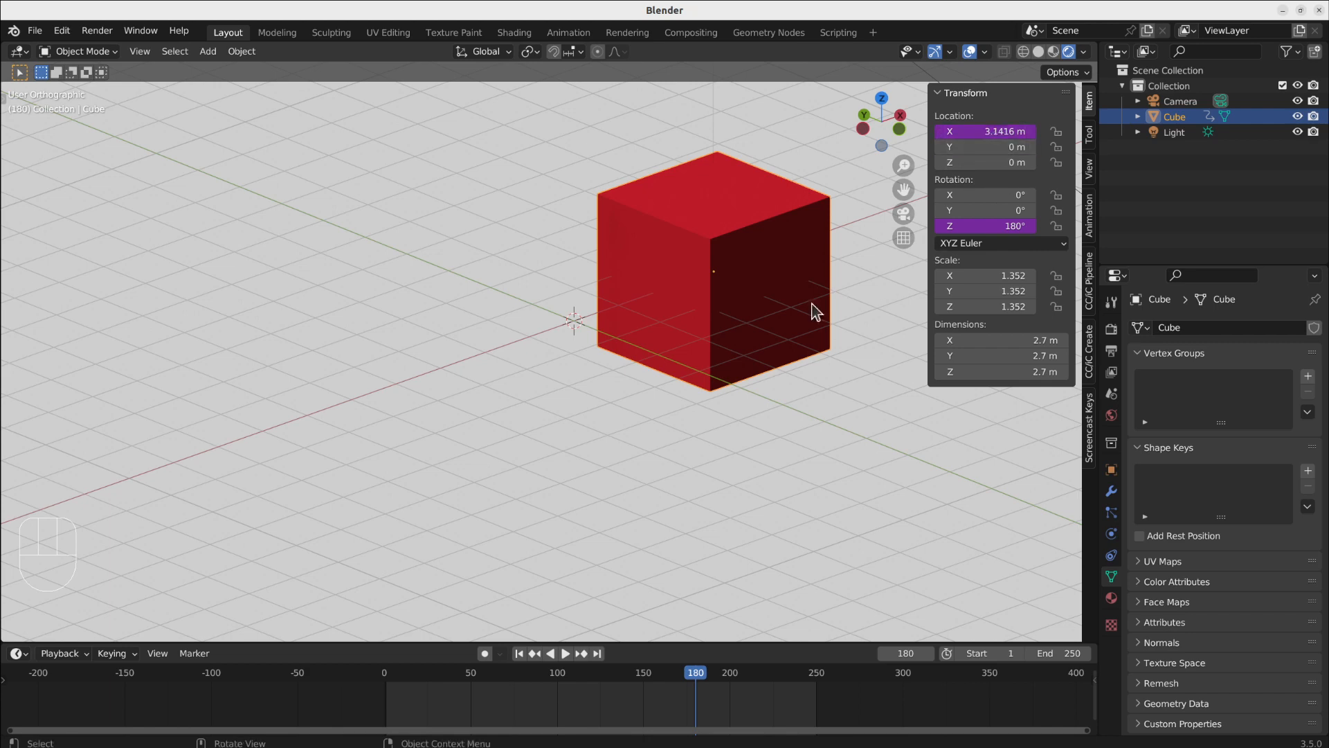
mouse_move(985, 132)
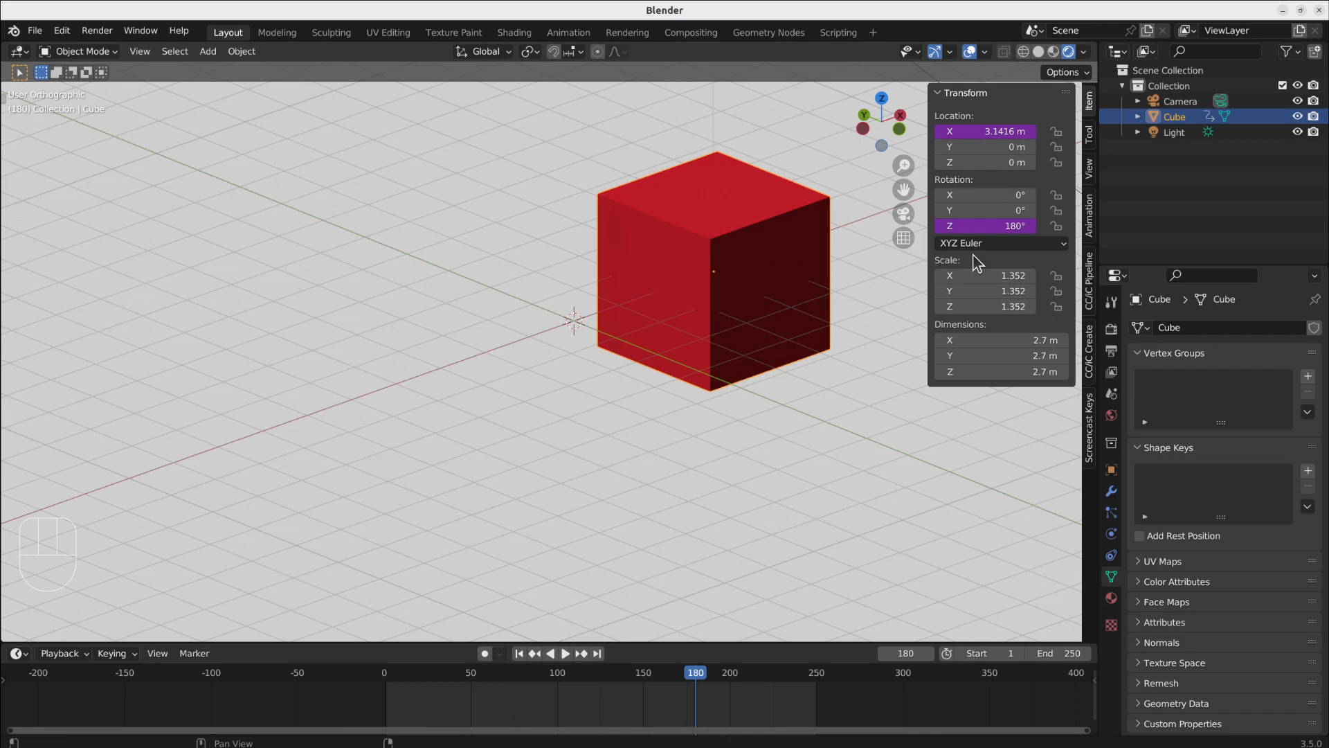
Wrap the Location X driver in sin() so the cube sways between -1 and 1 m
double_click(986, 130)
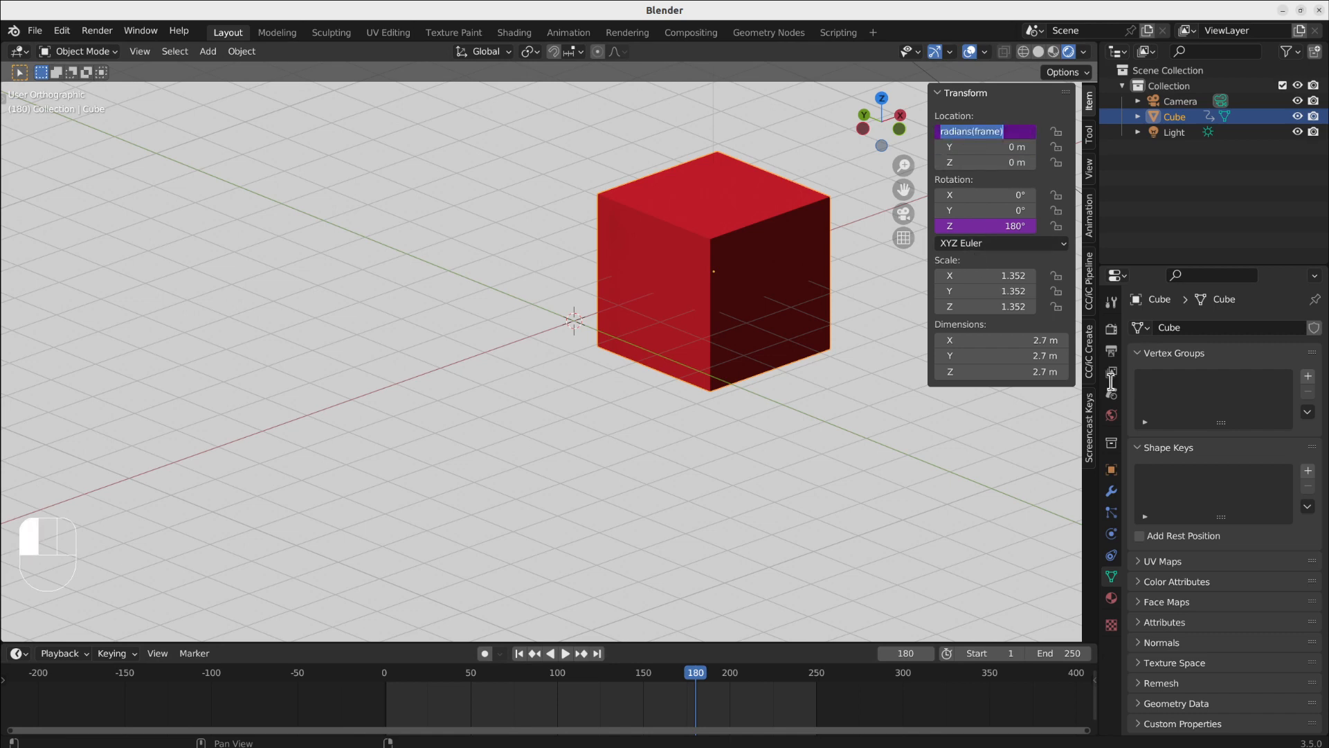
text(sin()
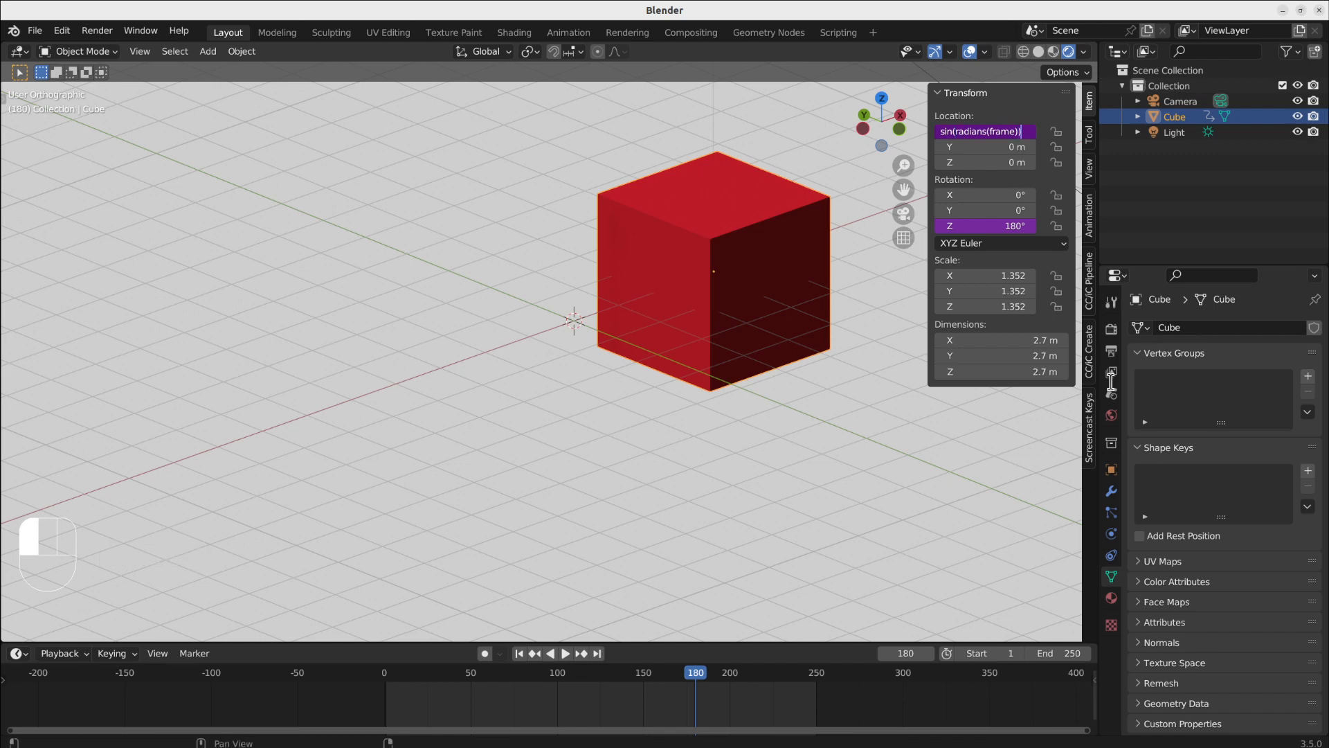
key(space)
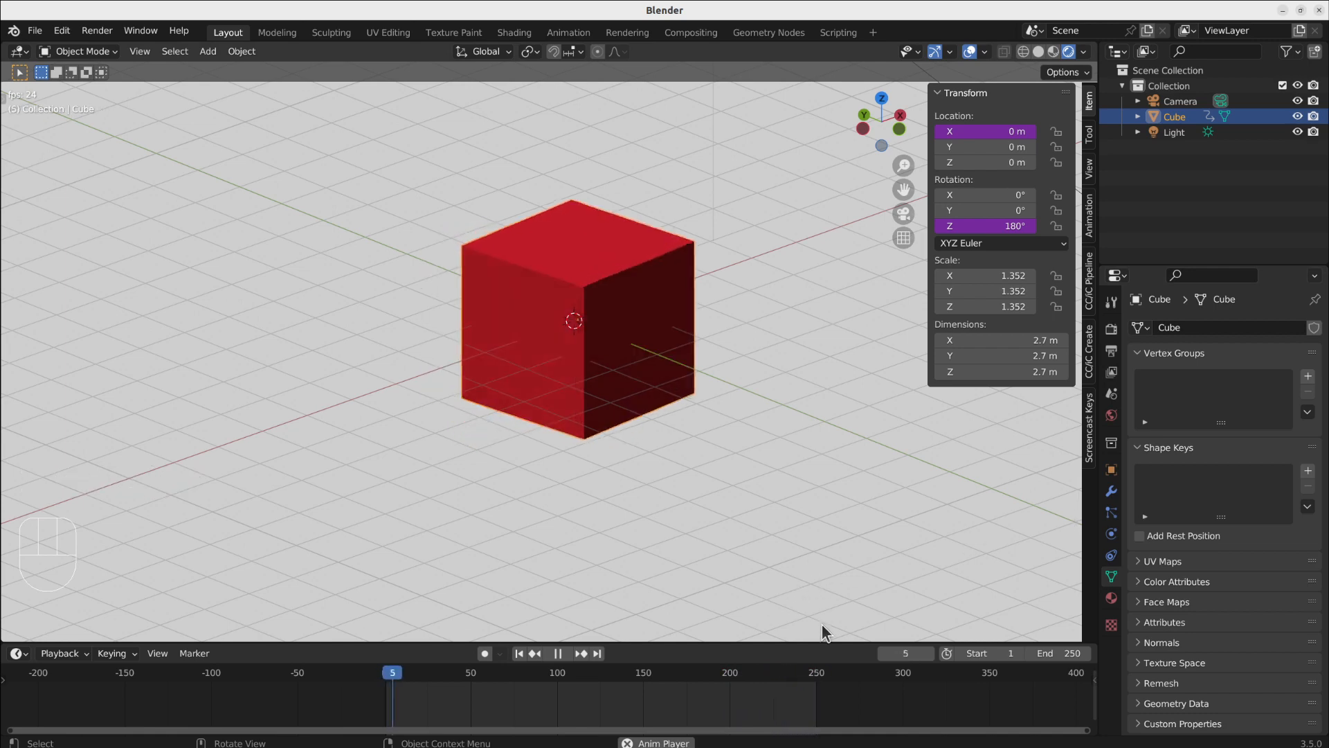
Play and scrub through frames to review the cube's spin and sway
key(space)
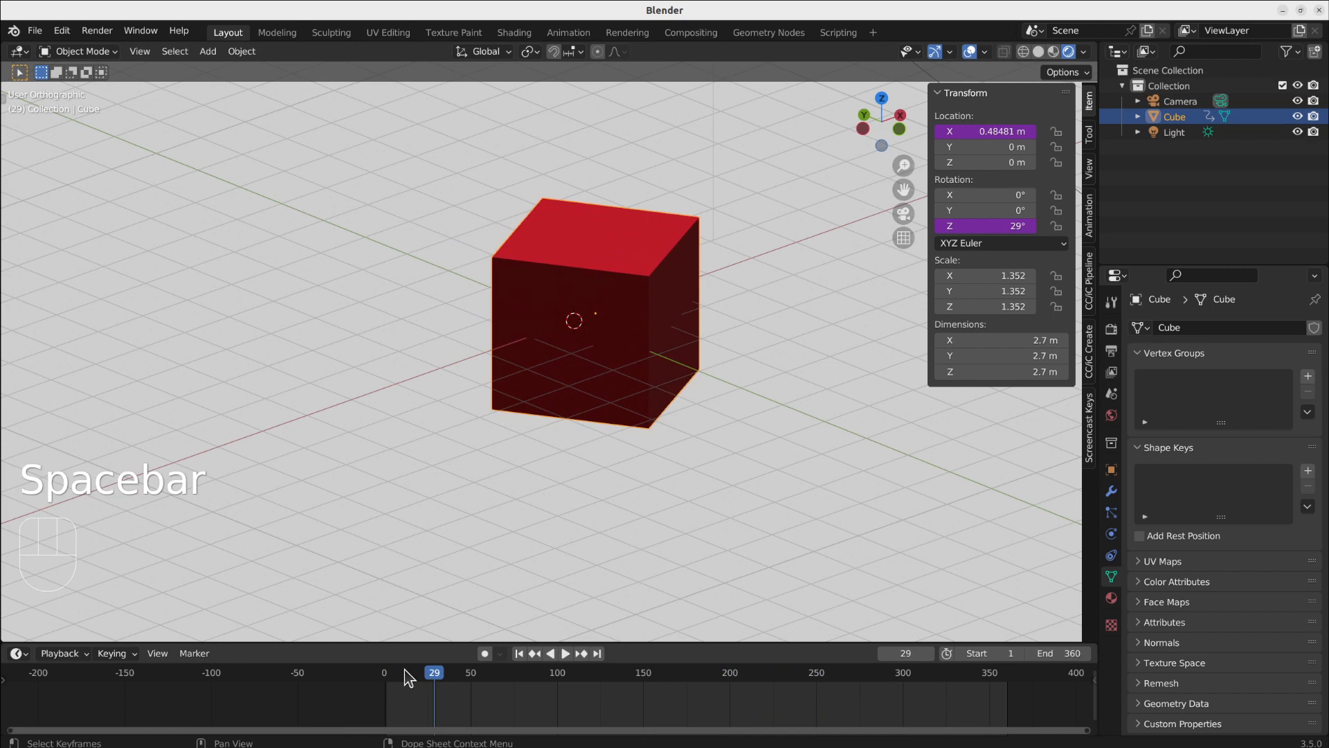
key(space)
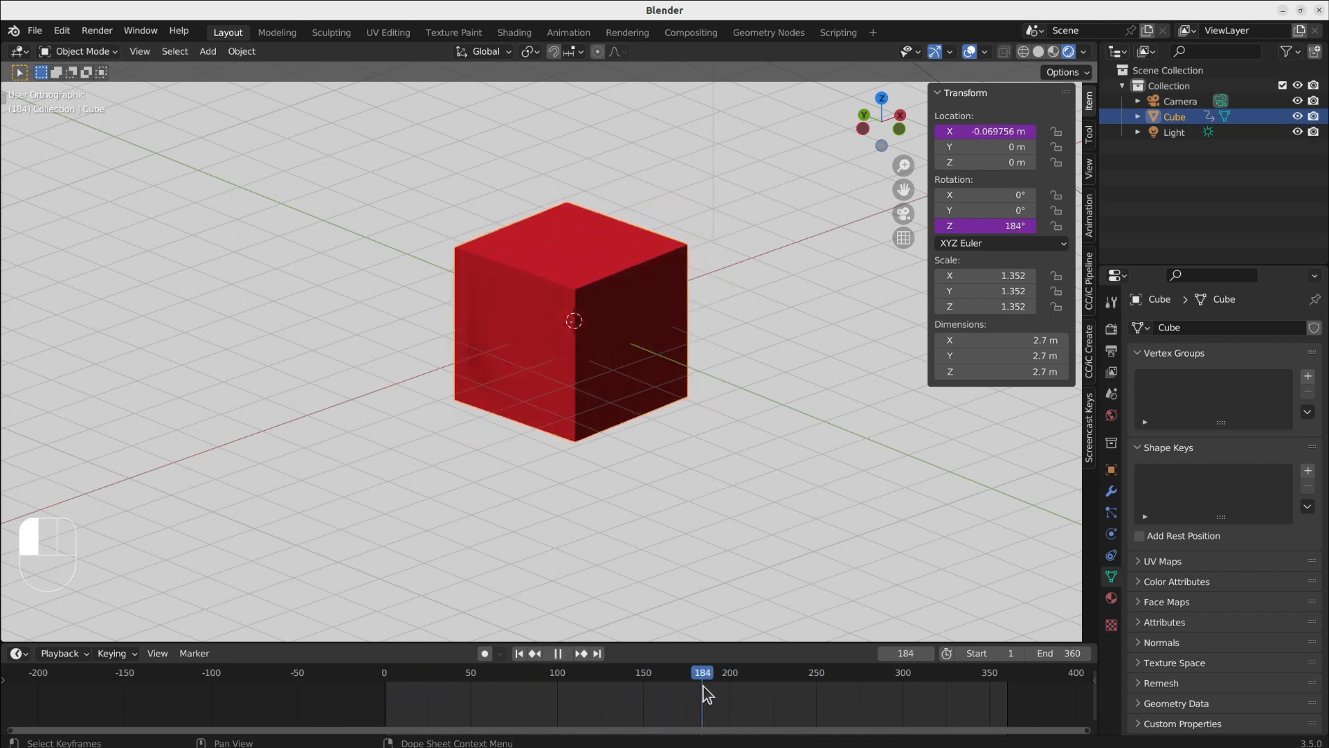
click(695, 672)
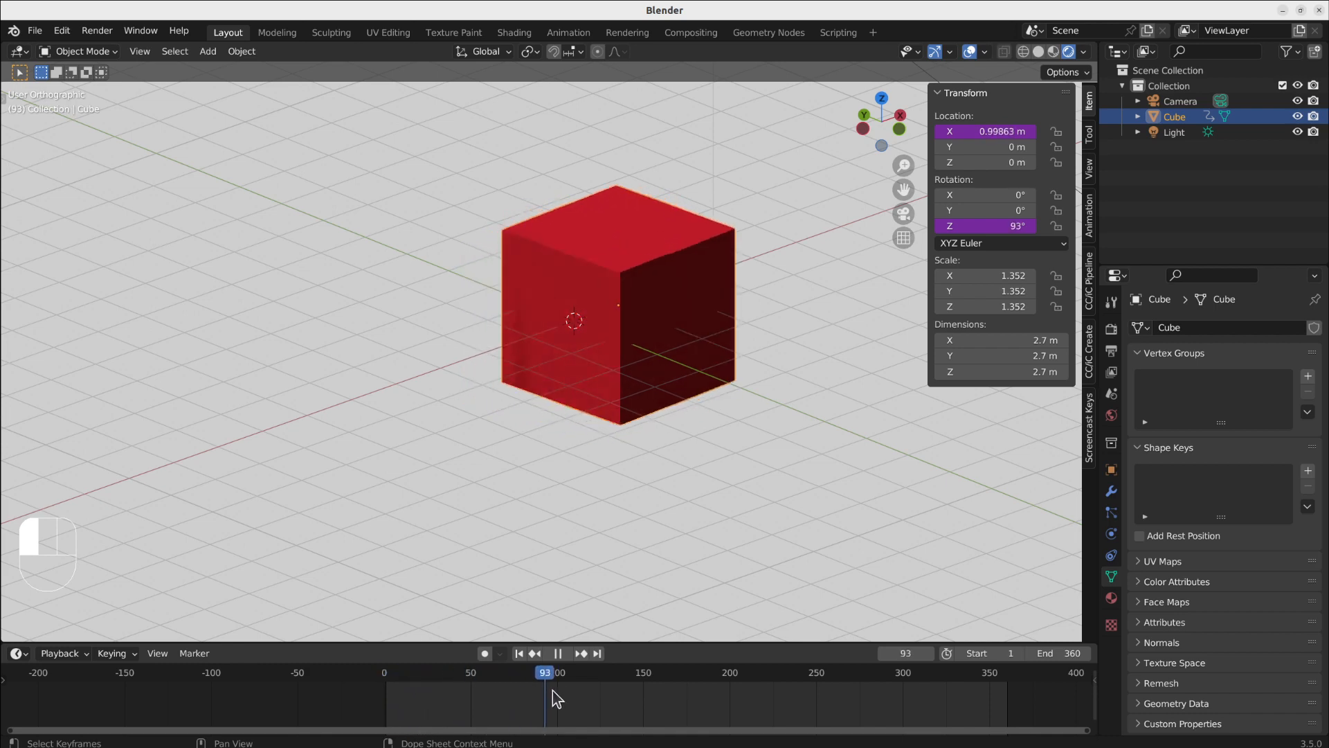
click(719, 671)
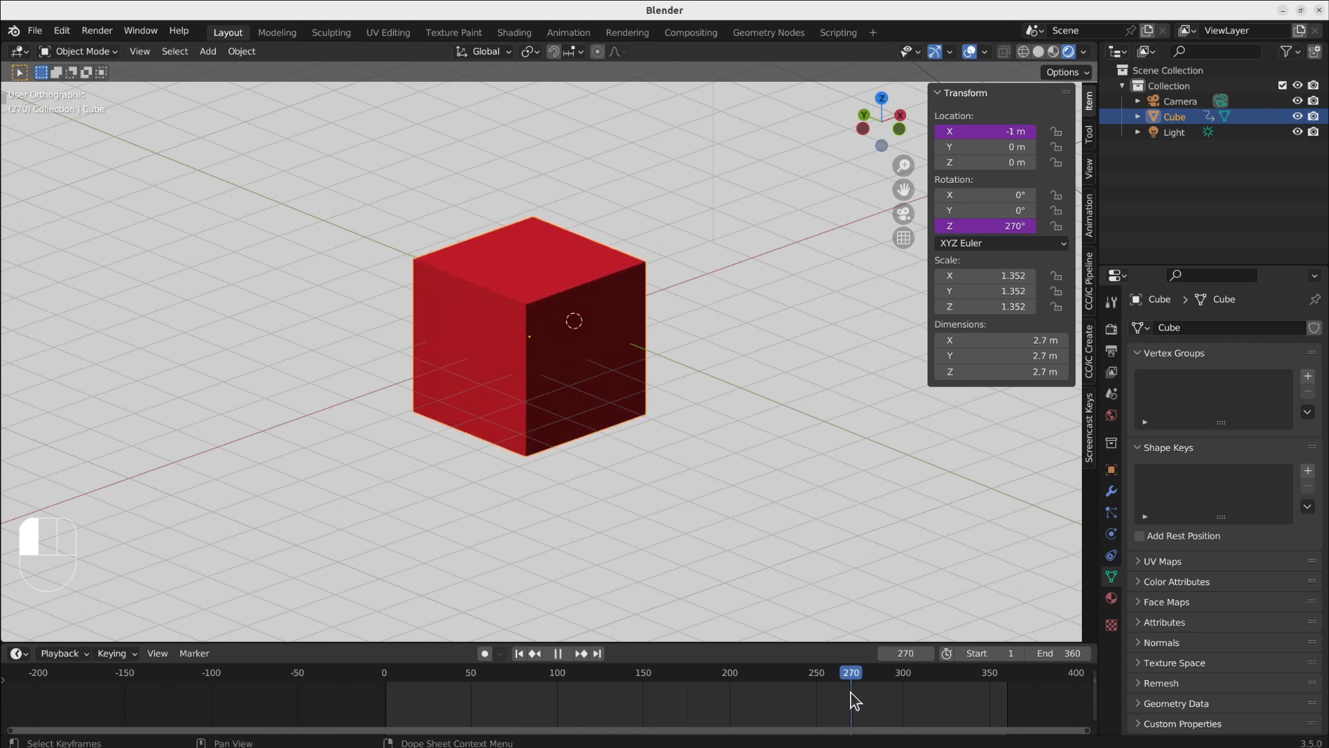
click(531, 672)
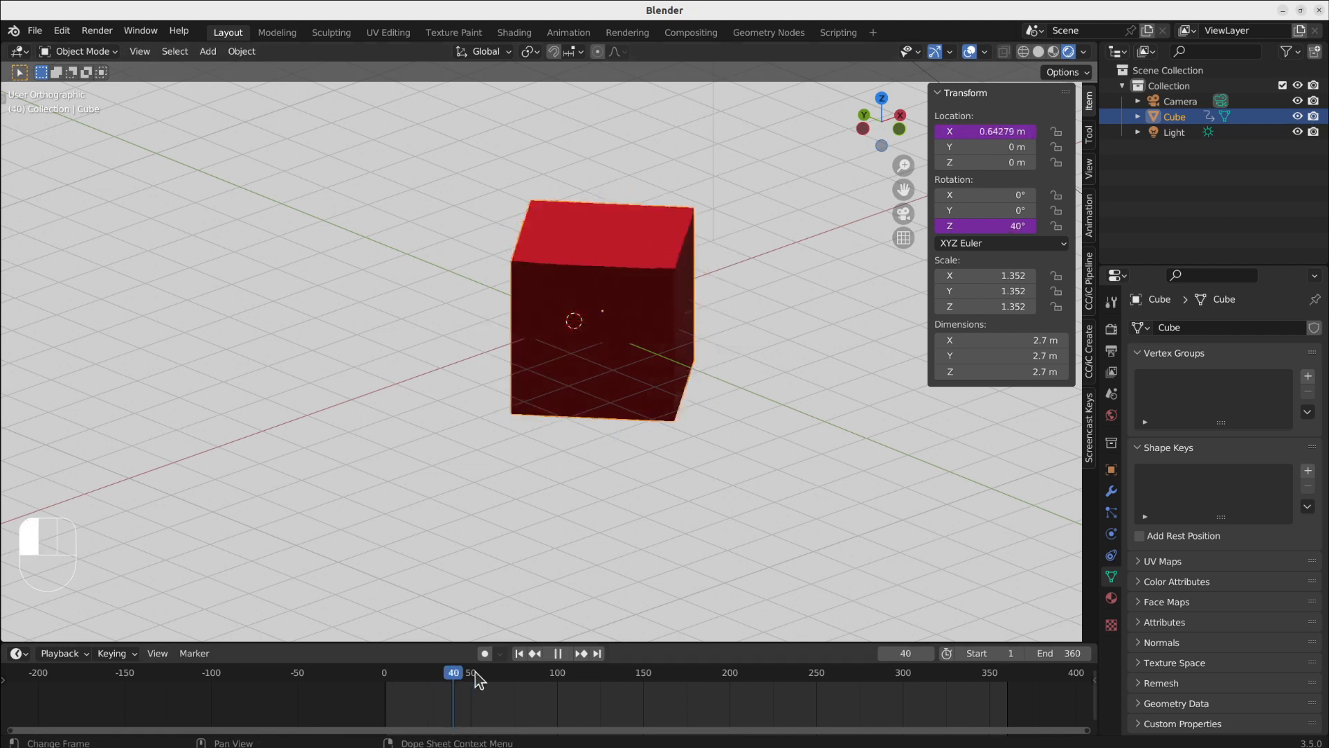
click(592, 671)
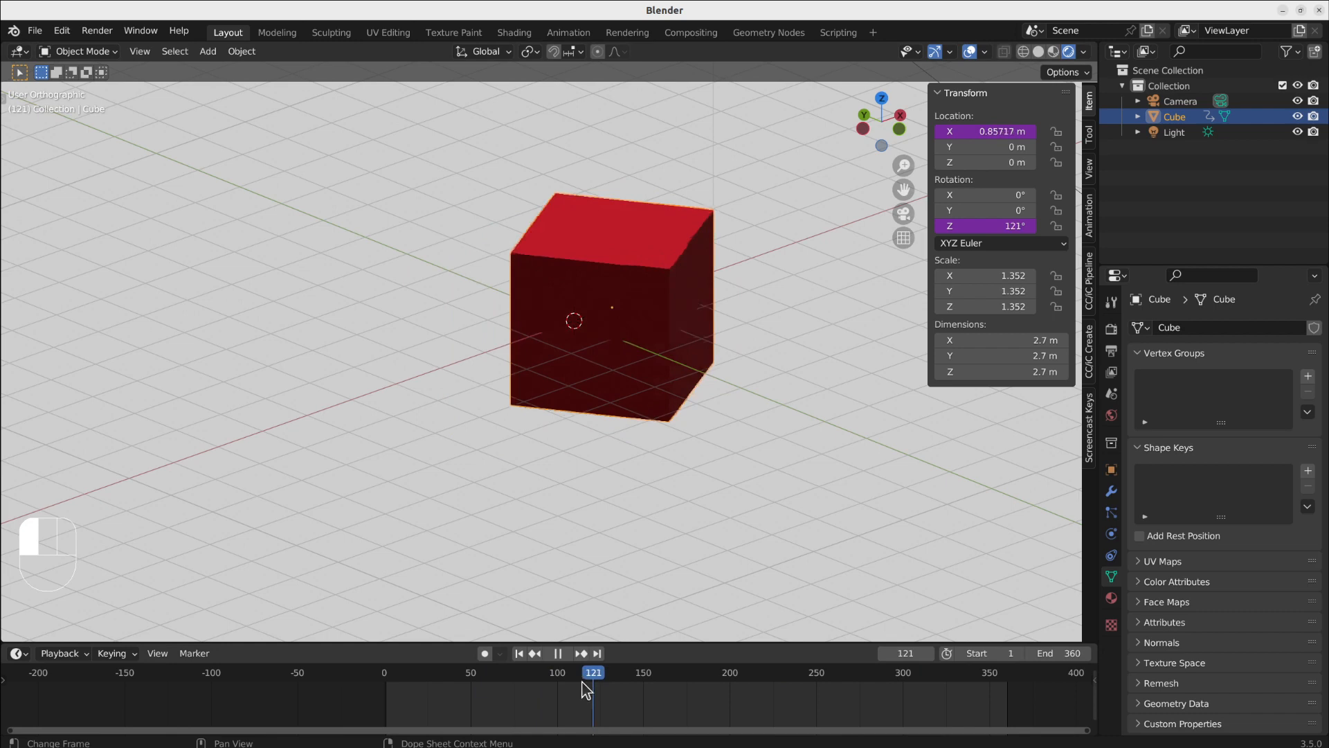
click(481, 673)
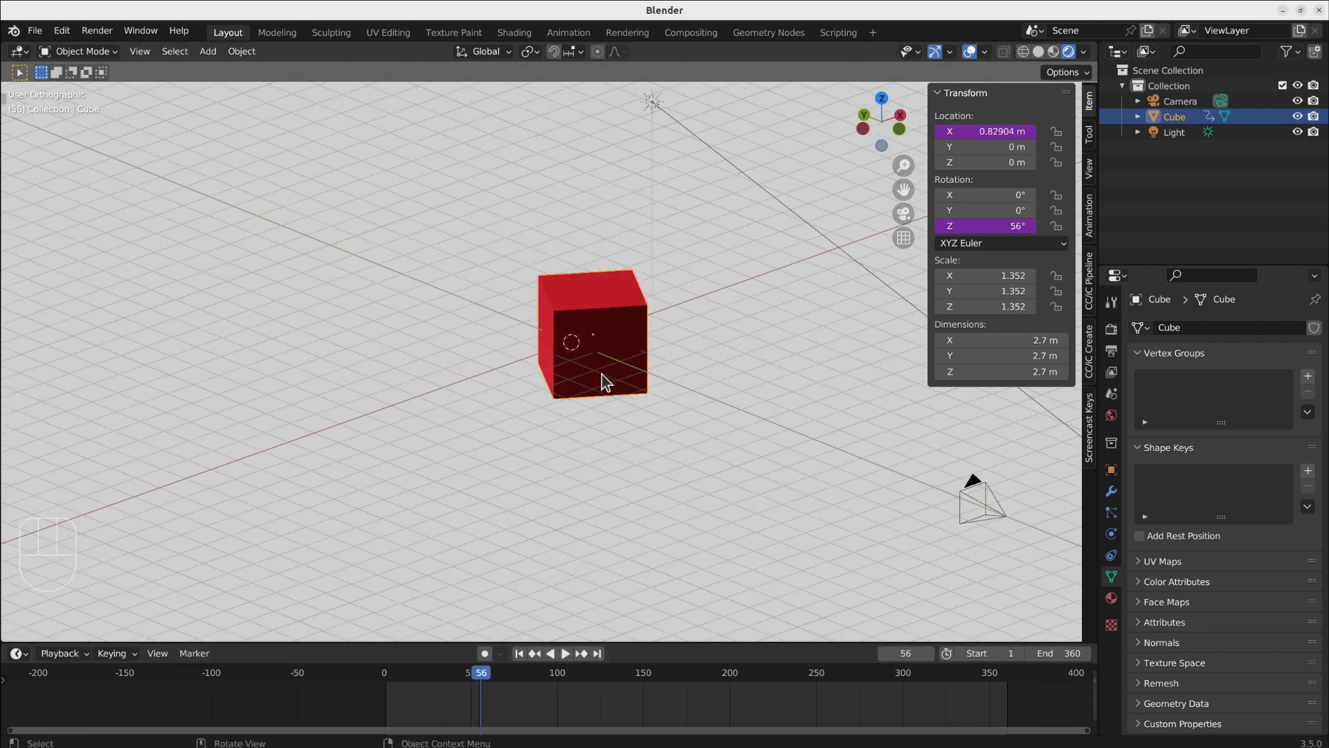
mouse_move(693, 413)
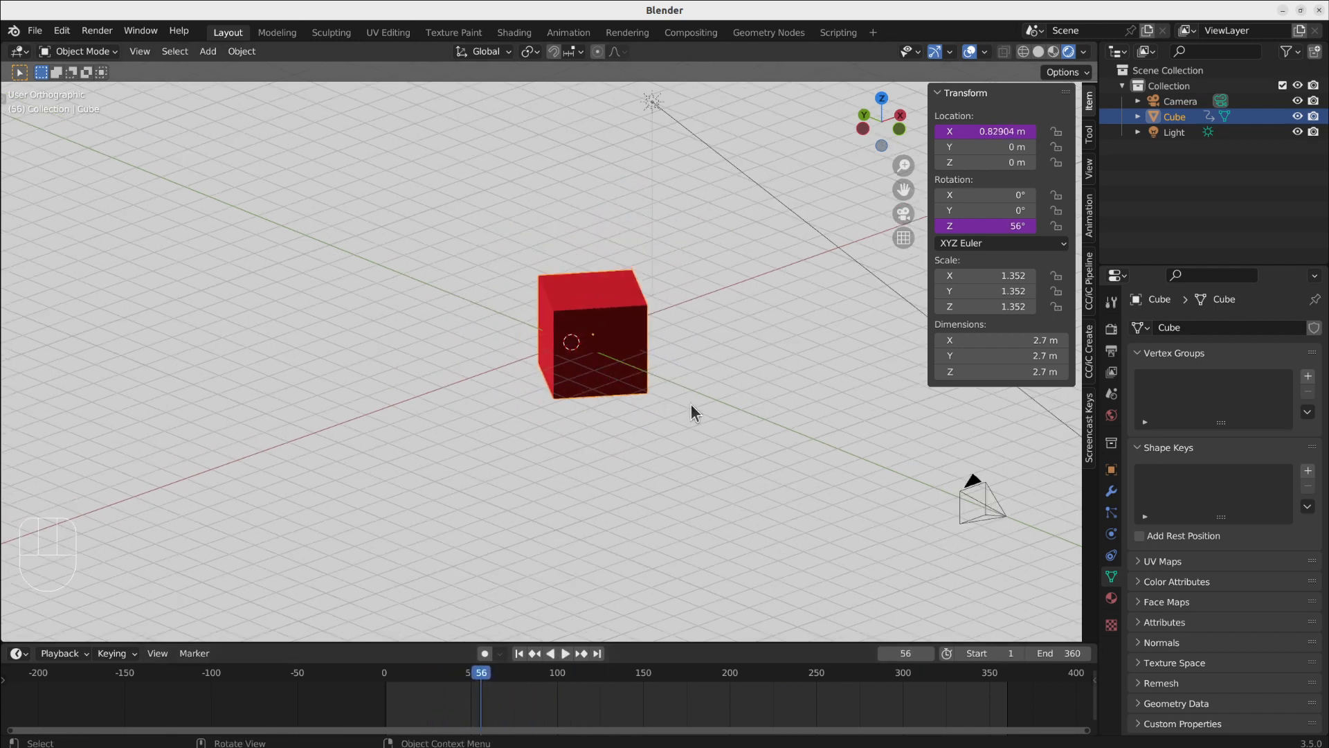
Duplicate the cube as Cube.001 and drive its Location Z with #frame%10
key(shift+d)
text(#)
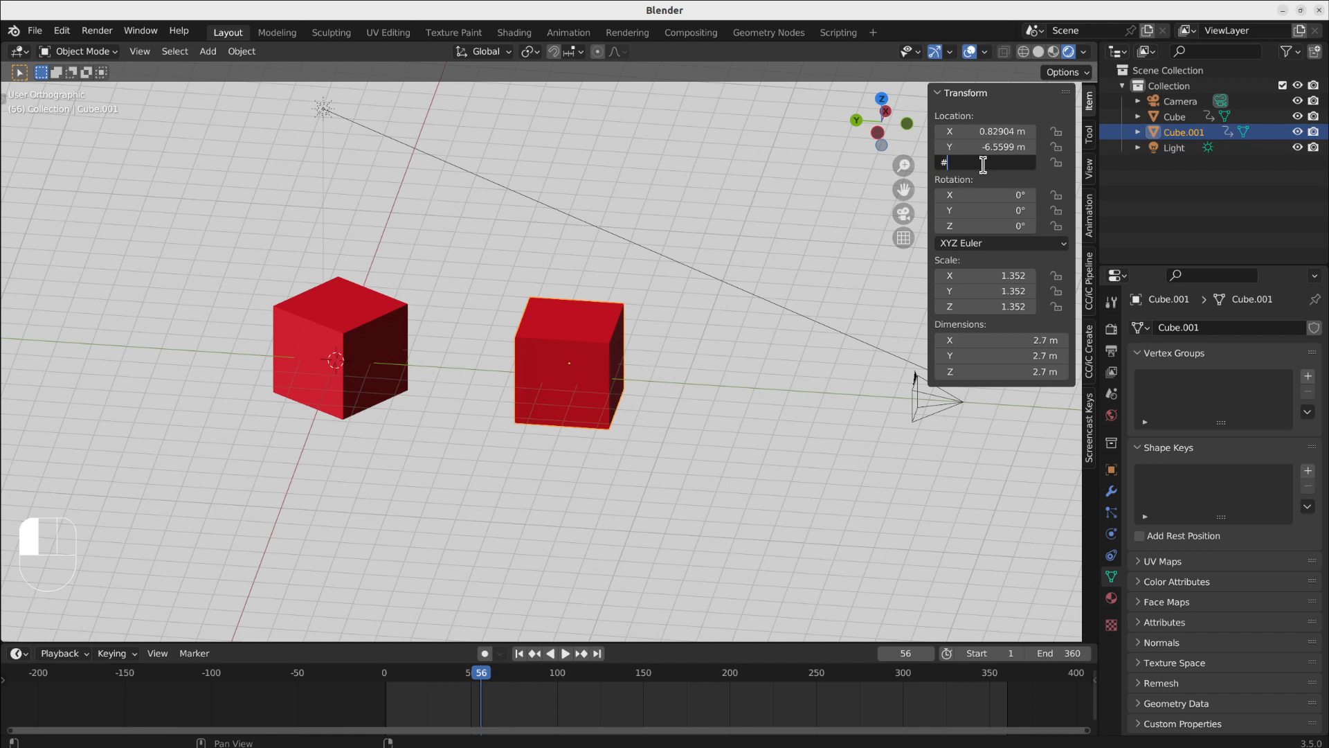
text(fr)
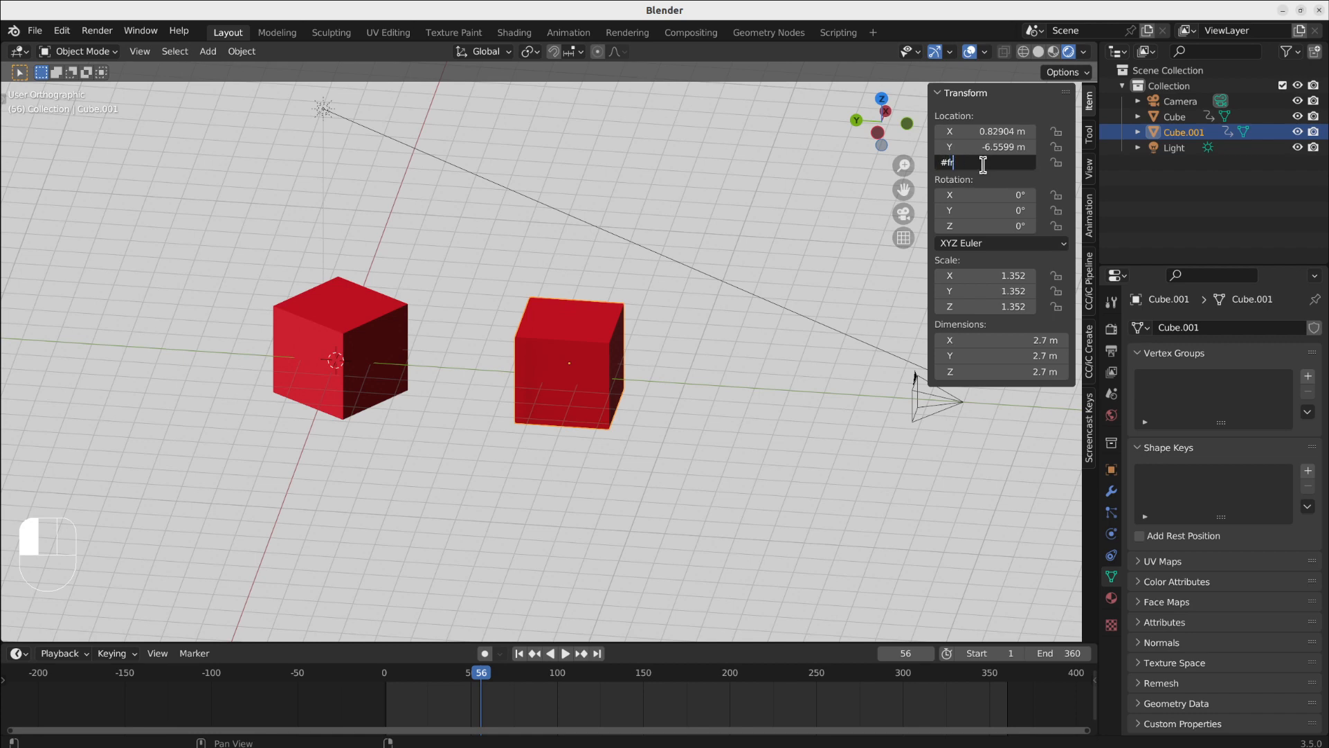
key(Backspace)
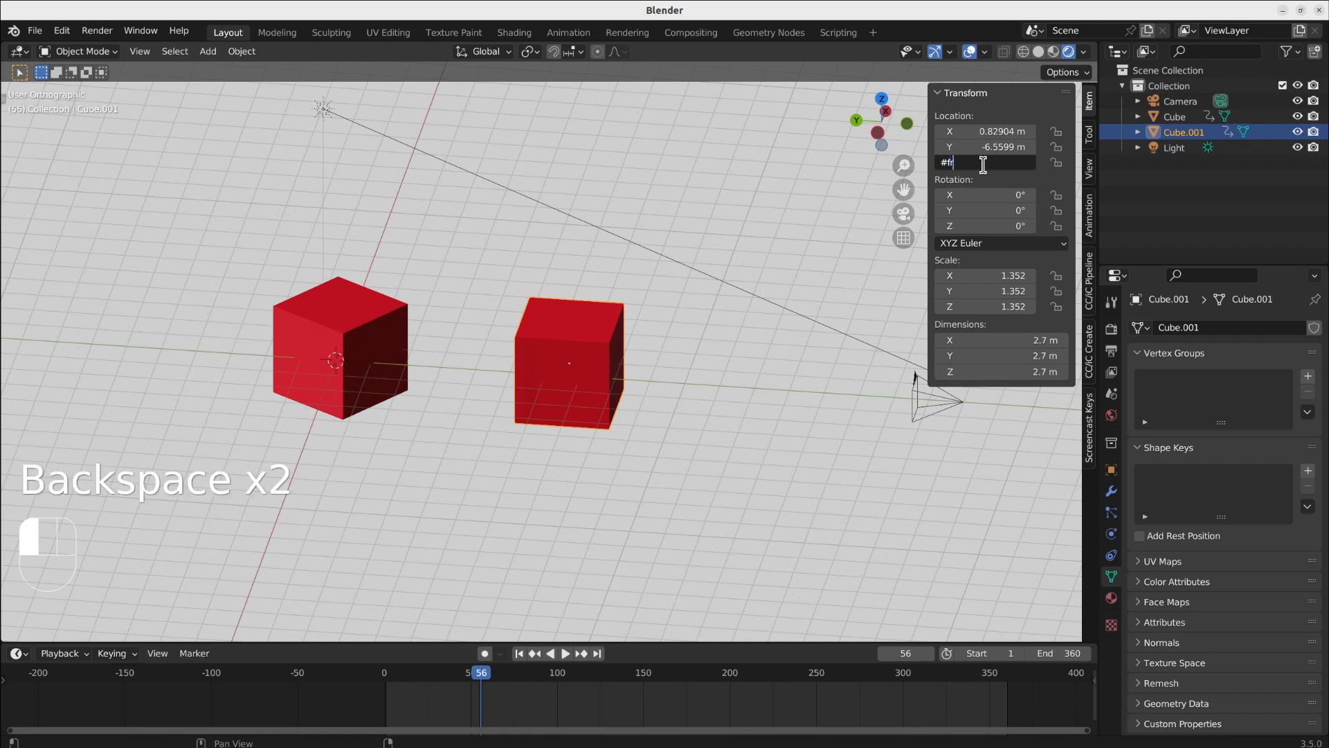
text(ame)
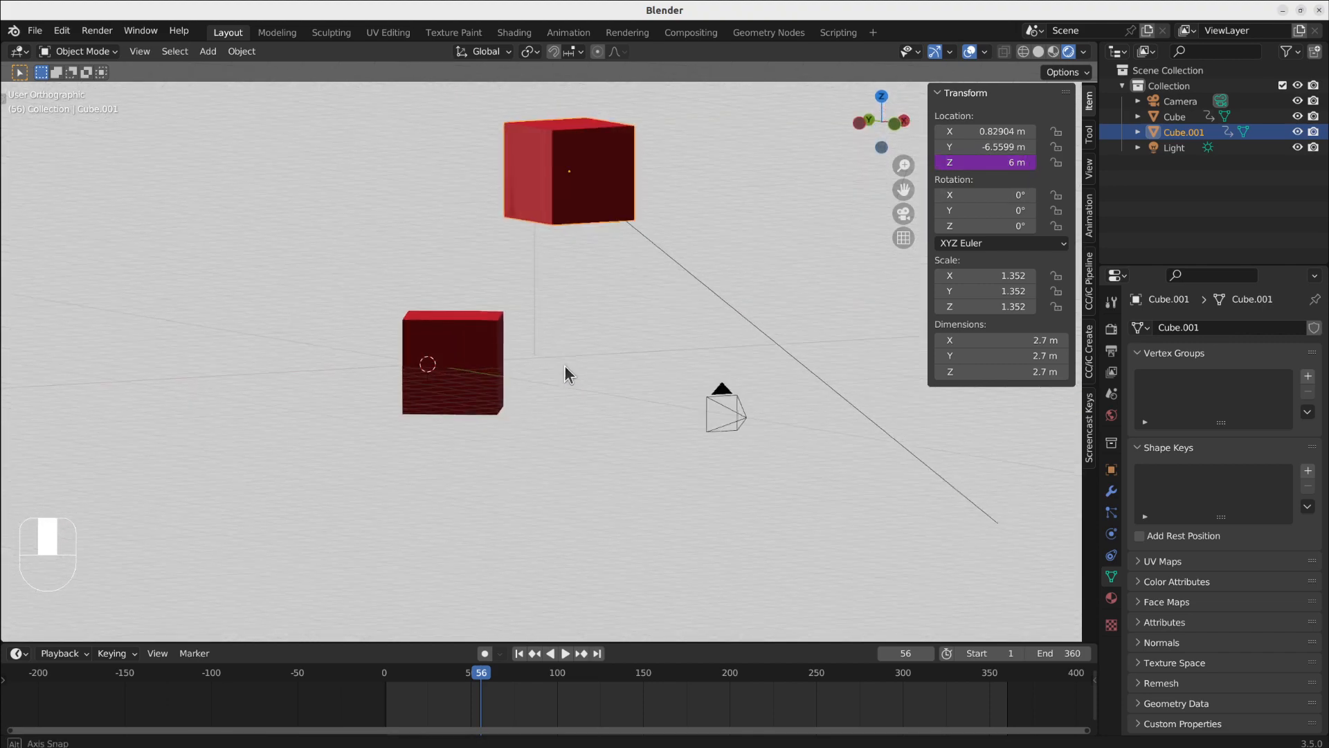
Play and scrub the animation to watch Cube.001 rise and reset
key(space)
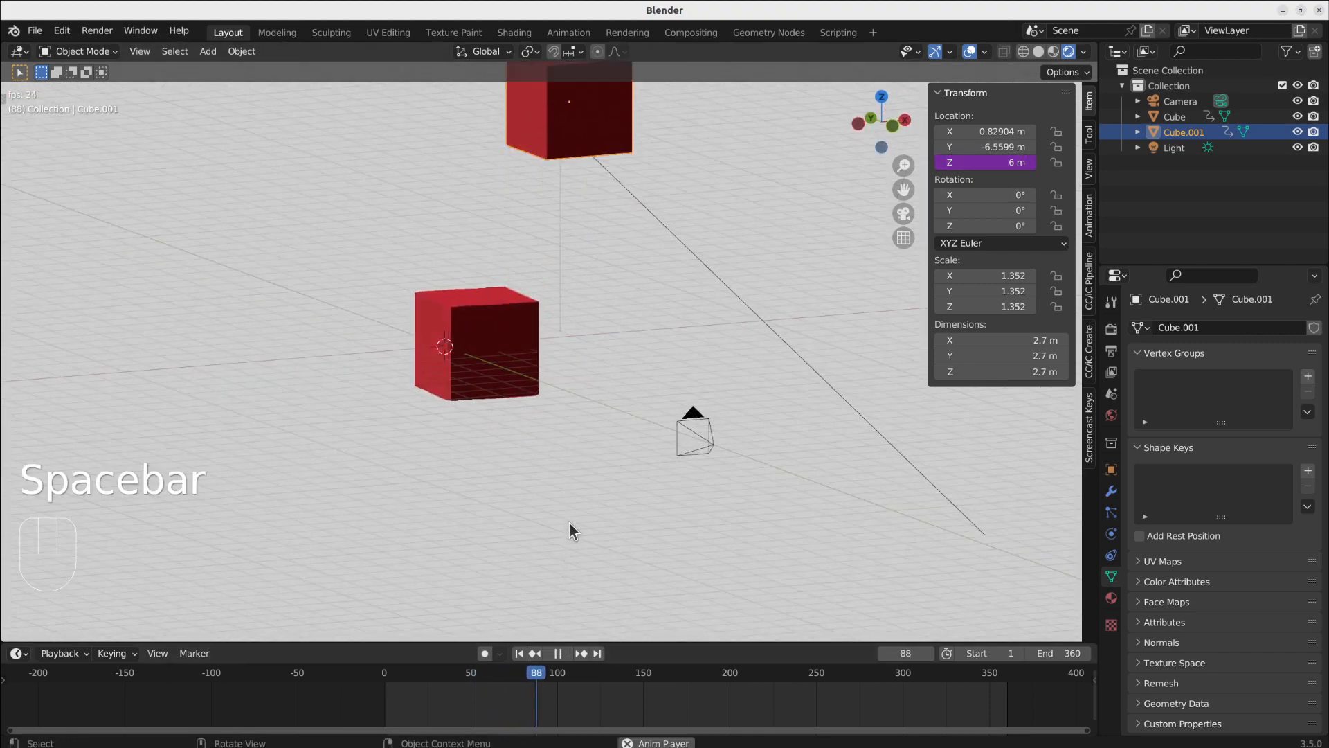
key(space)
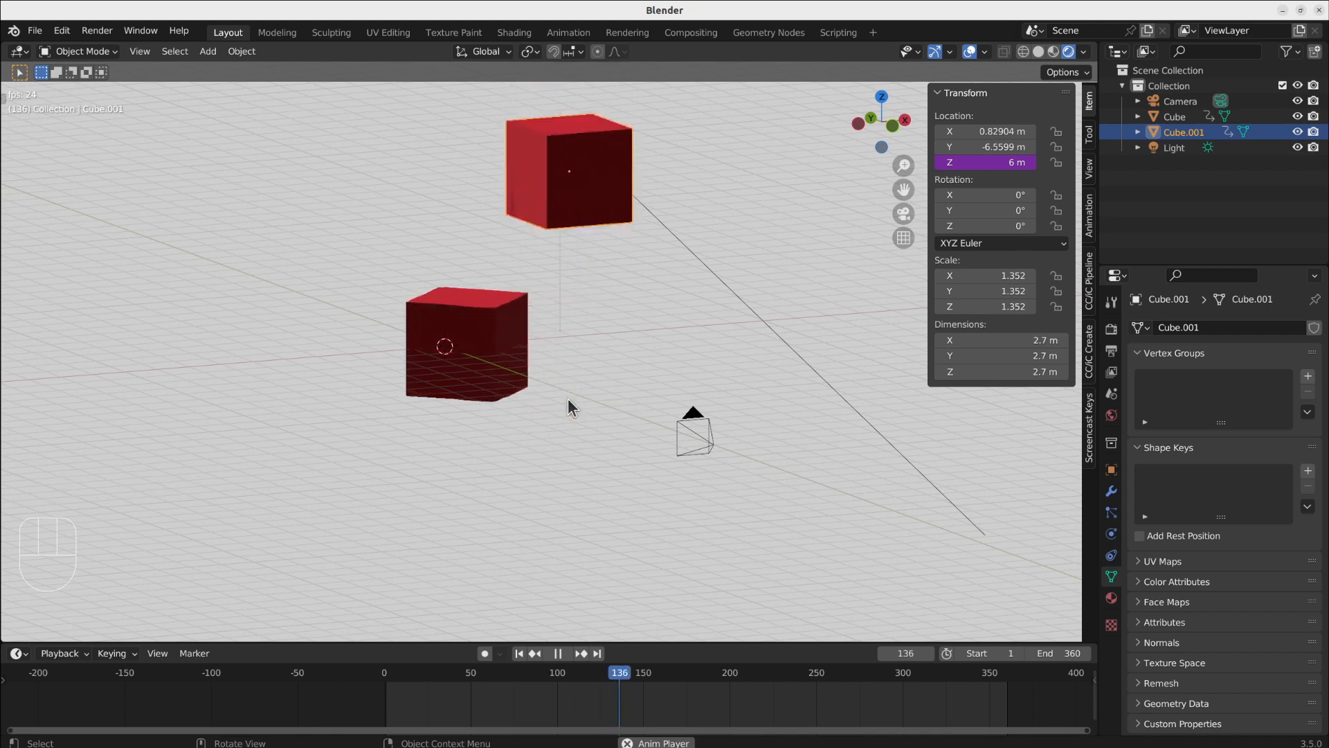
key(space)
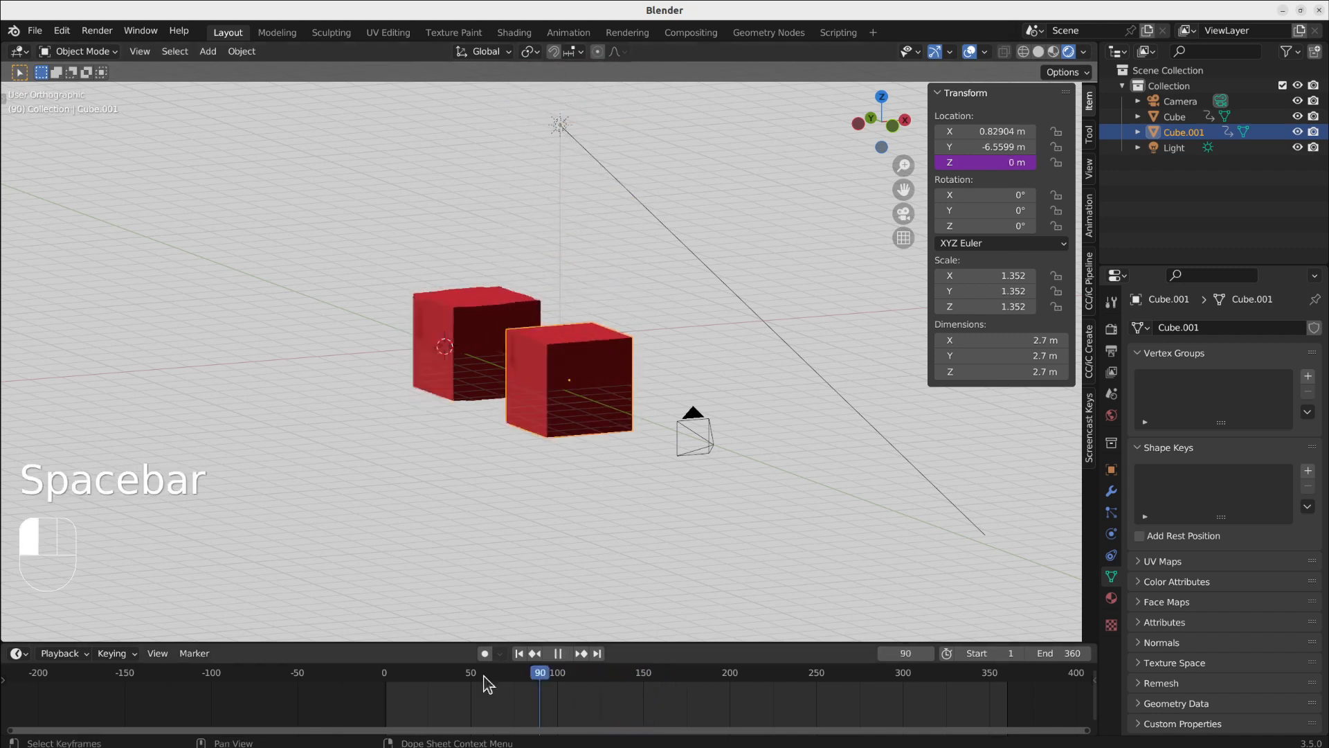
click(409, 672)
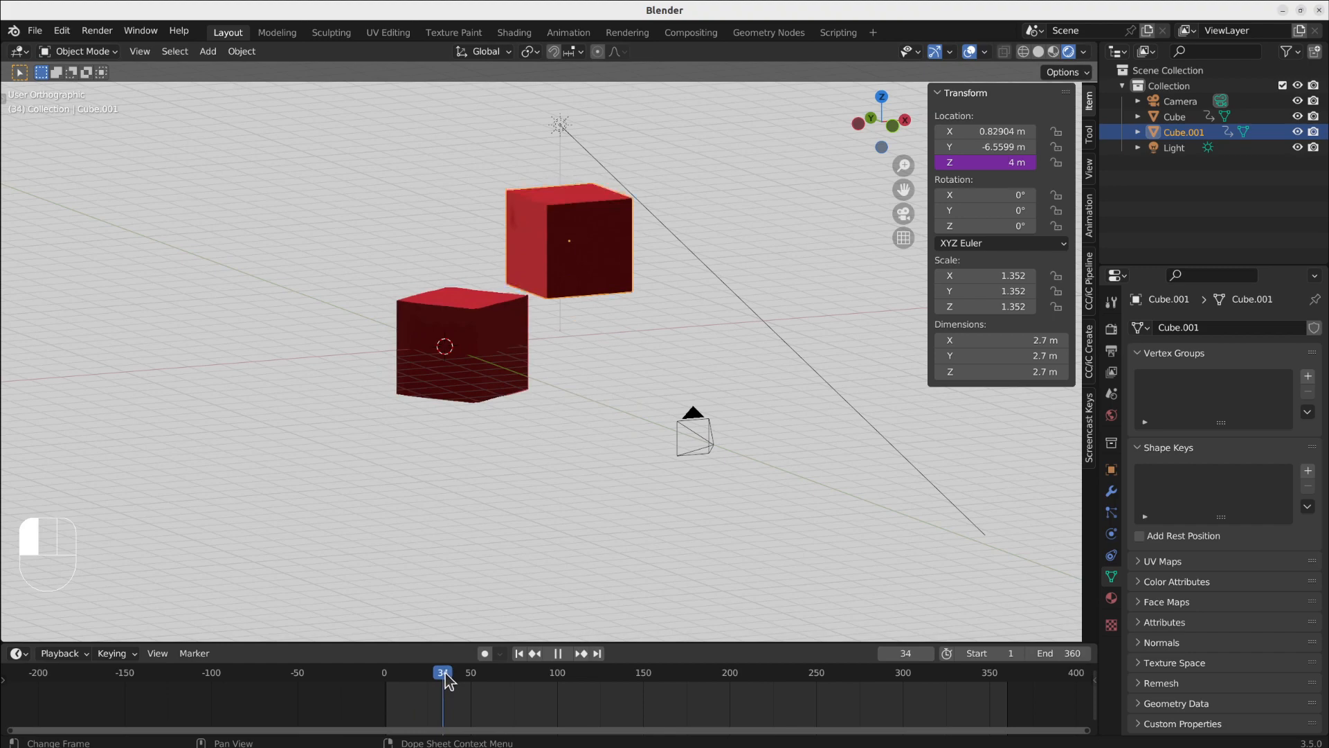
key(space)
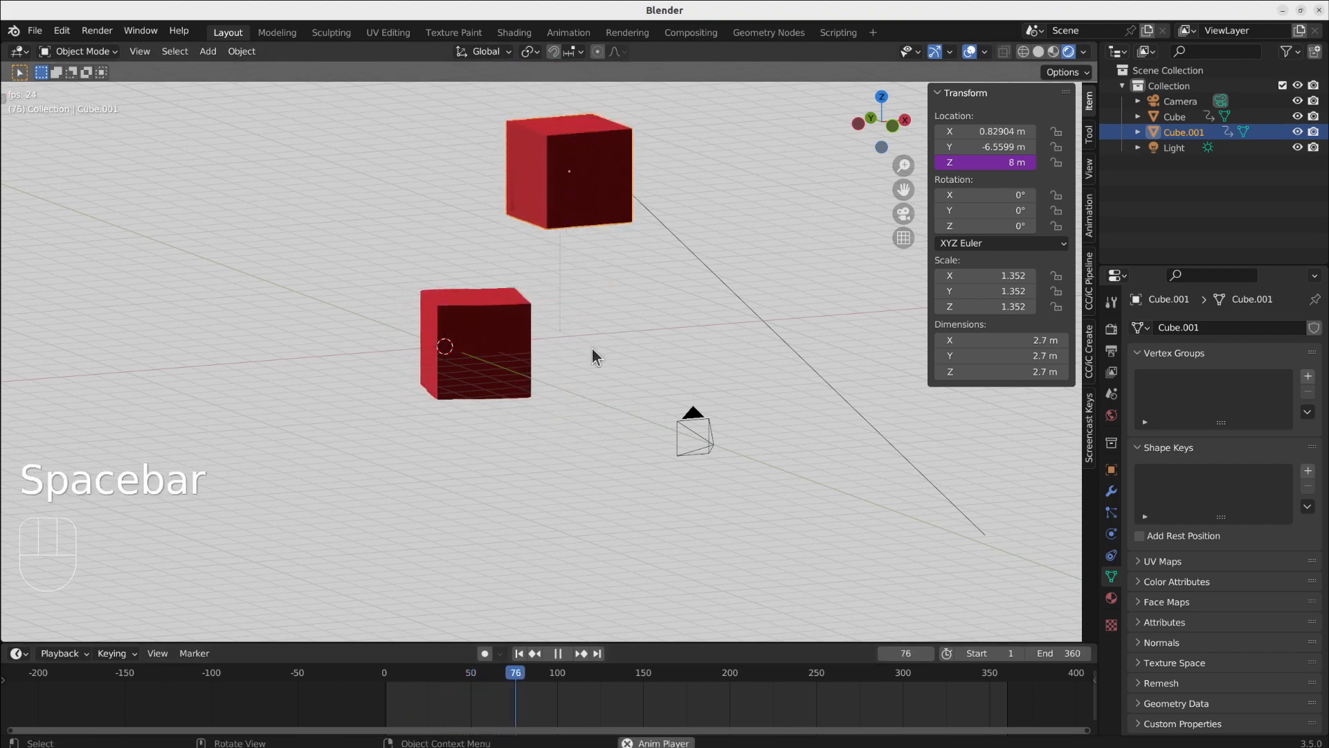
key(space)
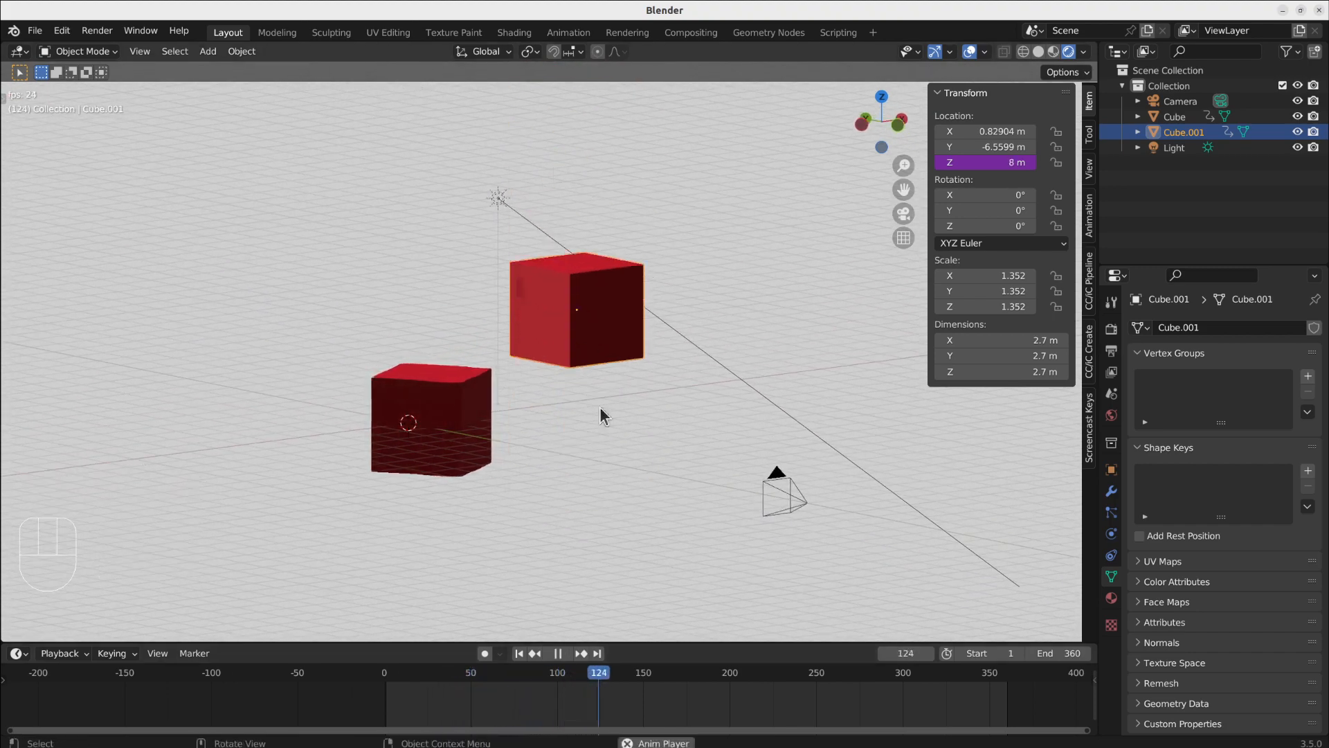
key(space)
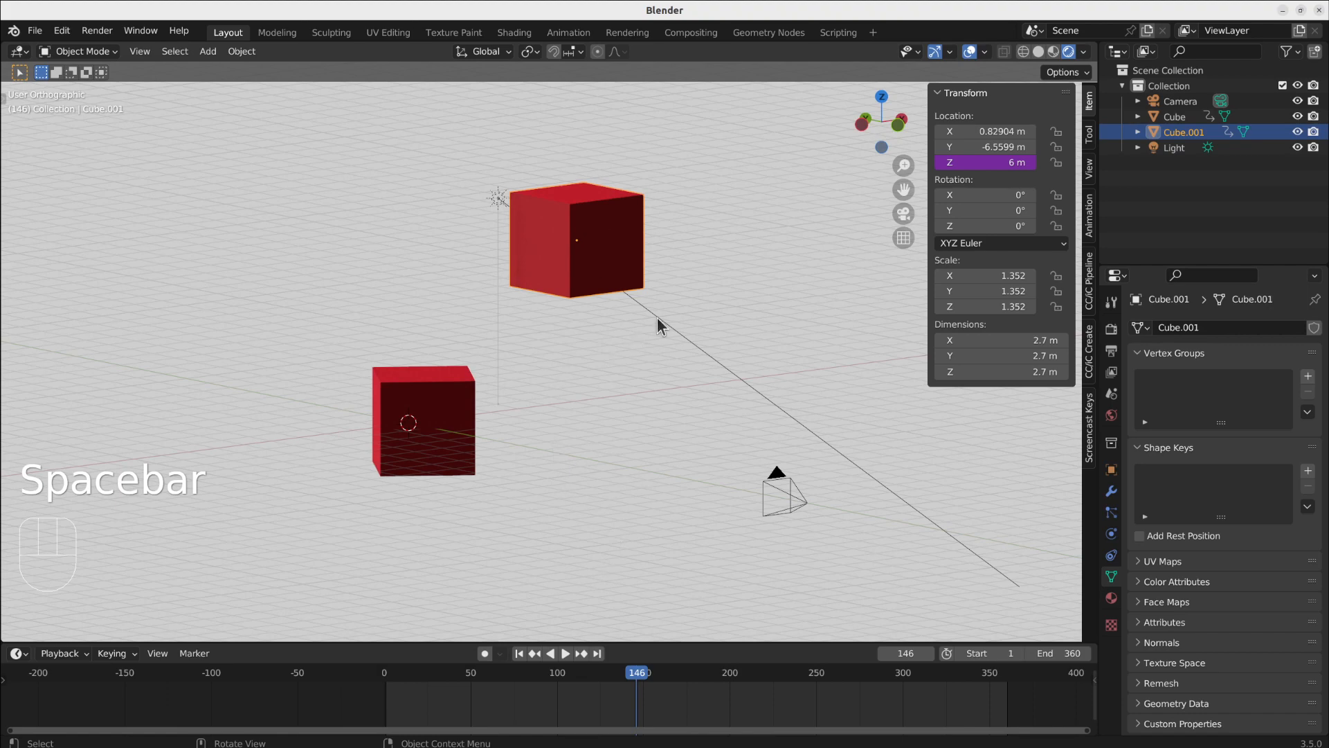
mouse_move(619, 263)
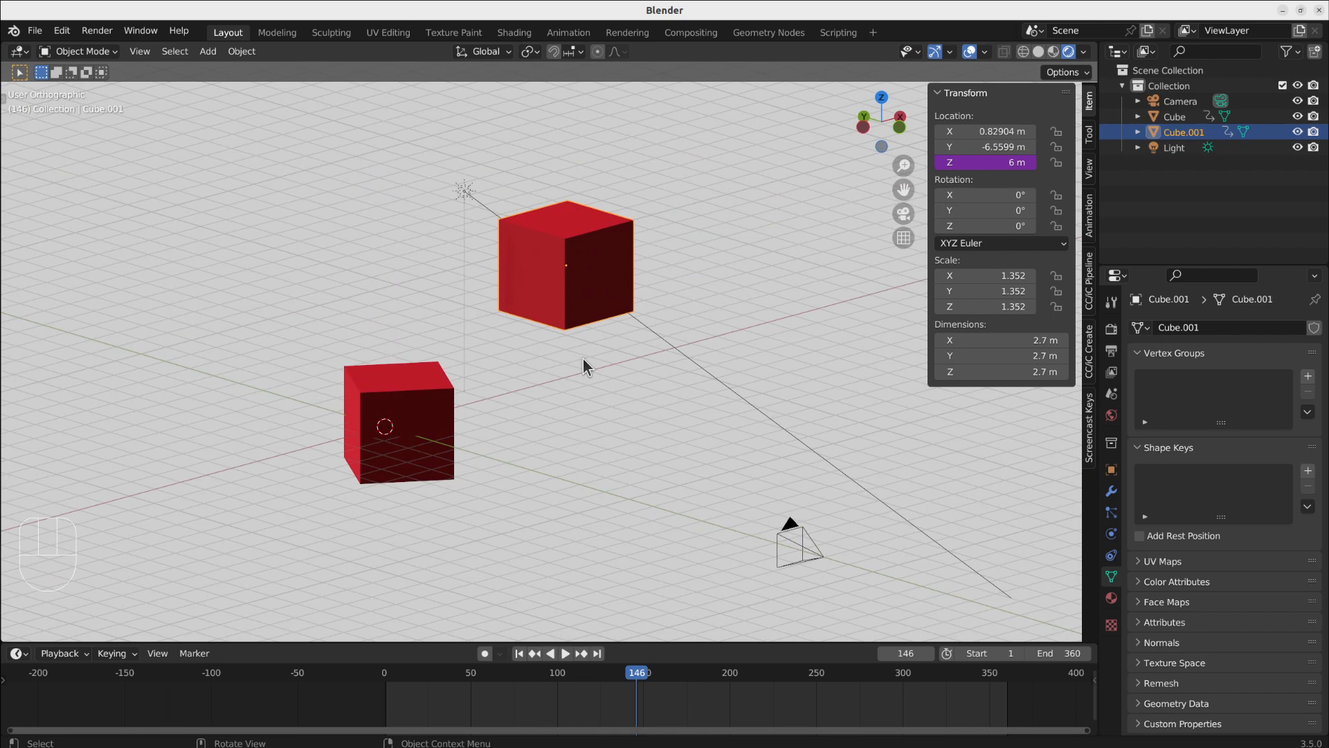
mouse_move(566, 374)
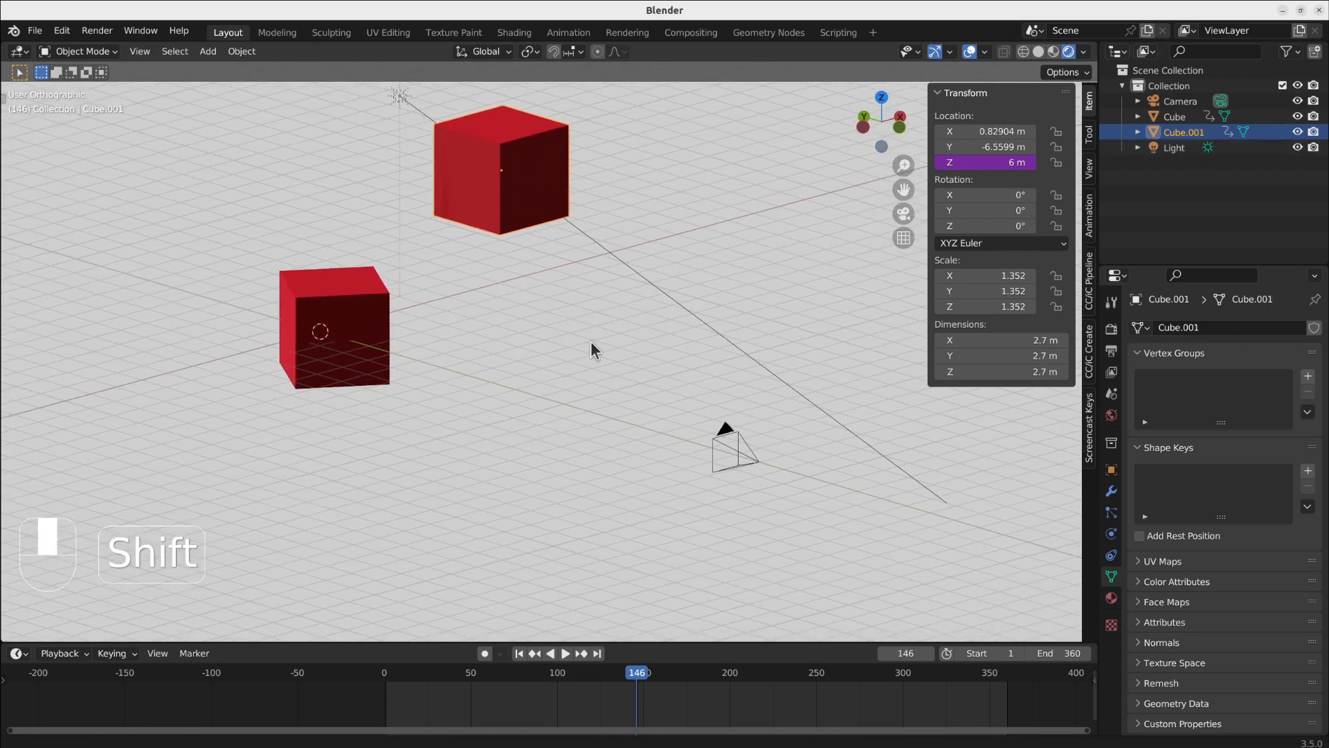
Duplicate Cube.001 along Y into Cube.002 at 6 m and start editing its Location Z field
key(shift+d)
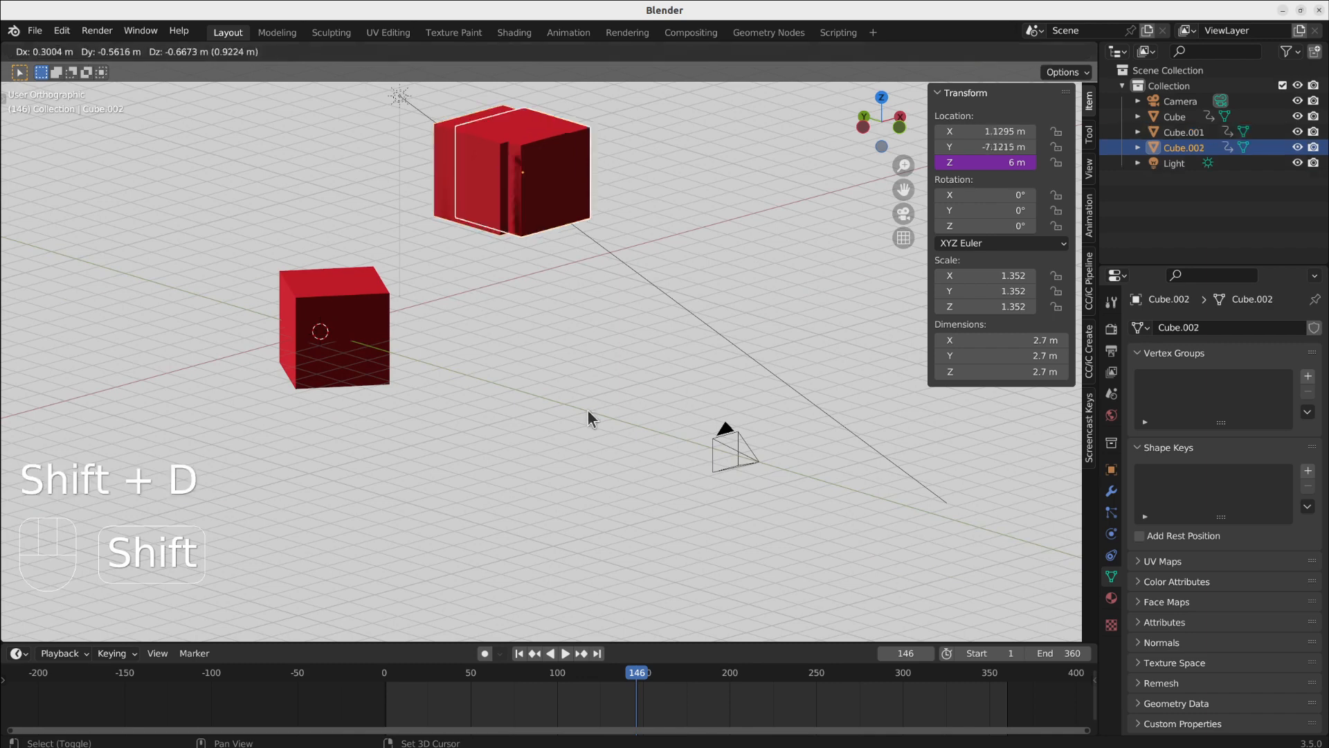
key(y)
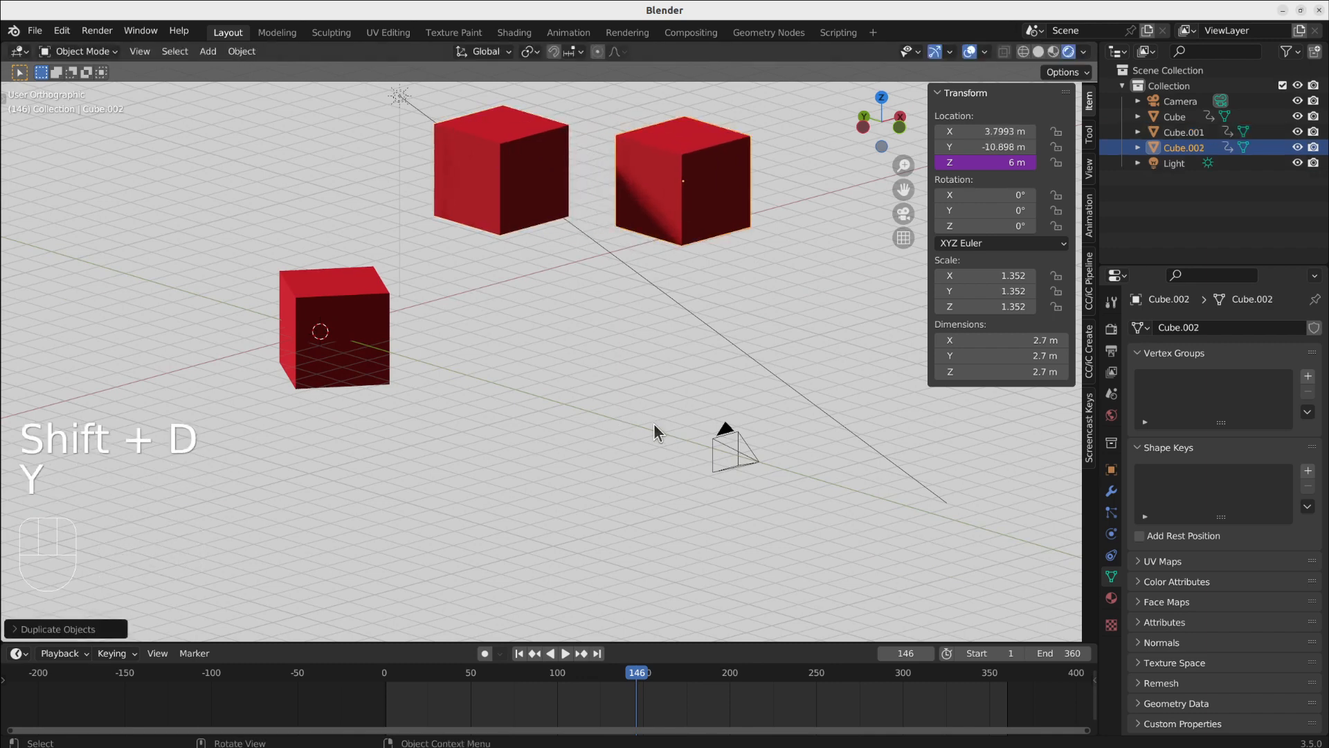
right_click(1004, 162)
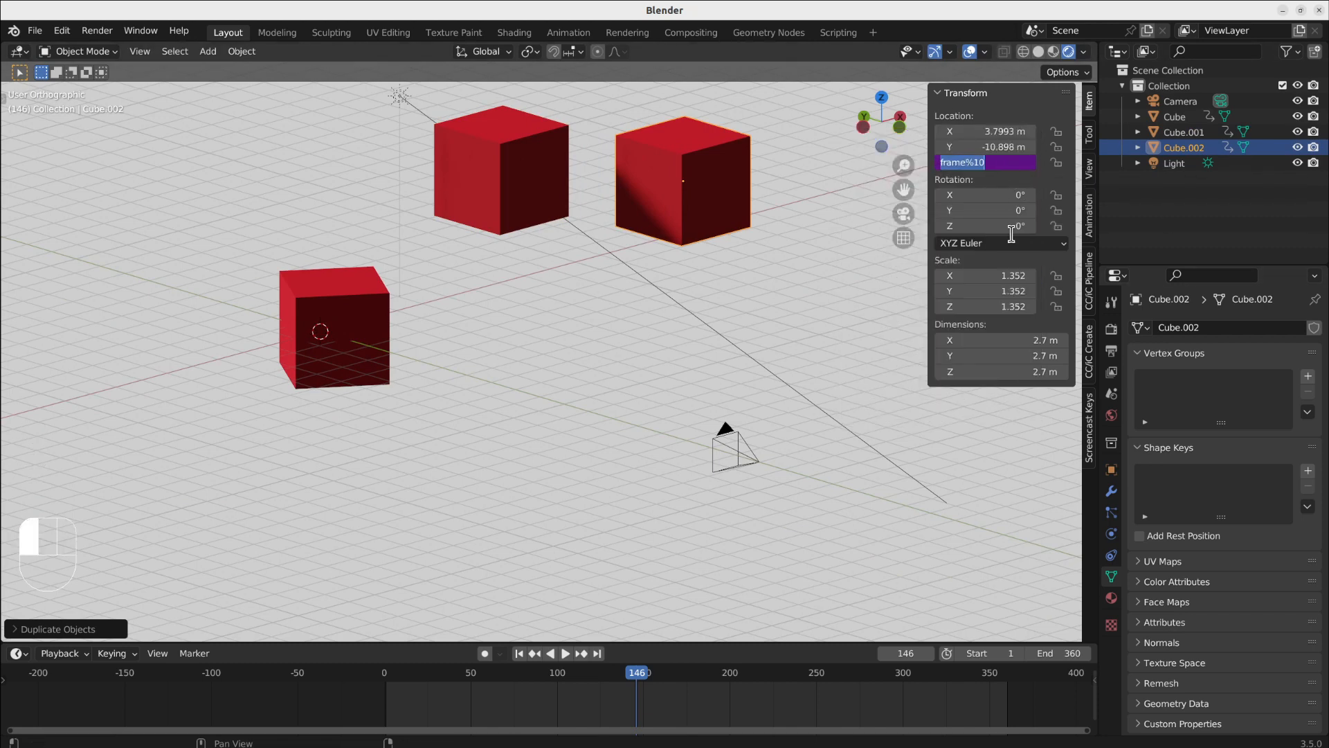
Enter the driver expression sin(radians(frame*4)) in Cube.002's Location Z, then play the animation
text(sin)
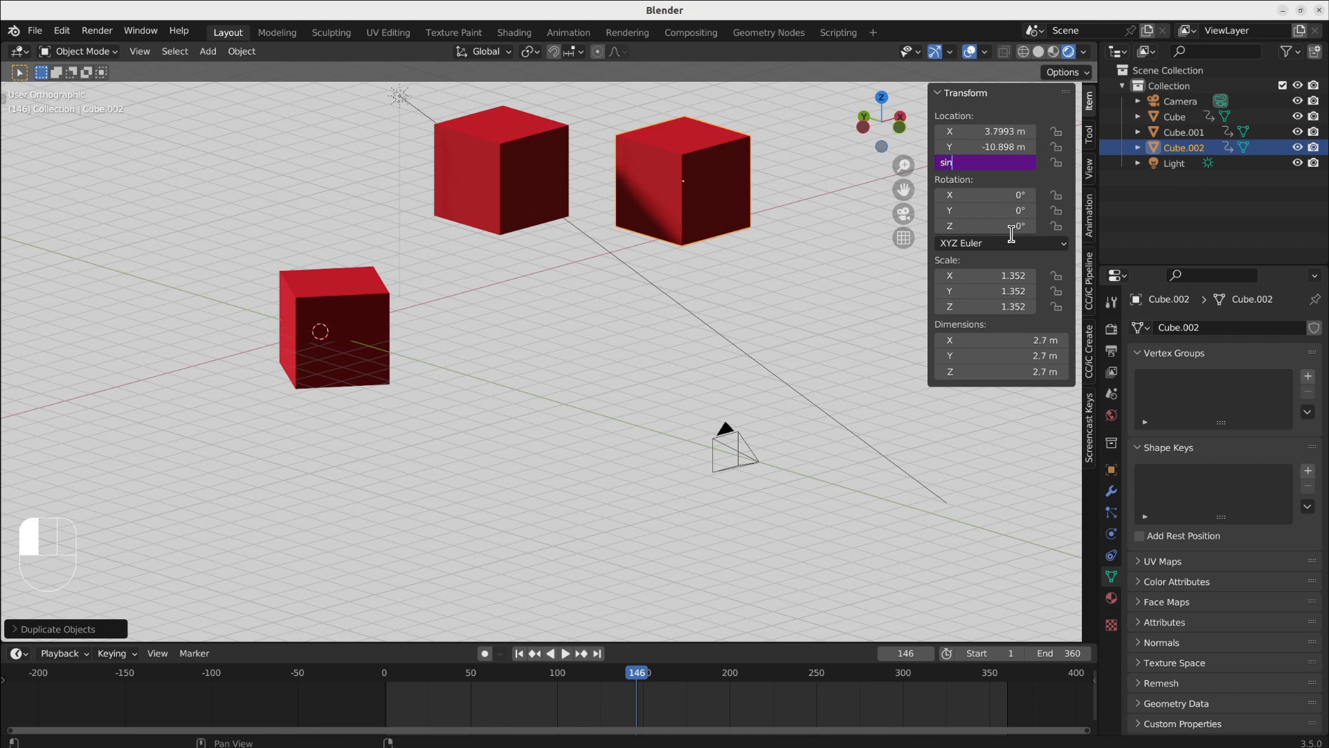
text(()
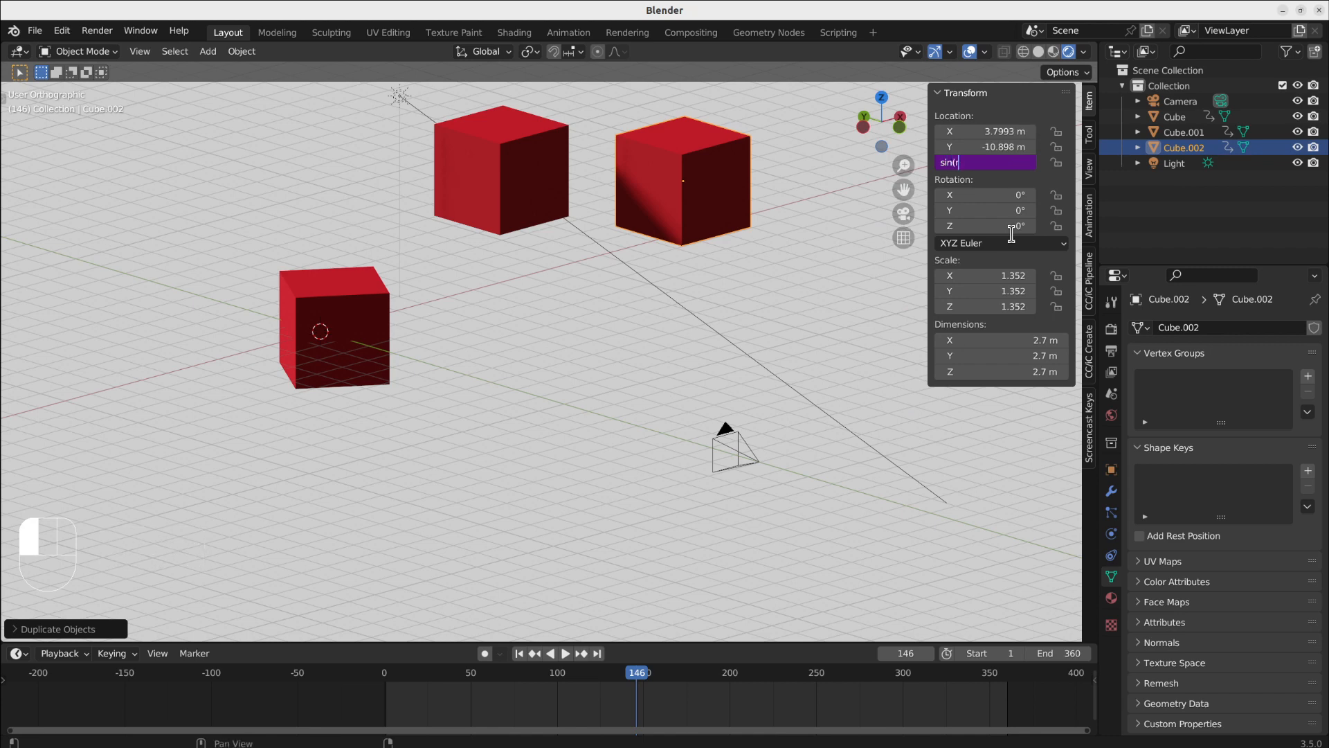
text(radians()
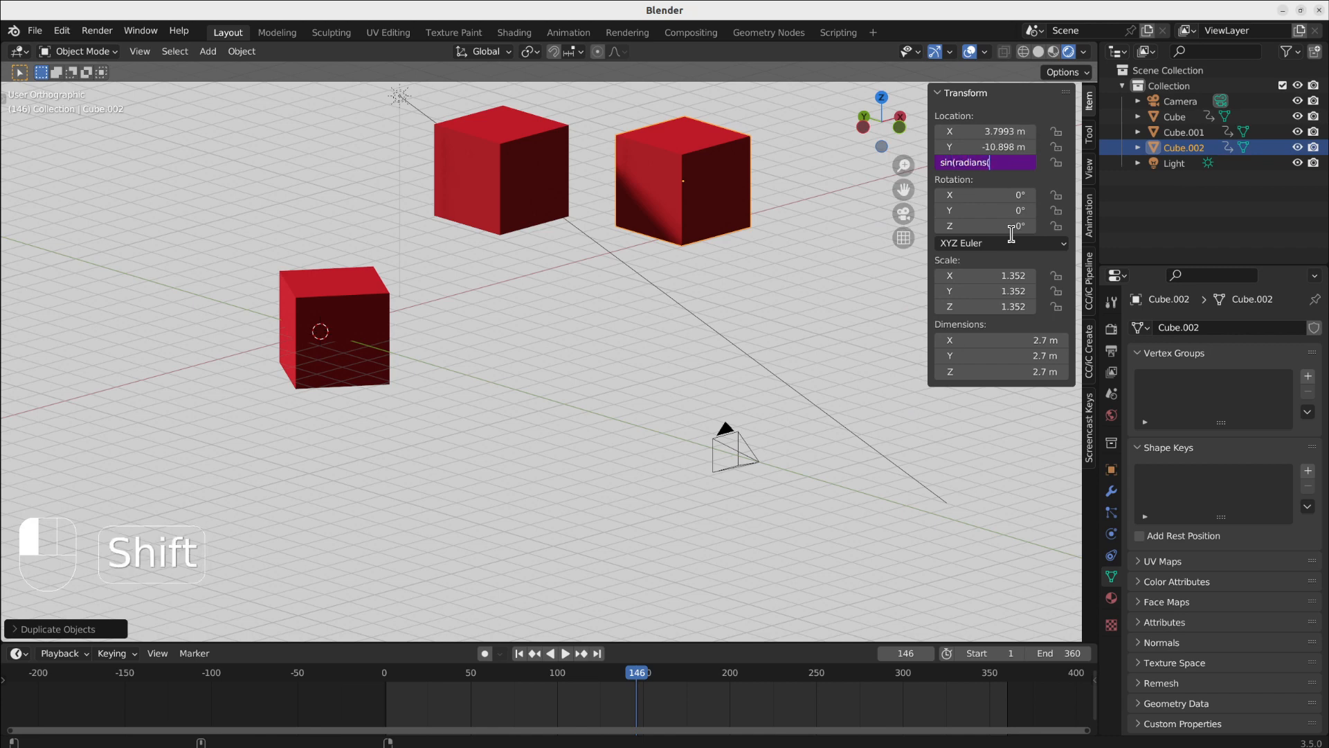
text(frame)
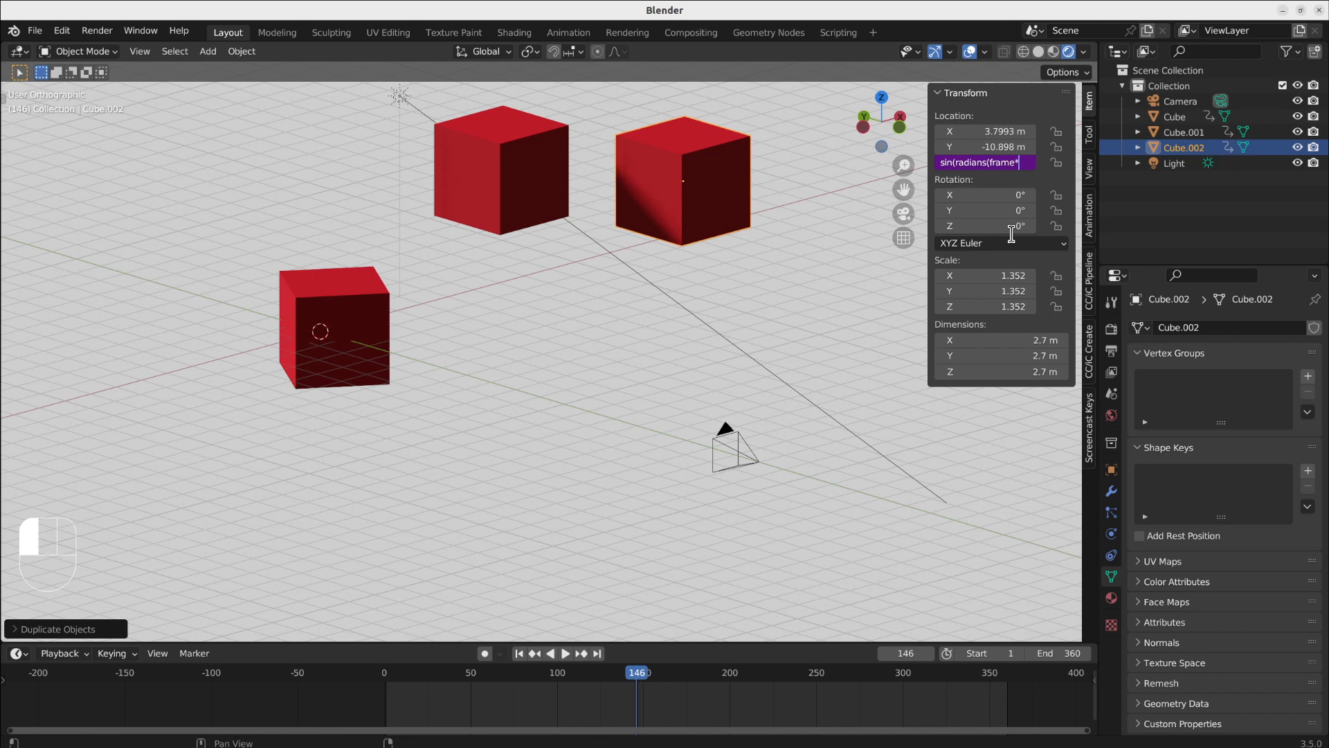
text(*4)
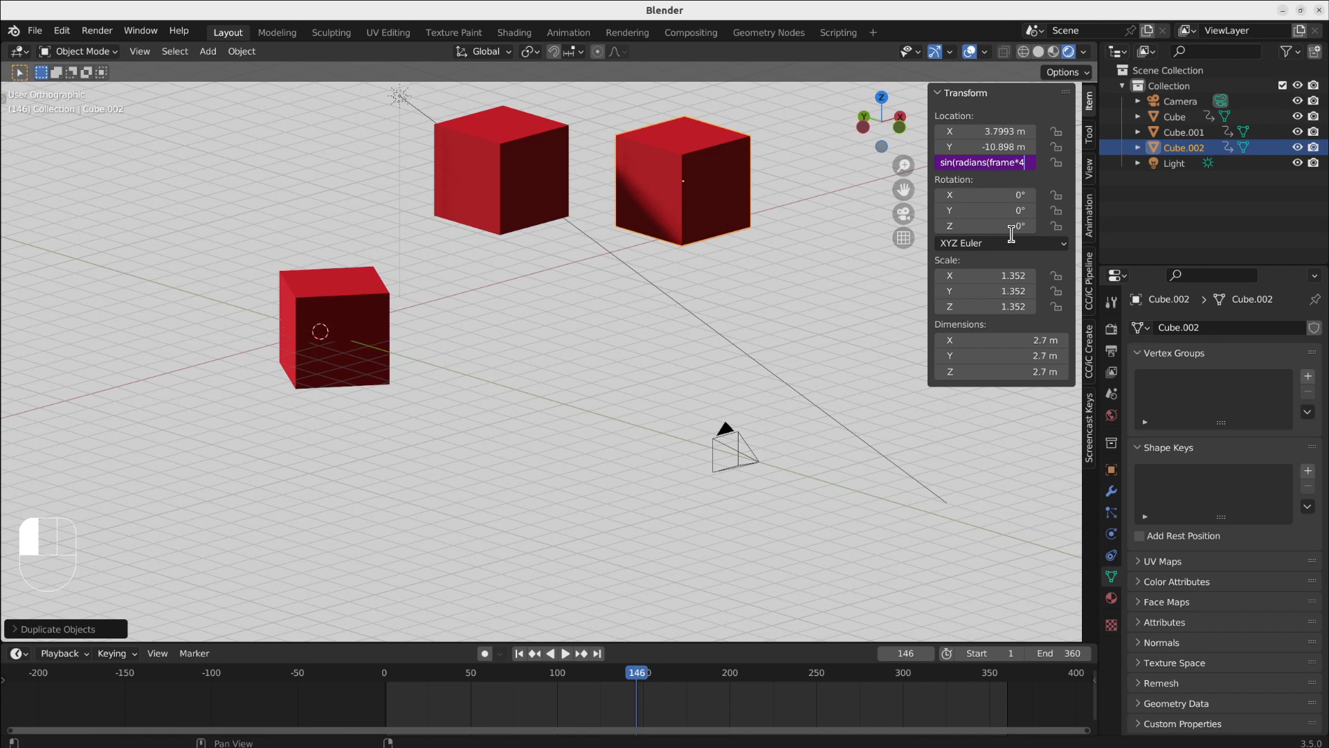
key(shift)
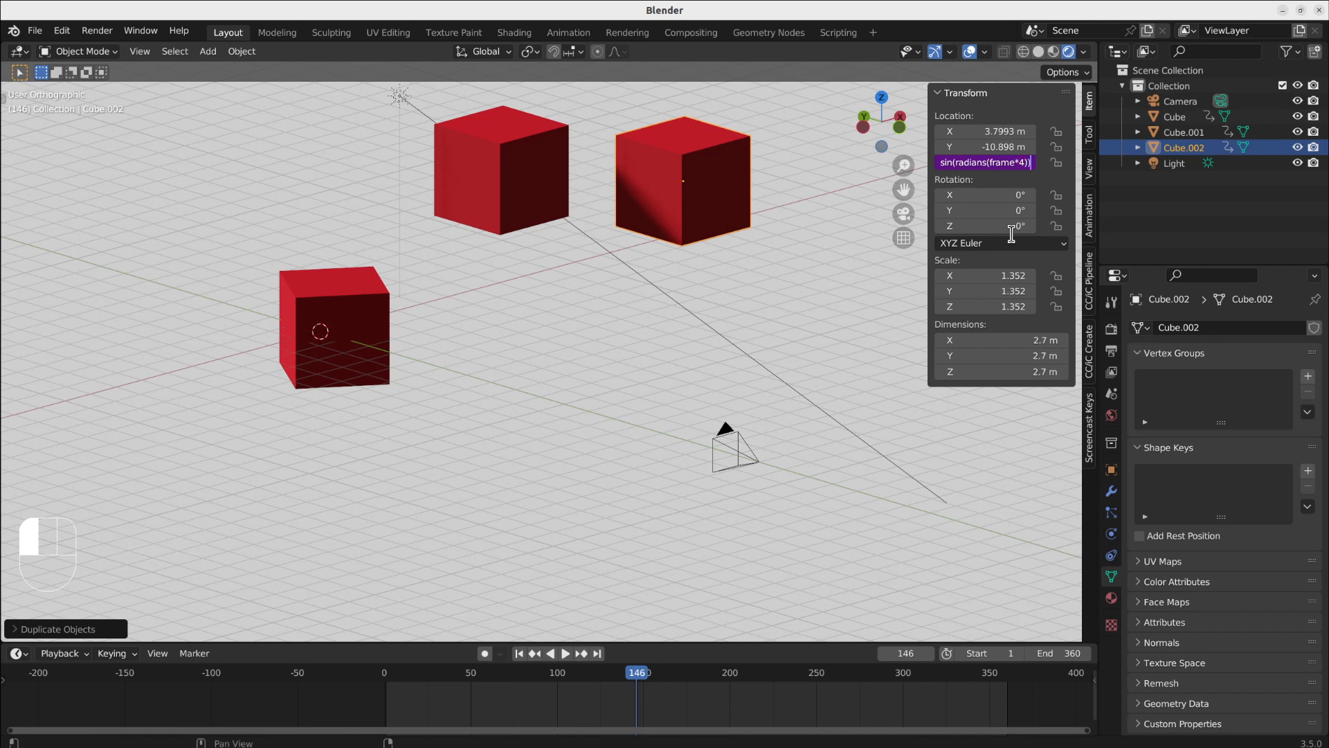
key(space)
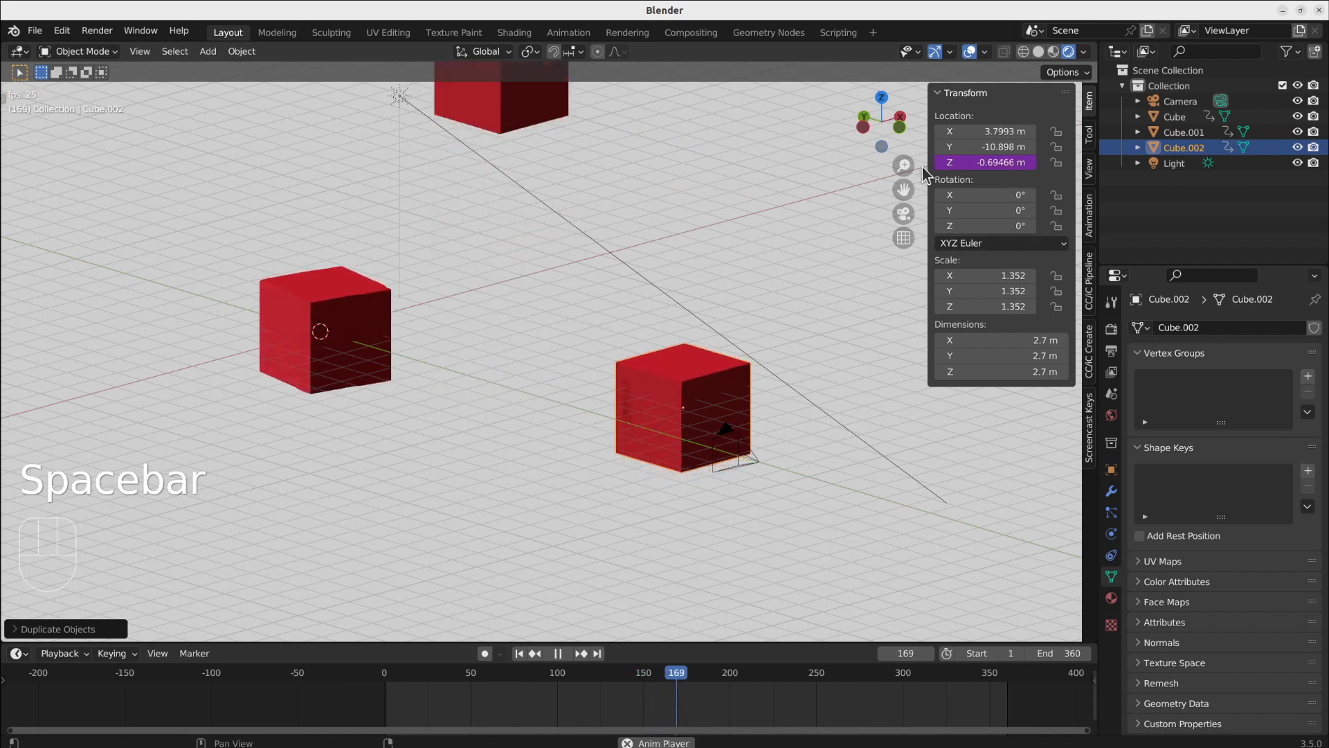
Play and restart the animation to watch the cubes, then pause at frame 115
key(space)
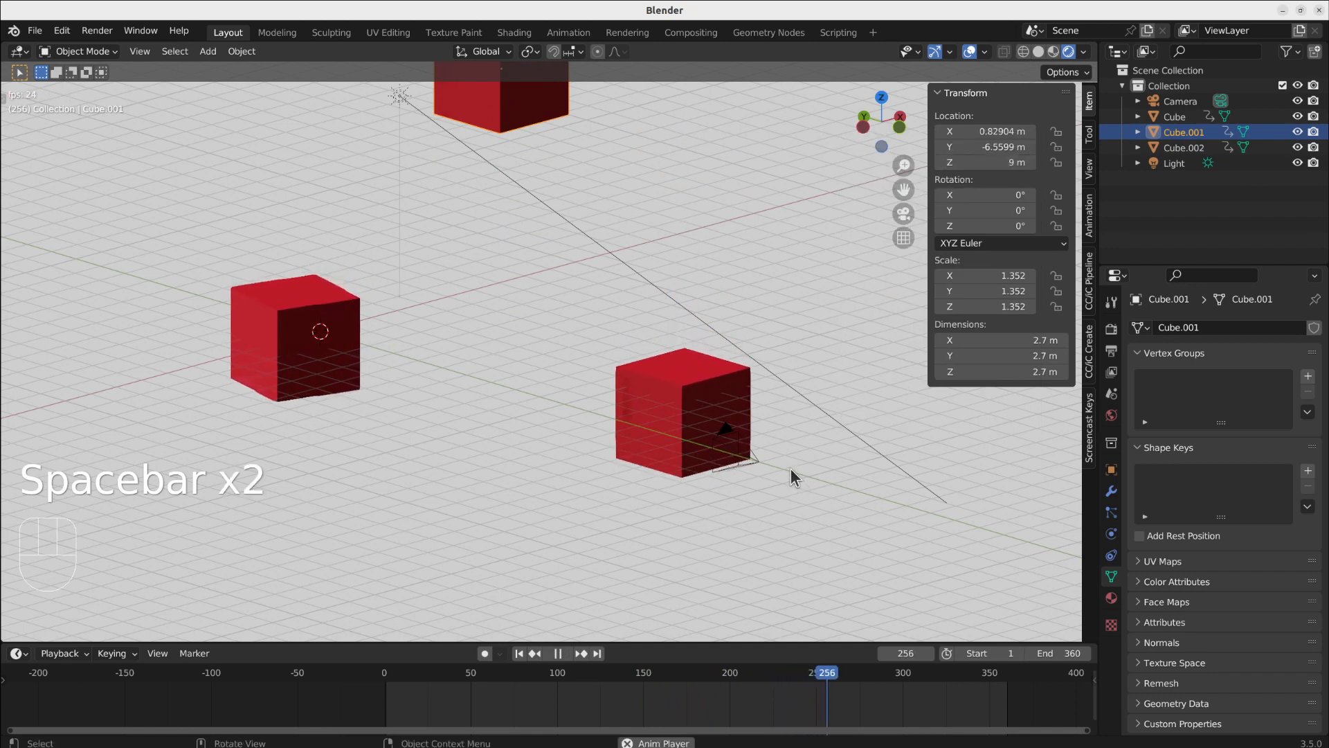
key(space)
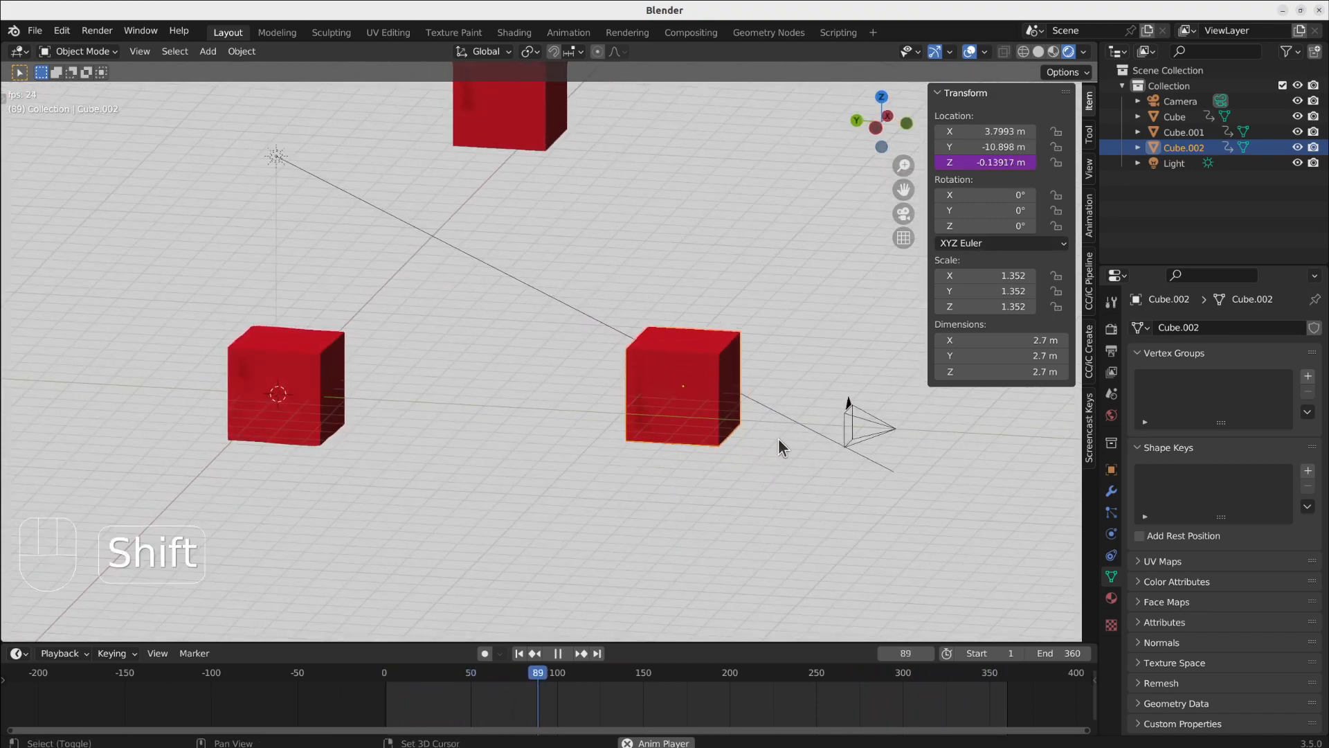
key(space)
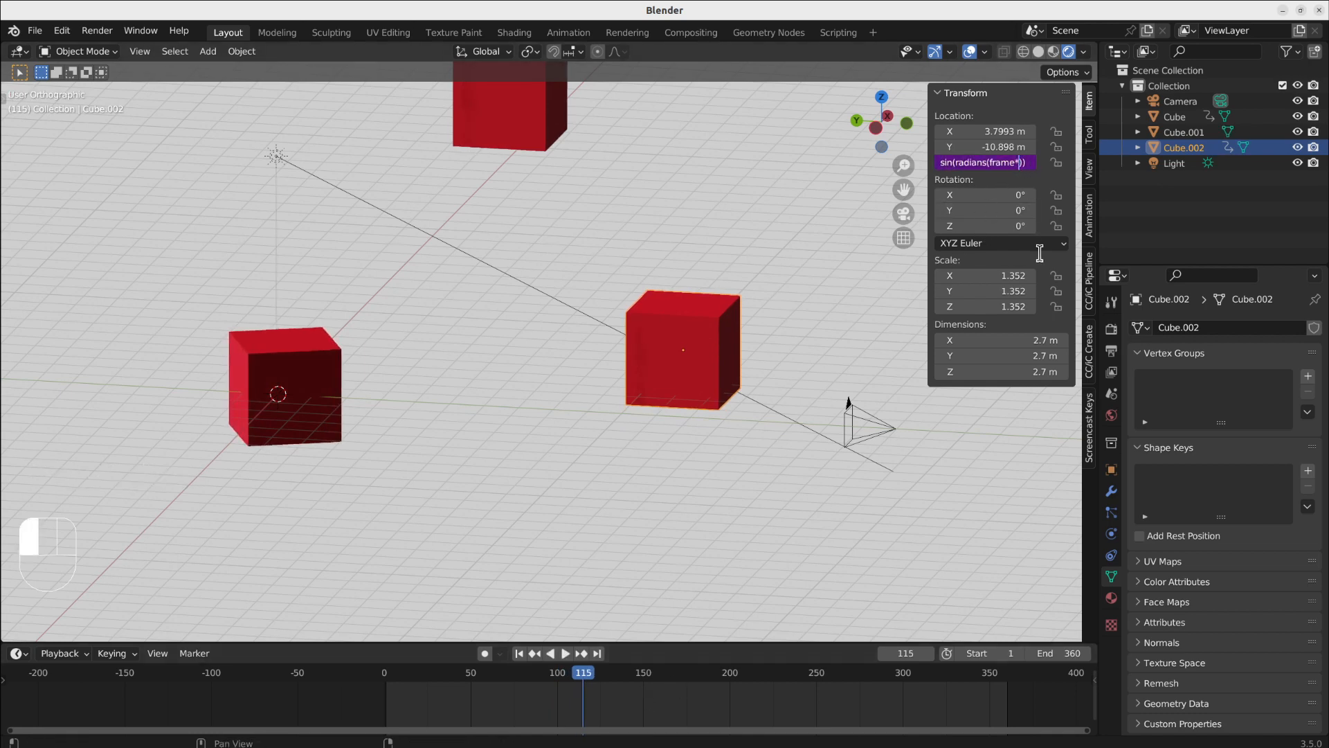
Change Cube.002's Z driver to sin(radians(frame*16)), then play and pause at frame 143
key(space)
text(16)
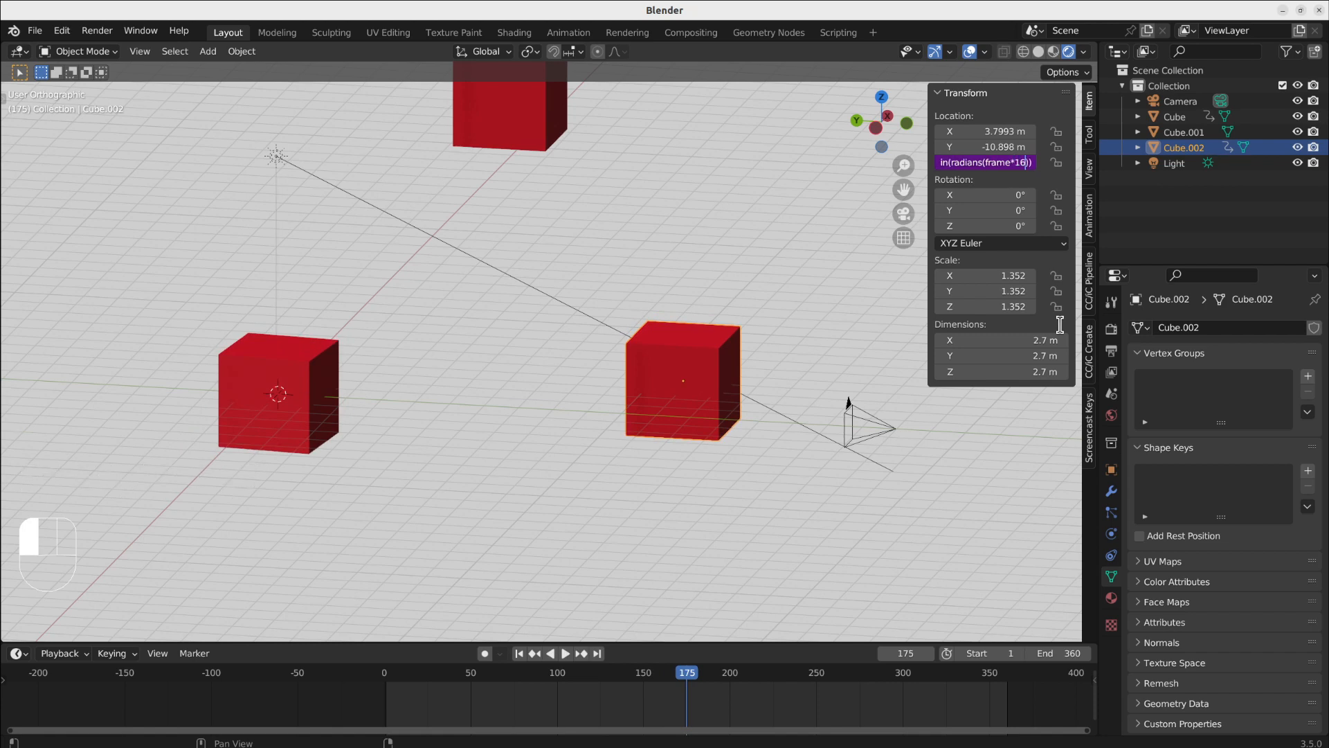
key(space)
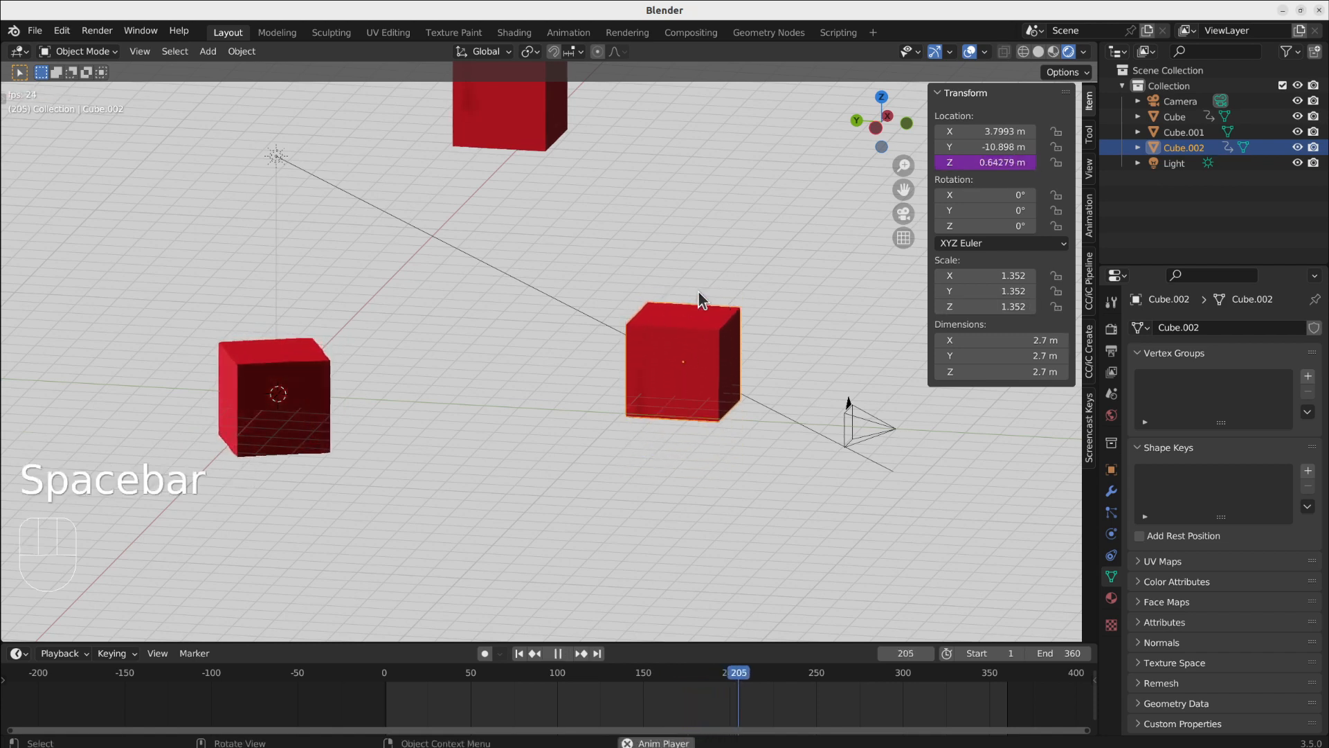
key(space)
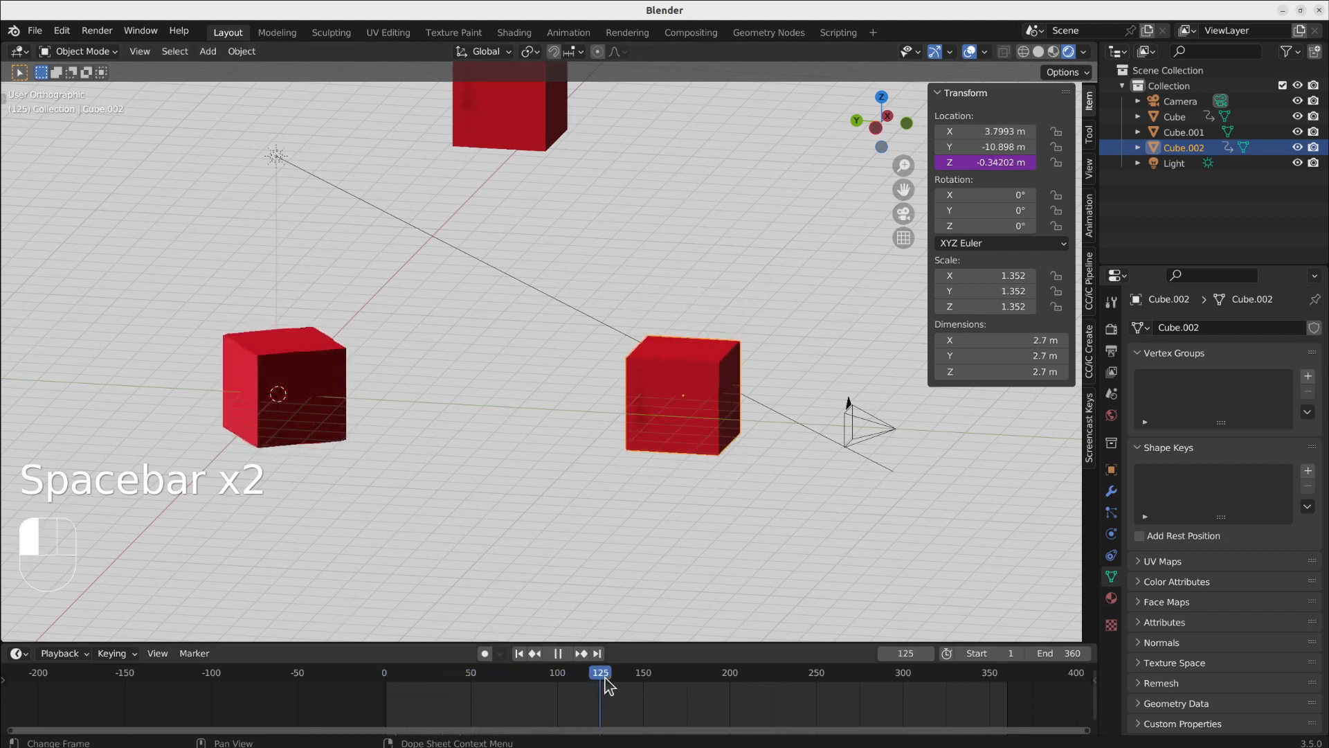
key(space)
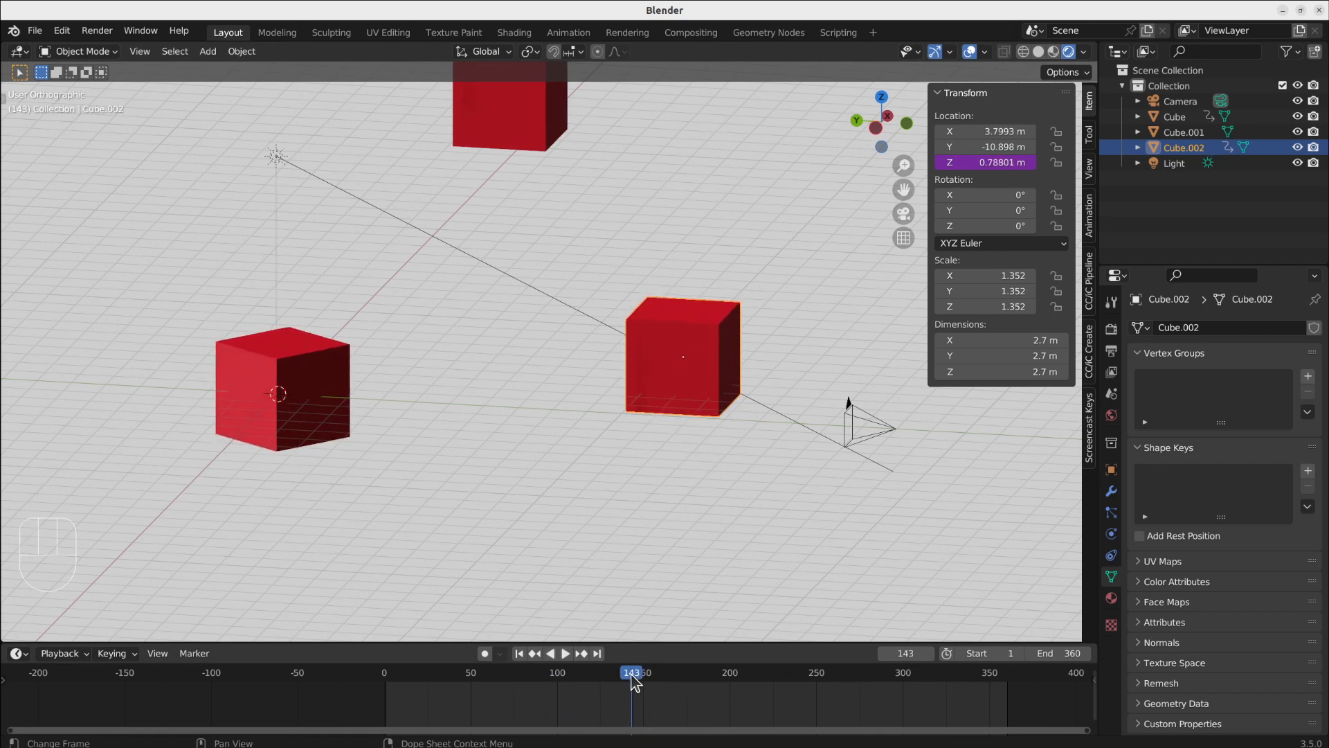
Jump the timeline to frames 78, 88, 90, 21 and another to compare Cube.002's height
click(565, 653)
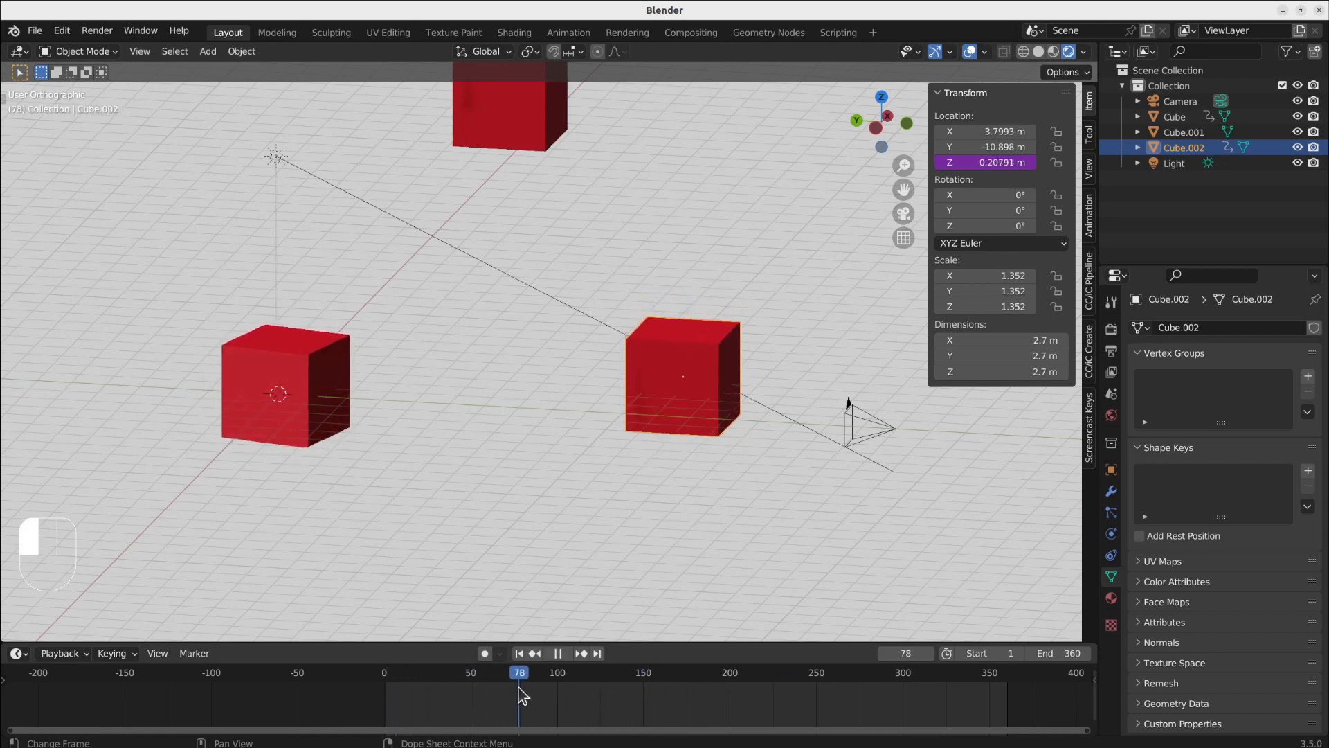
click(537, 672)
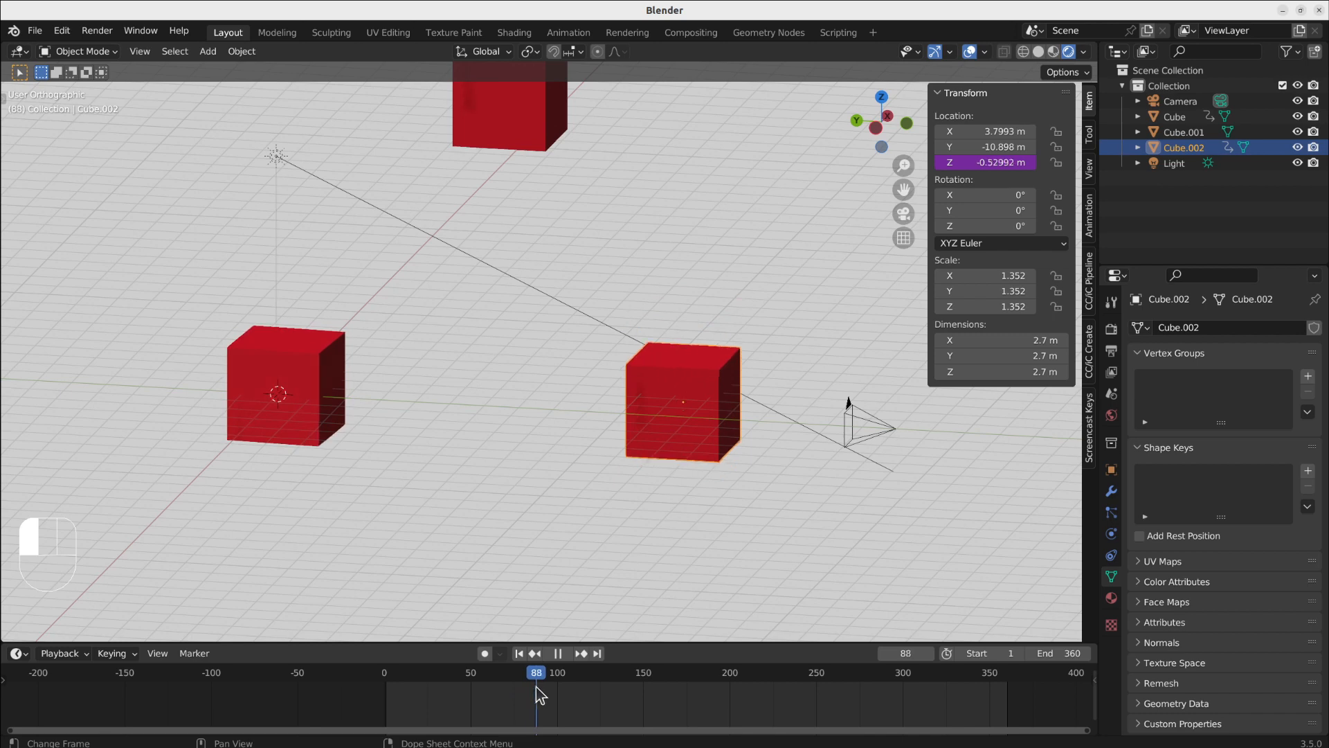
click(557, 653)
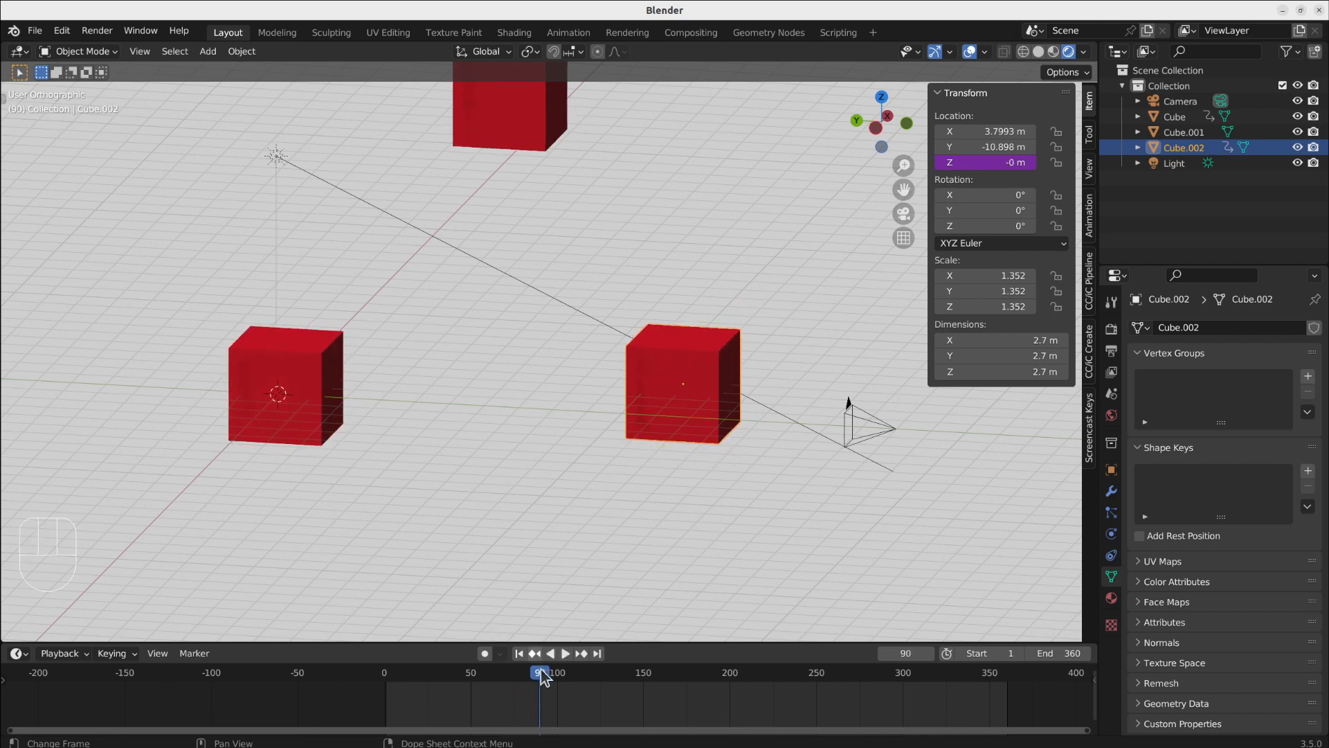
click(566, 653)
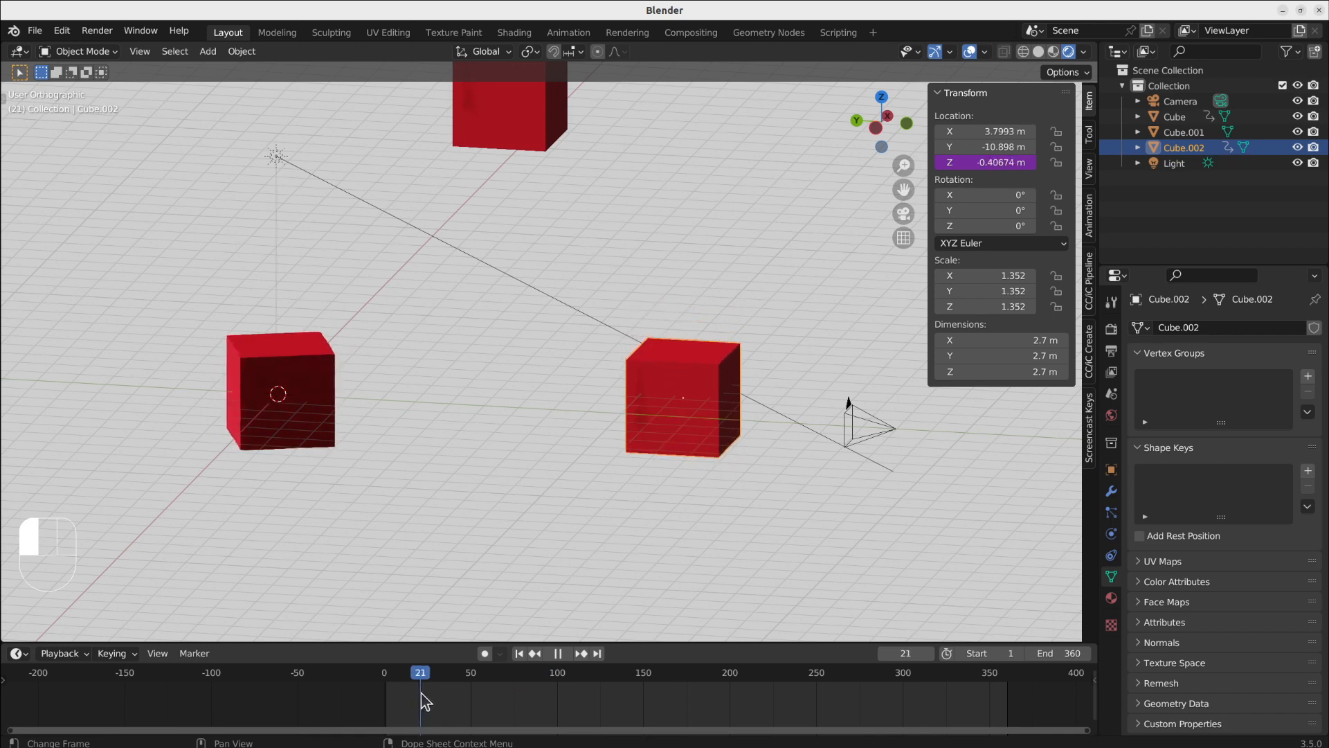
click(428, 672)
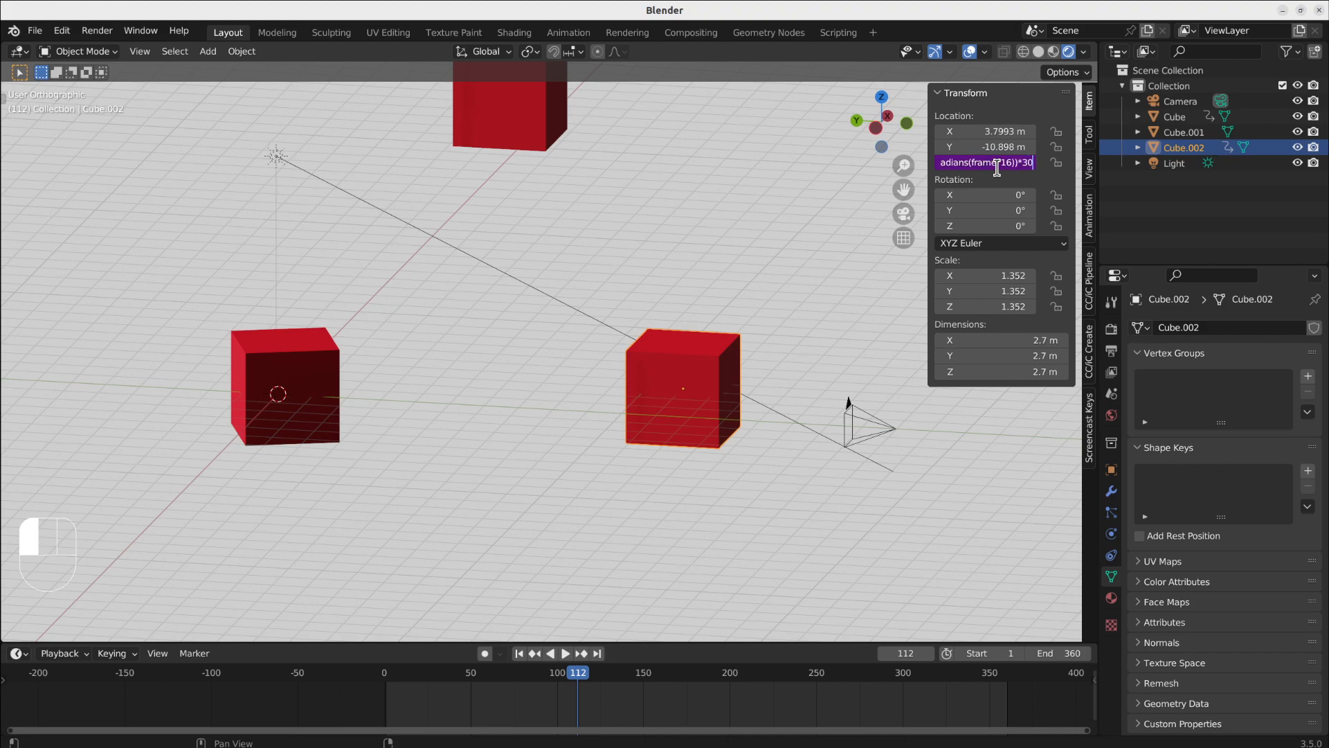
Confirm sin(radians(frame*16))*30 in Location Z and play the wider motion
key(space)
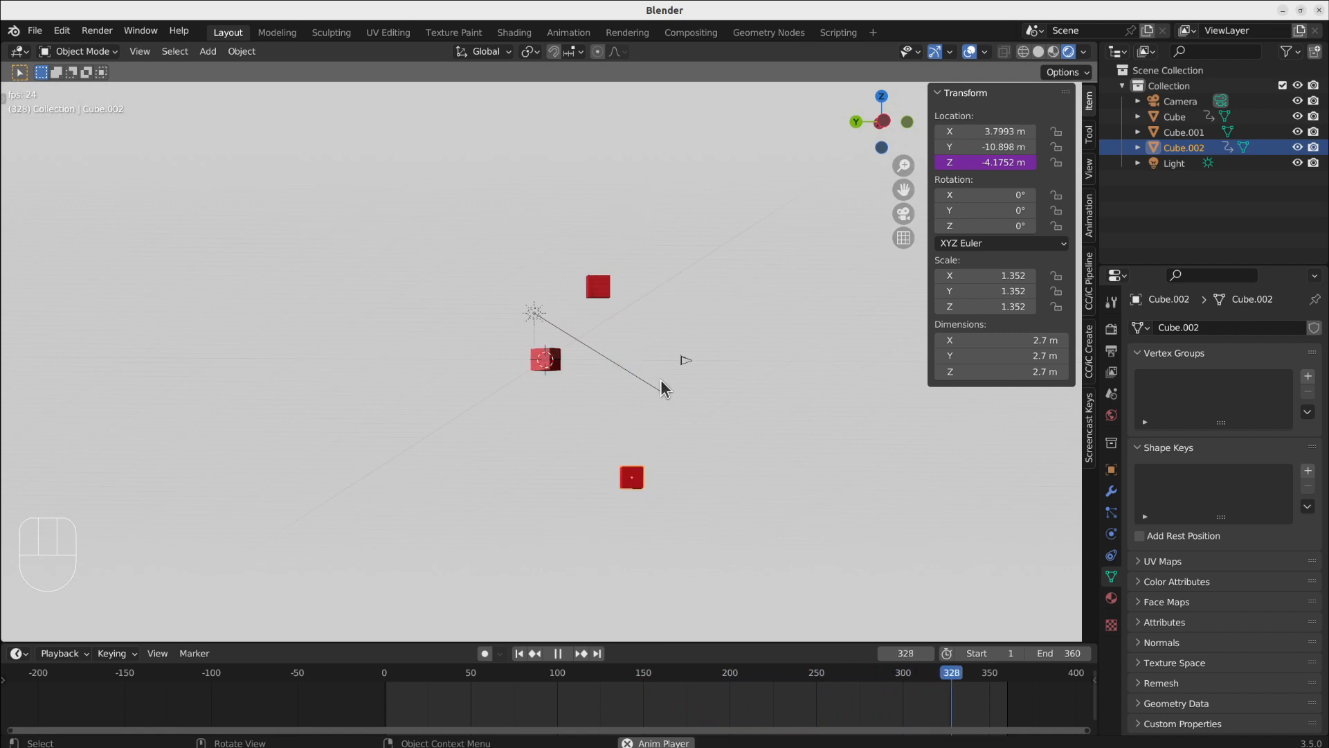
Stop playback at frame 329, with Cube.002 at -20.84 m, and zoom back in on the cubes
key(space)
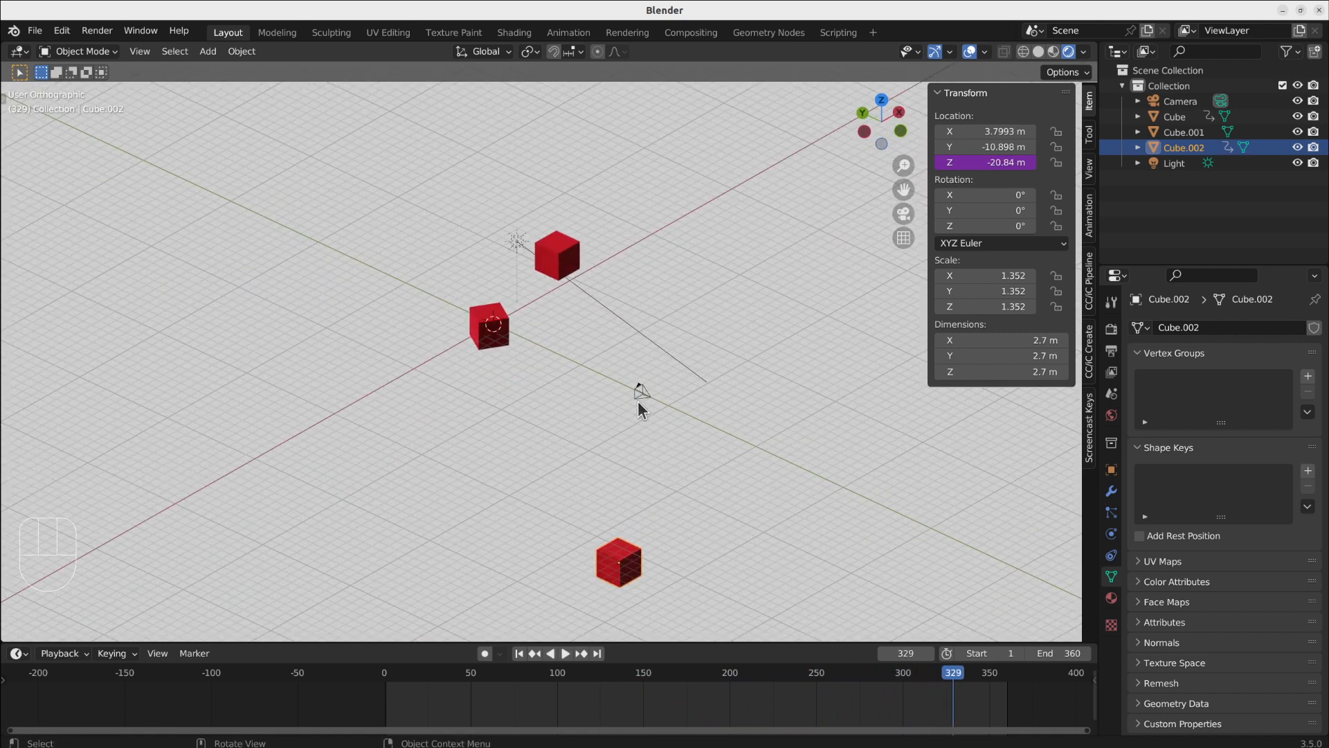
mouse_move(556, 341)
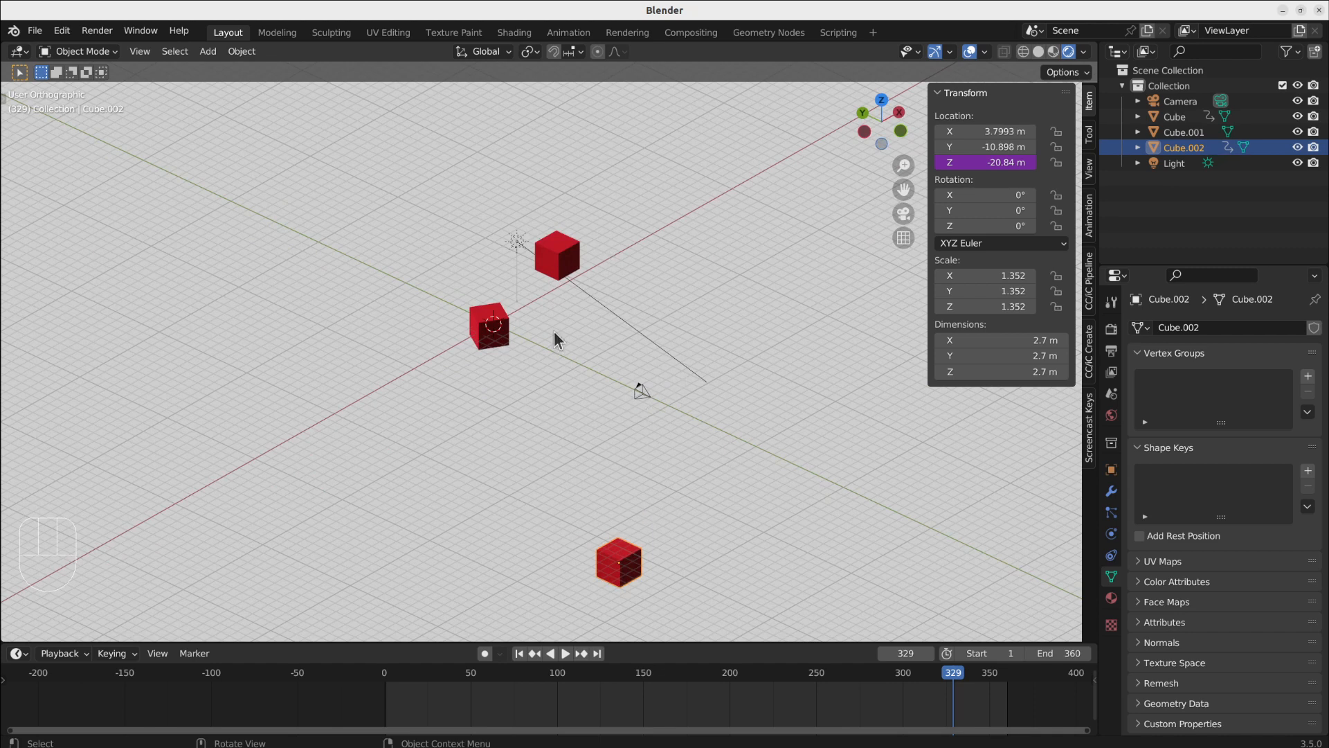
mouse_move(575, 271)
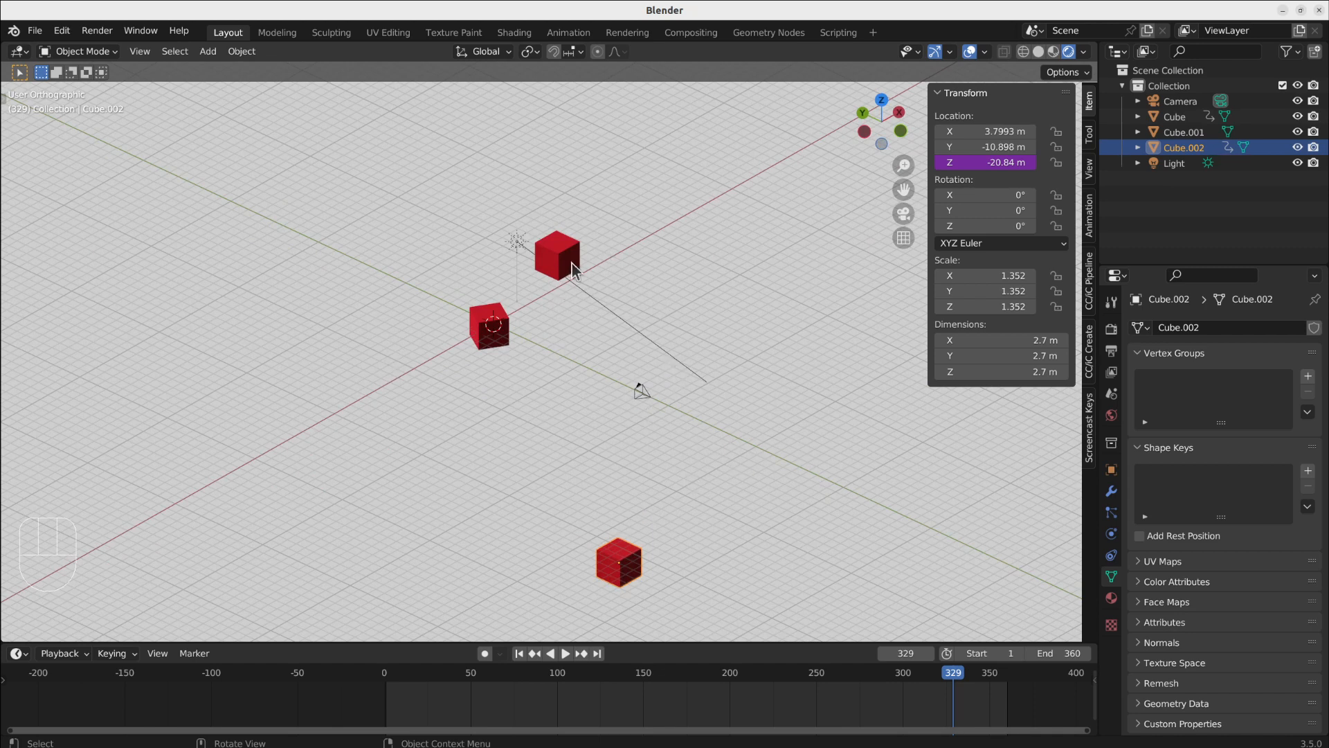
key(shift+ctrl)
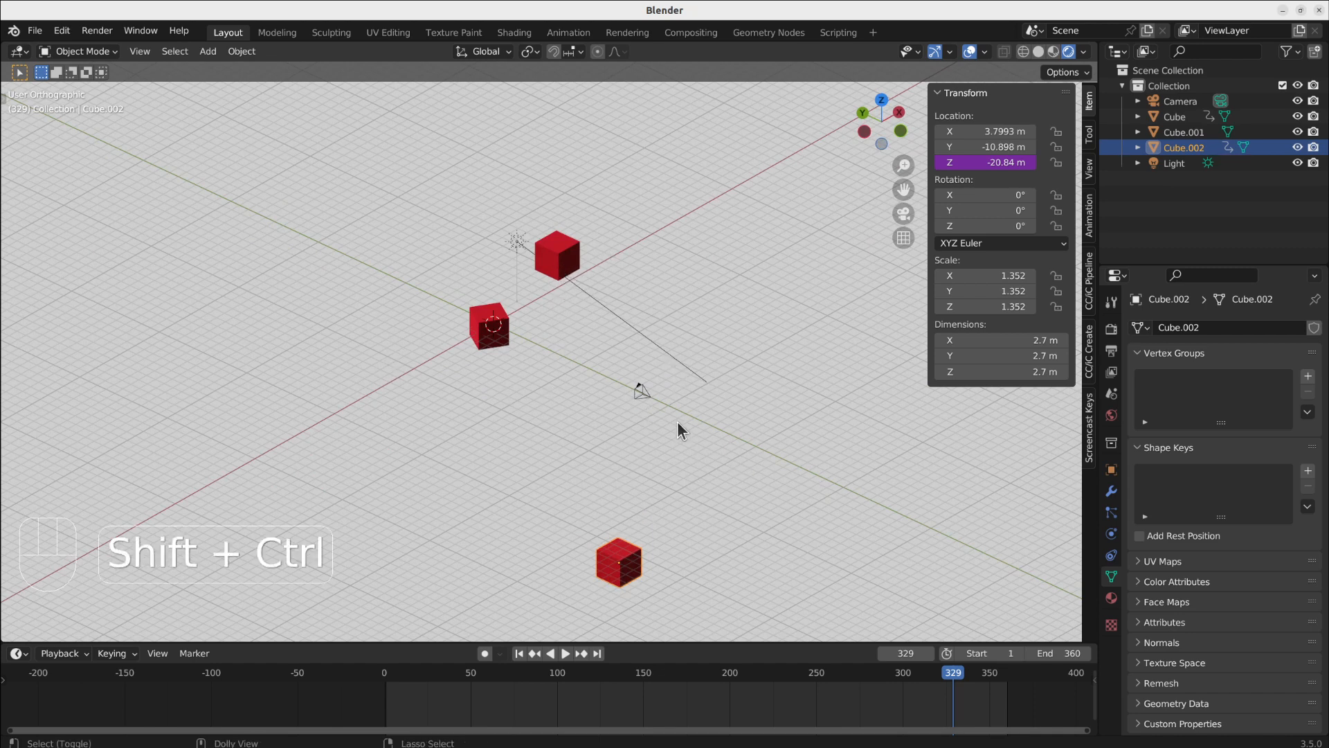